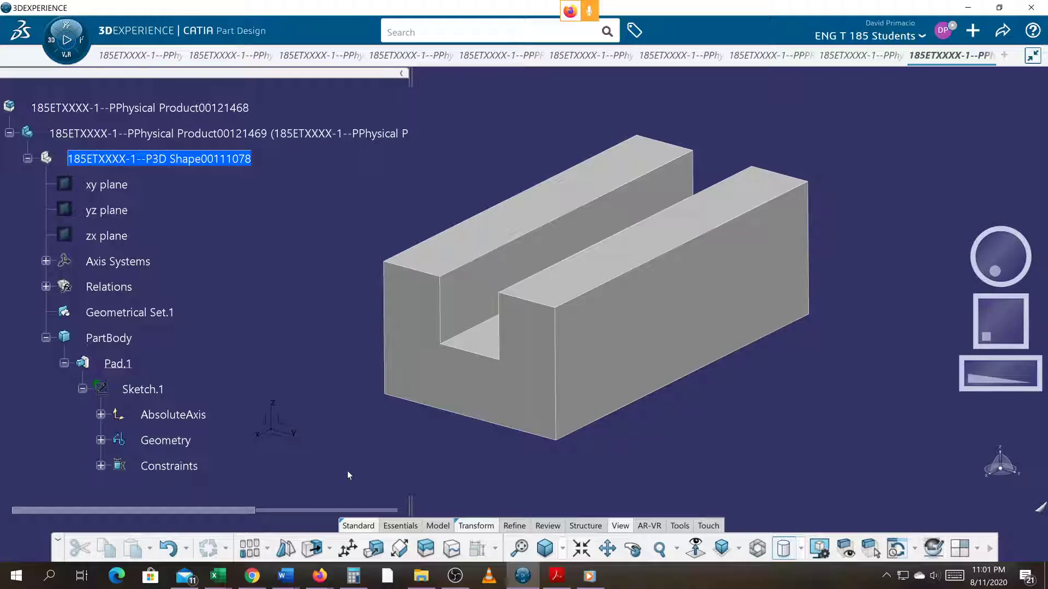
mouse_move(934, 56)
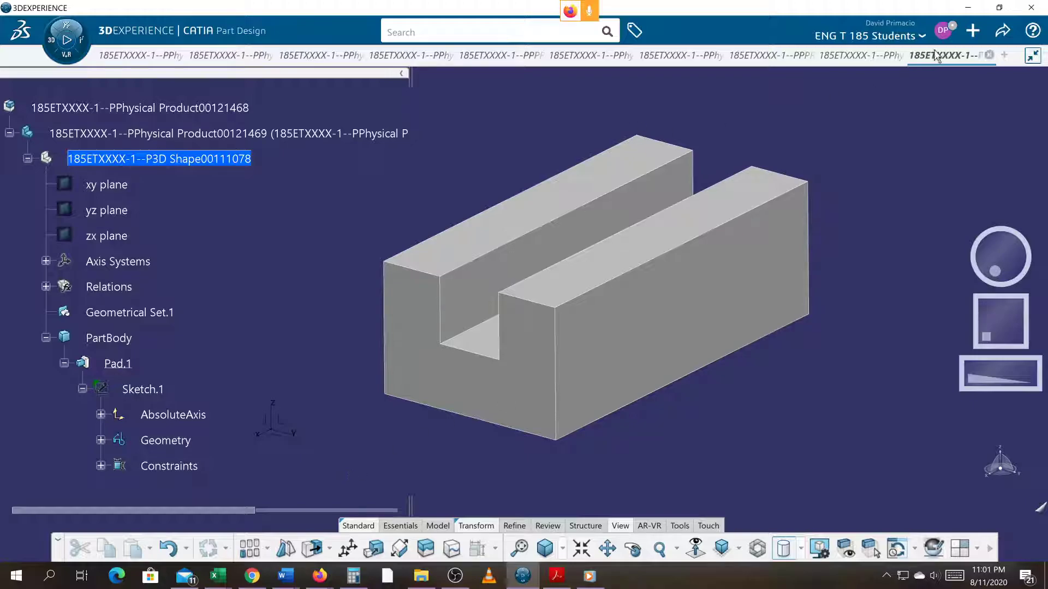
mouse_move(947, 56)
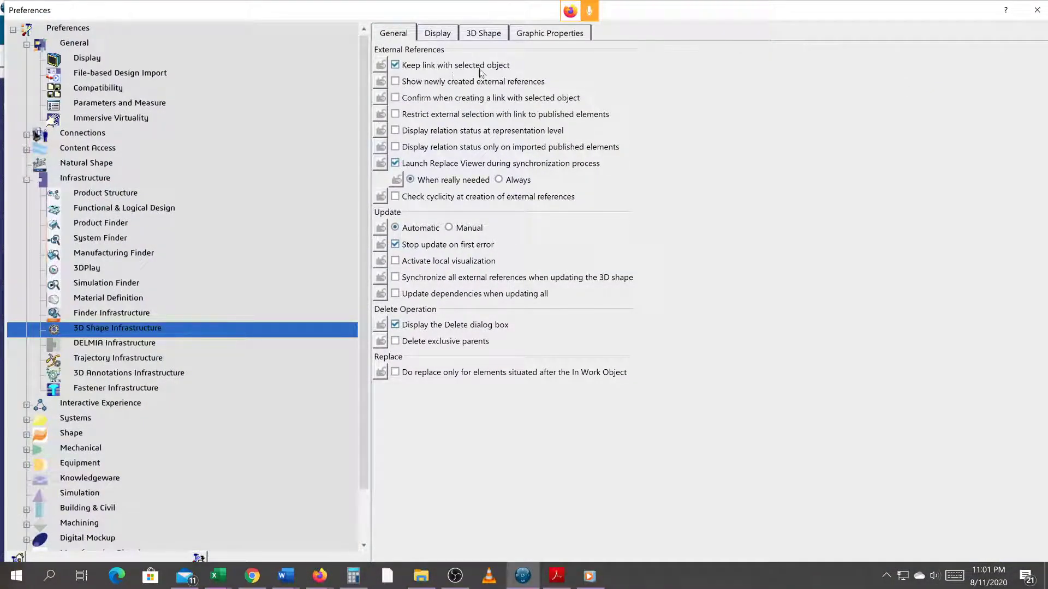
mouse_move(432, 78)
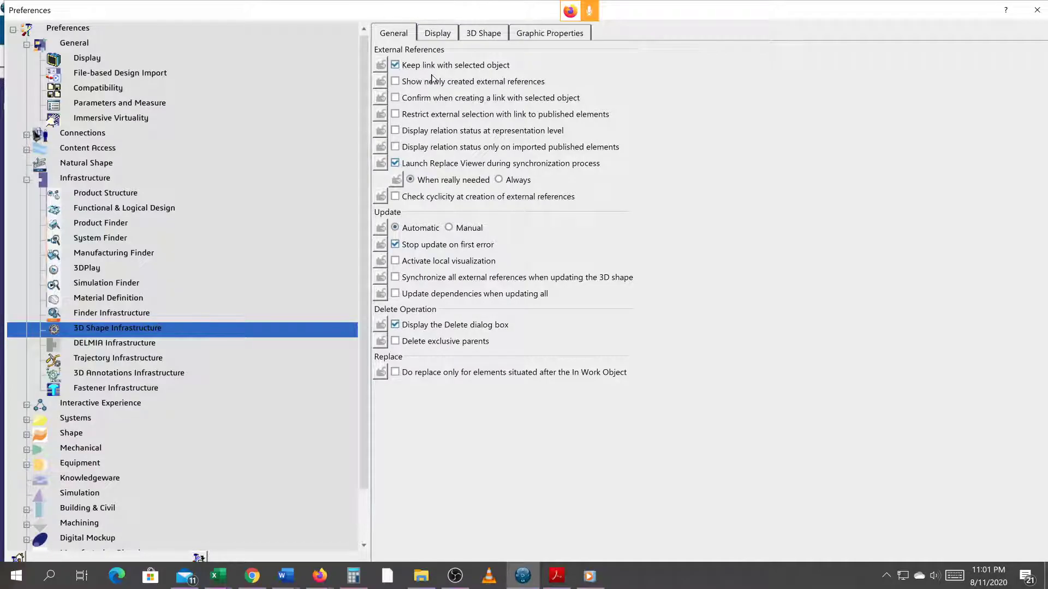
mouse_move(992, 11)
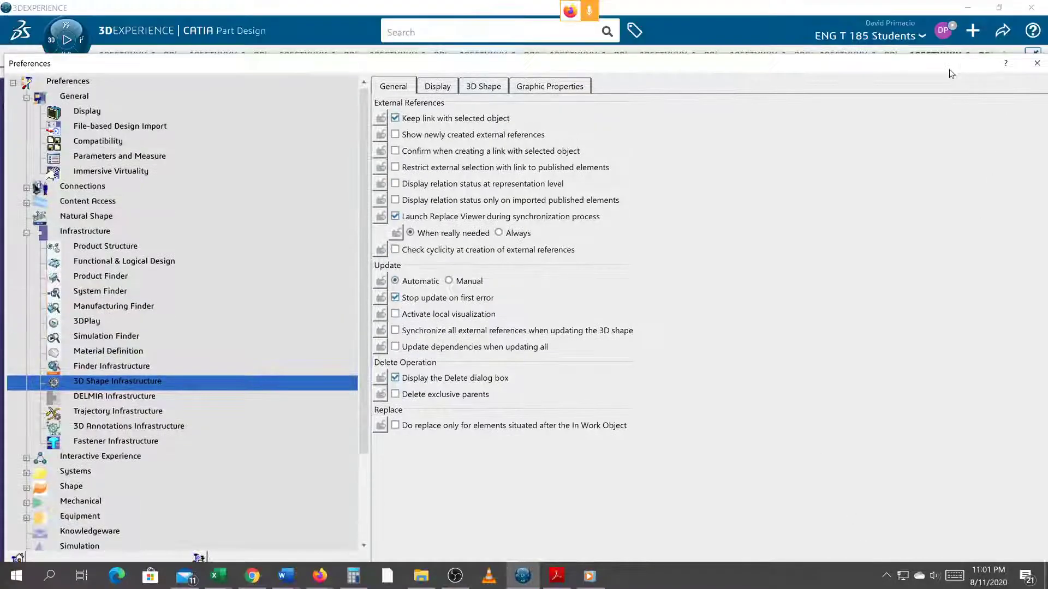
Step: Close preferences, collapse the channel tree, and insert a new 3D Part into the root product
click(1036, 63)
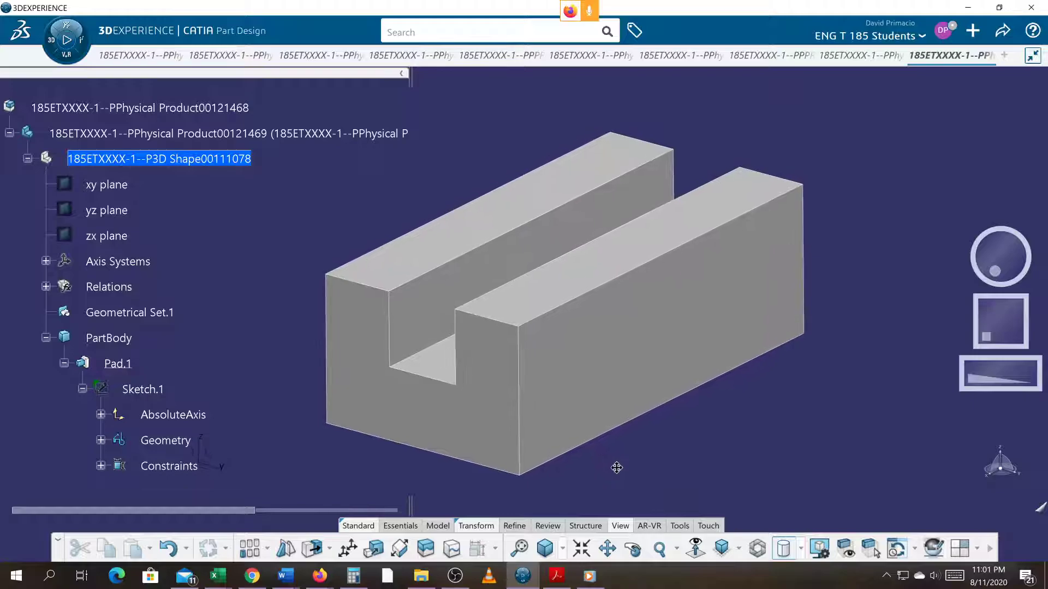
click(27, 159)
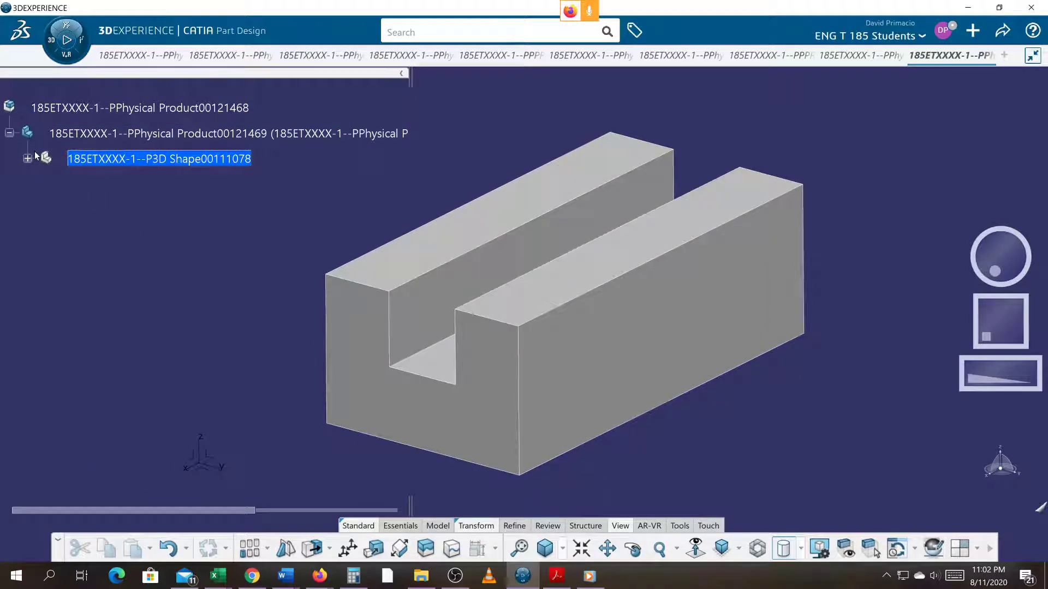
click(139, 107)
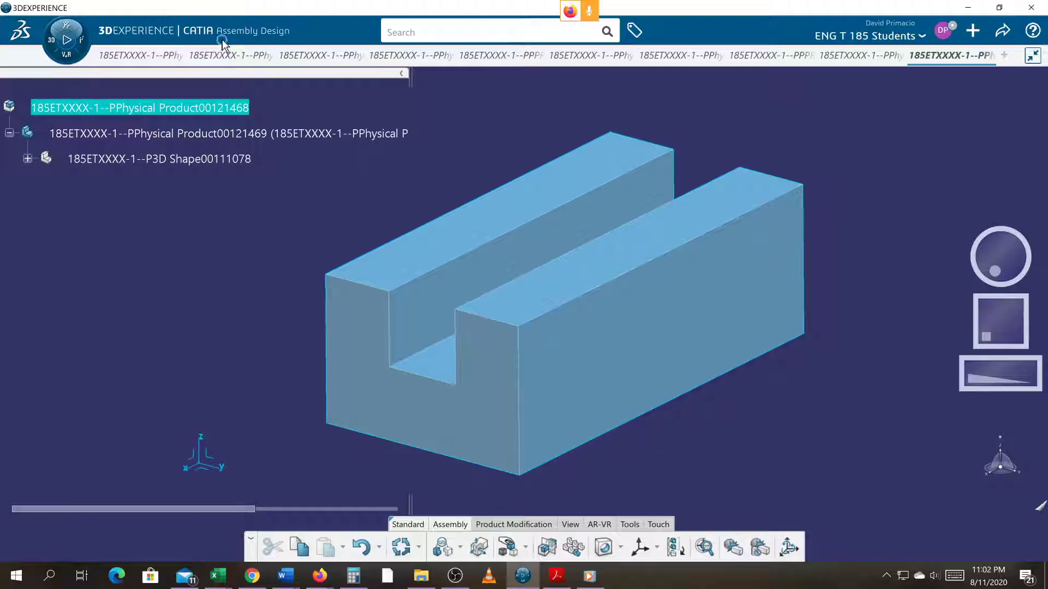
right_click(139, 107)
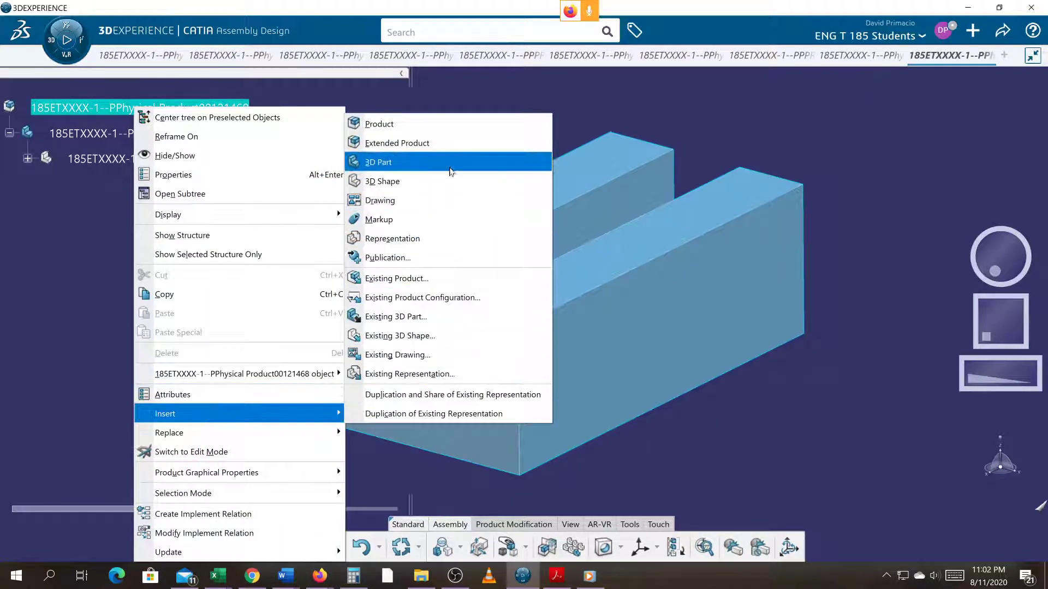
click(378, 162)
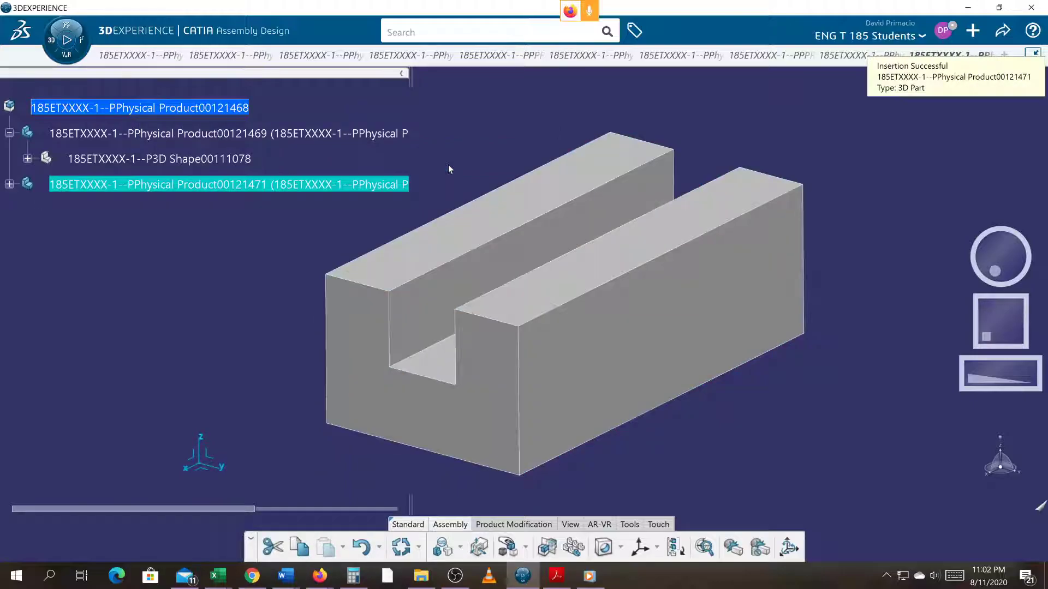
Step: Expand the new part's tree and select its shape and PartBody
click(9, 184)
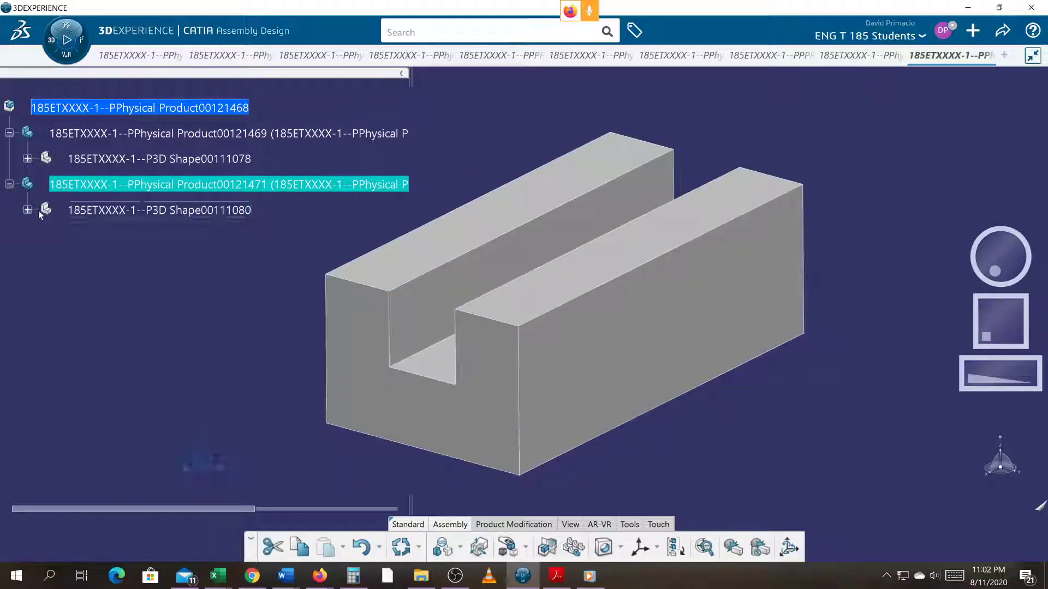
click(27, 210)
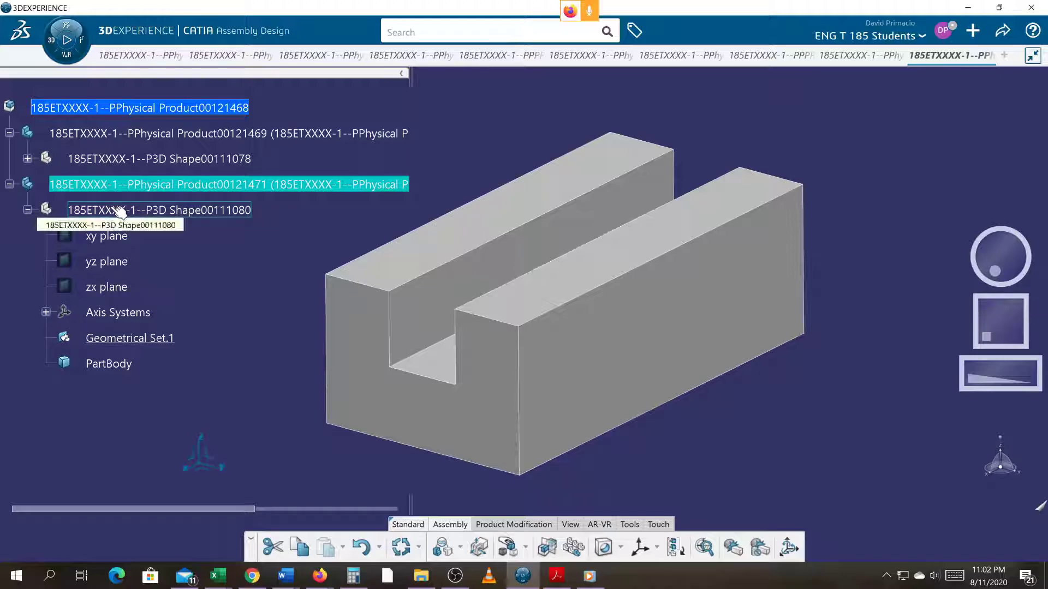
click(159, 209)
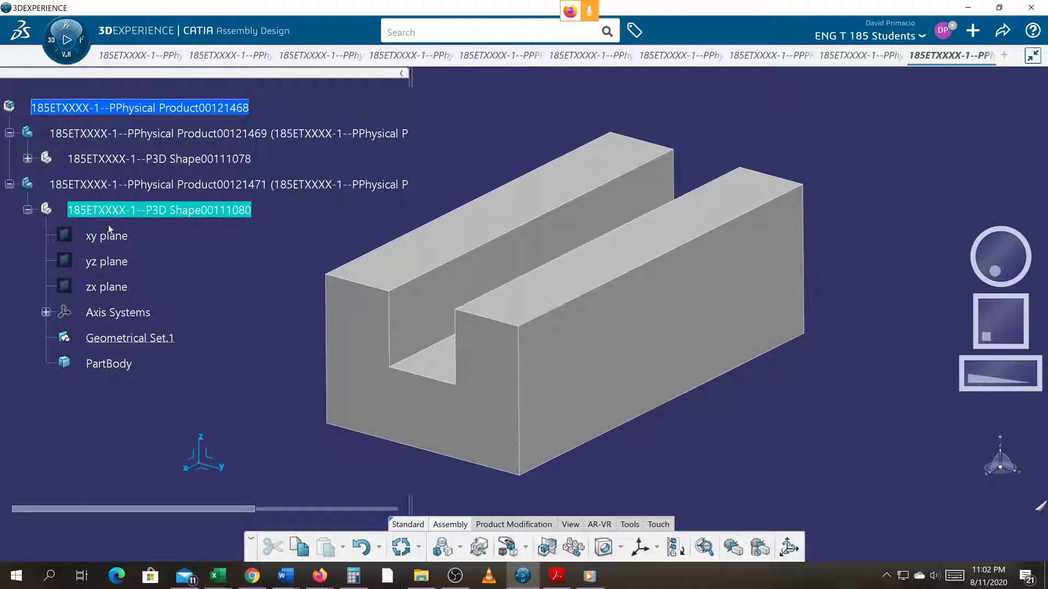
click(108, 364)
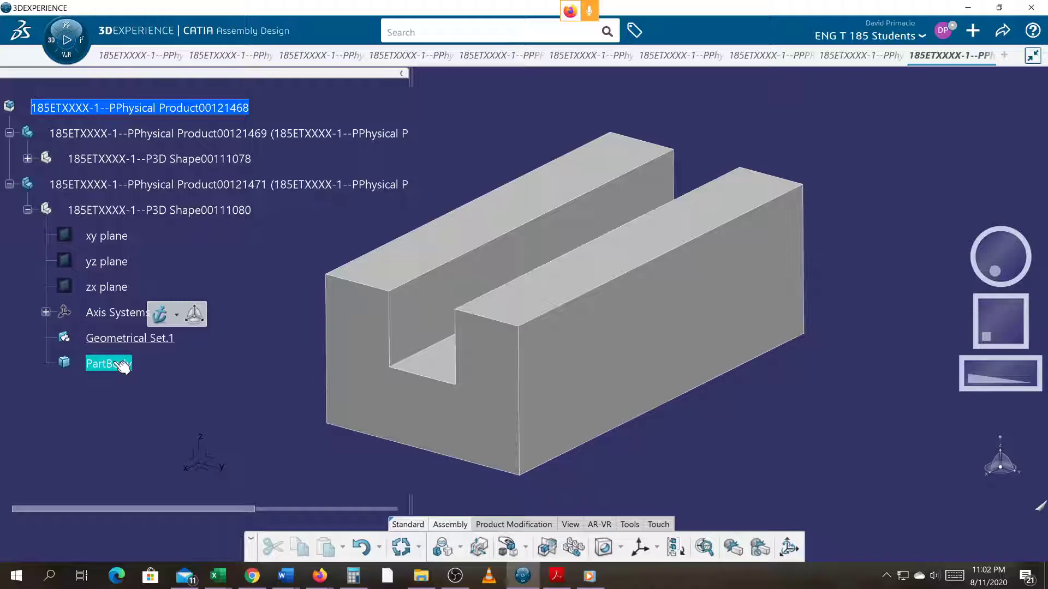
Step: Open the new part for editing and create Sketch.1 under its PartBody
double_click(108, 363)
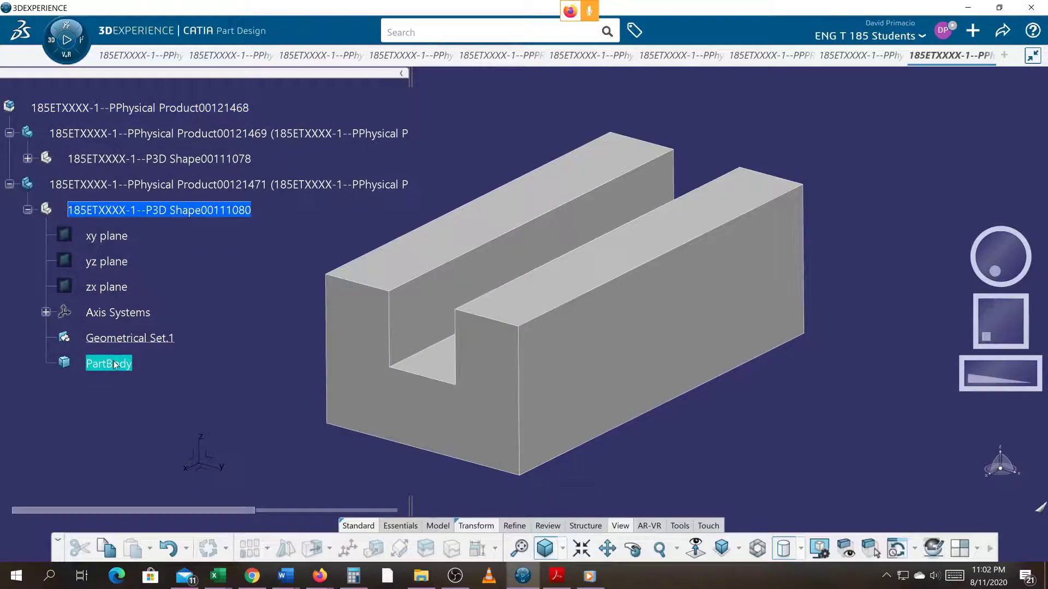
right_click(108, 363)
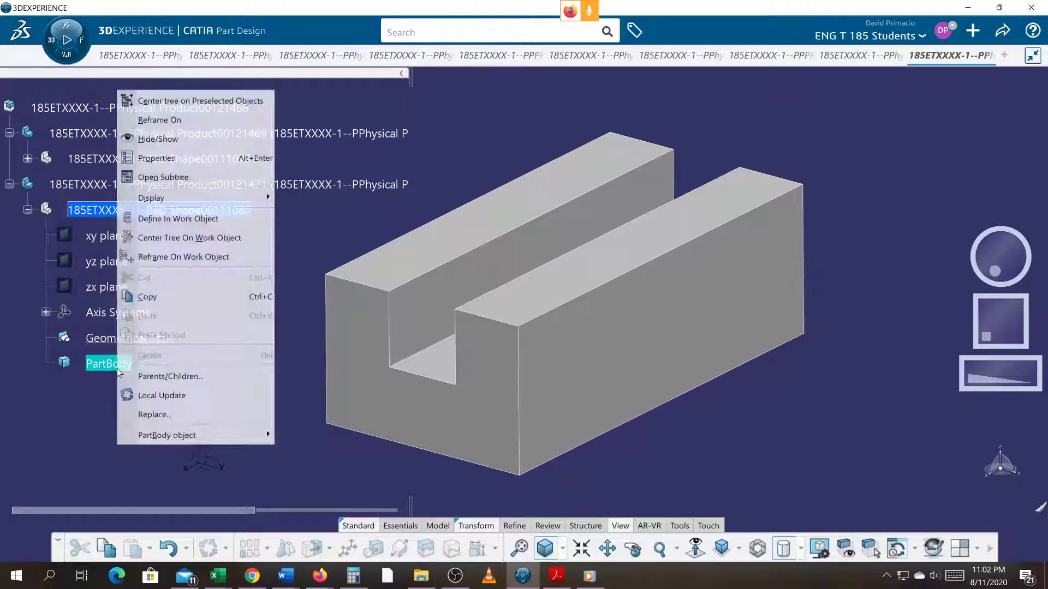
mouse_move(178, 218)
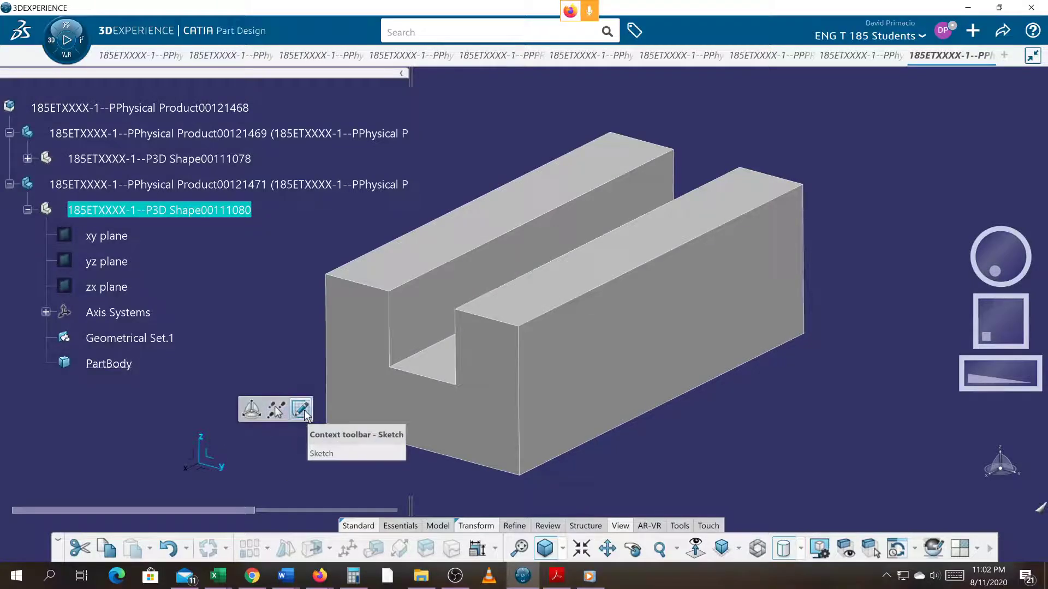
click(299, 409)
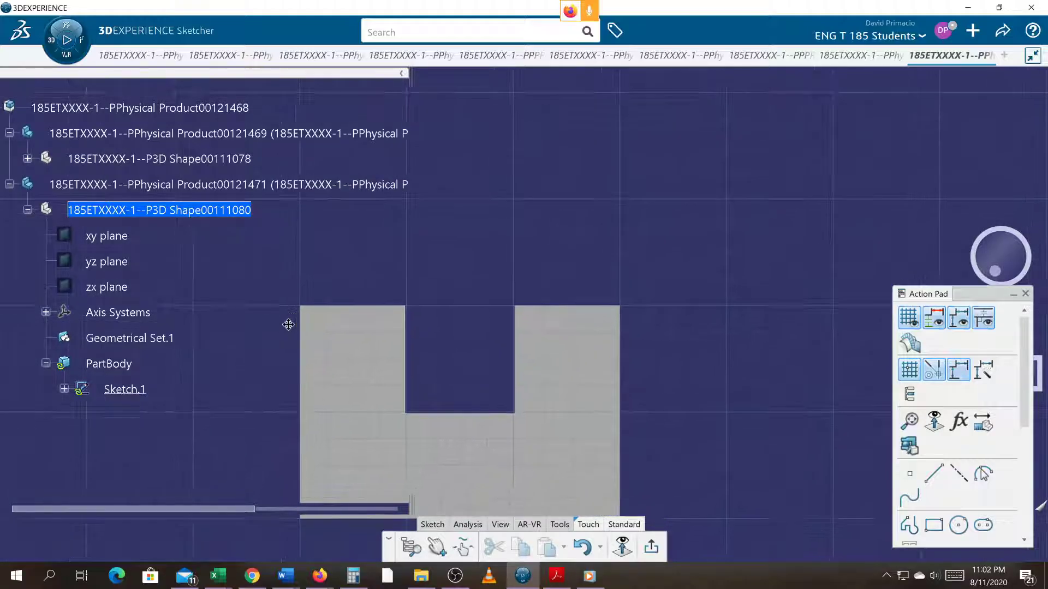
mouse_move(560, 531)
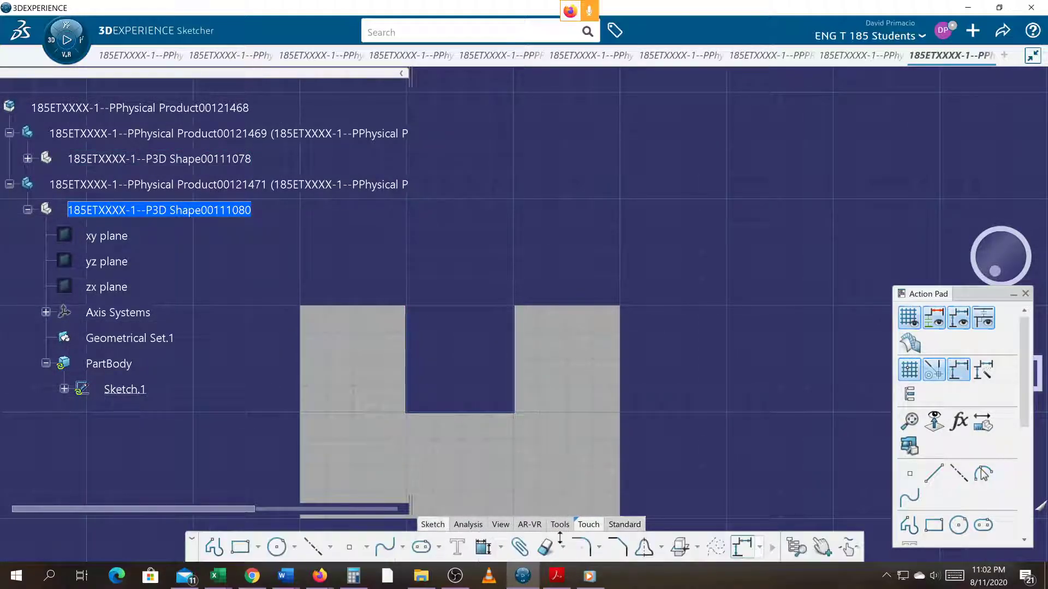
mouse_move(678, 548)
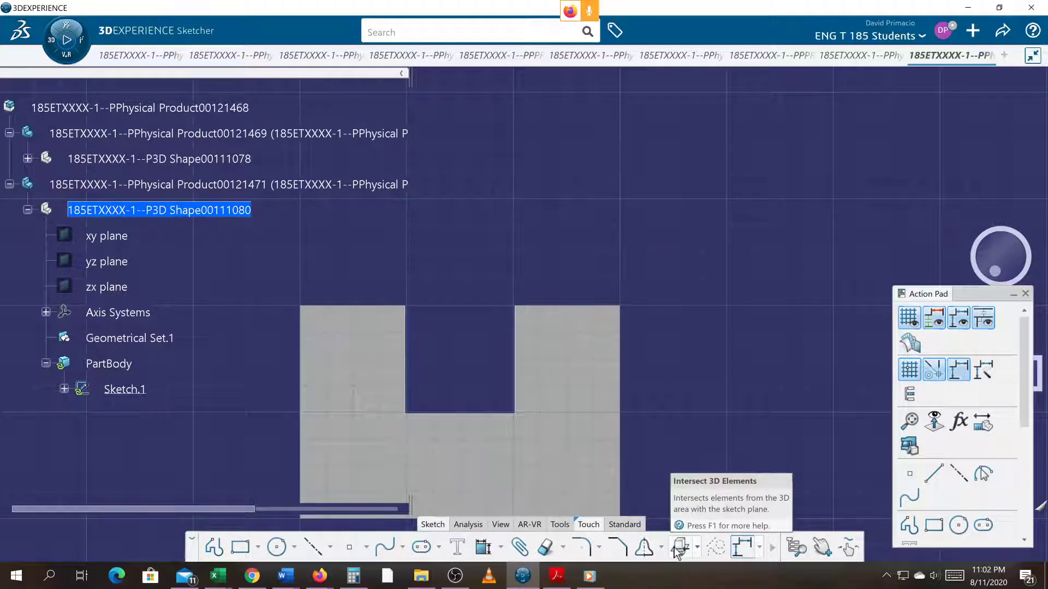
Step: Use Intersect 3D Elements to pick the channel's top edges into the sketch
click(696, 547)
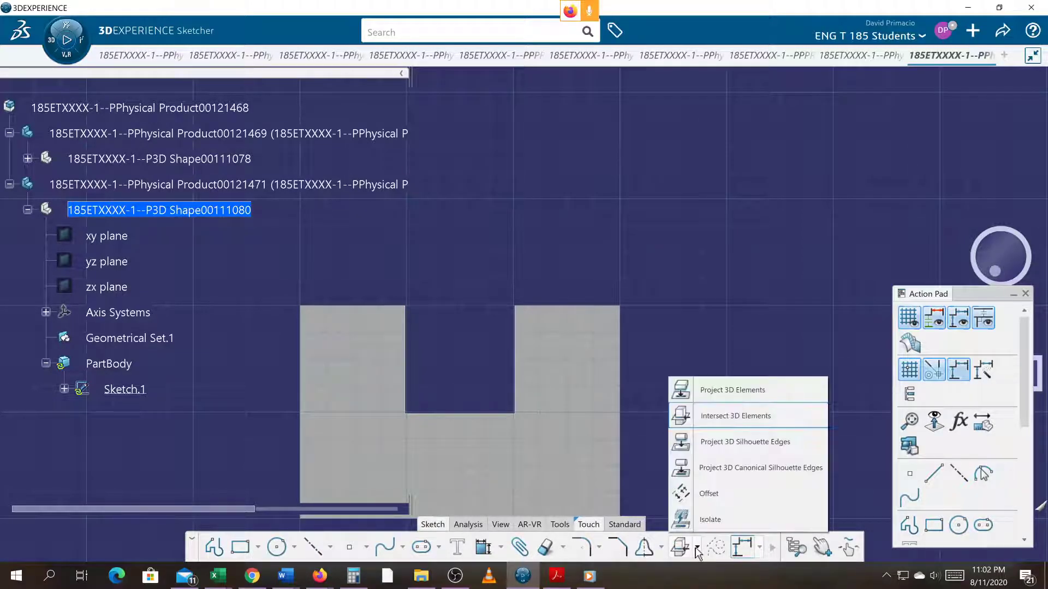
mouse_move(712, 426)
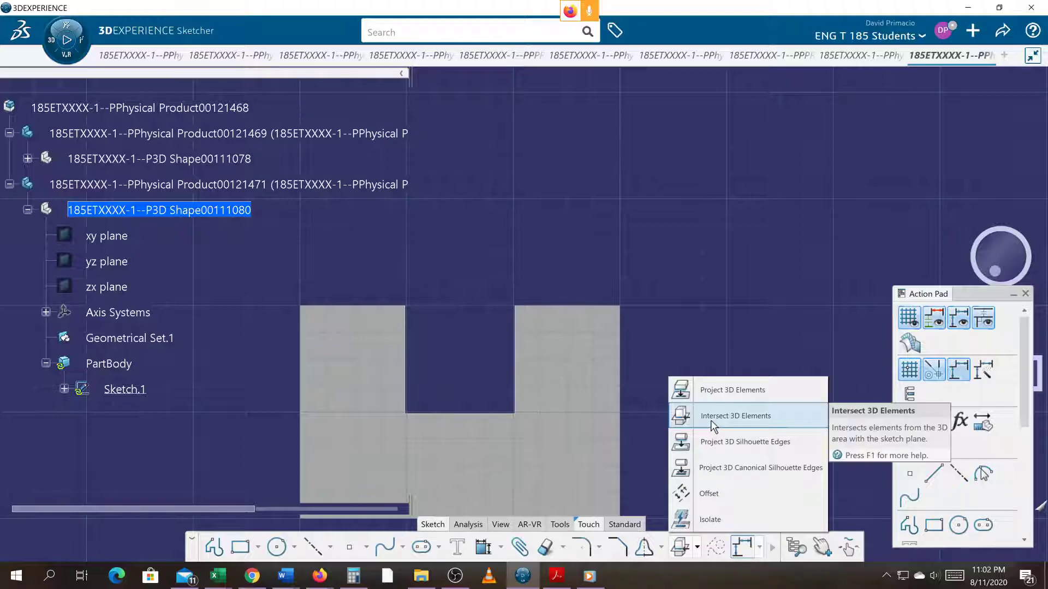
click(735, 416)
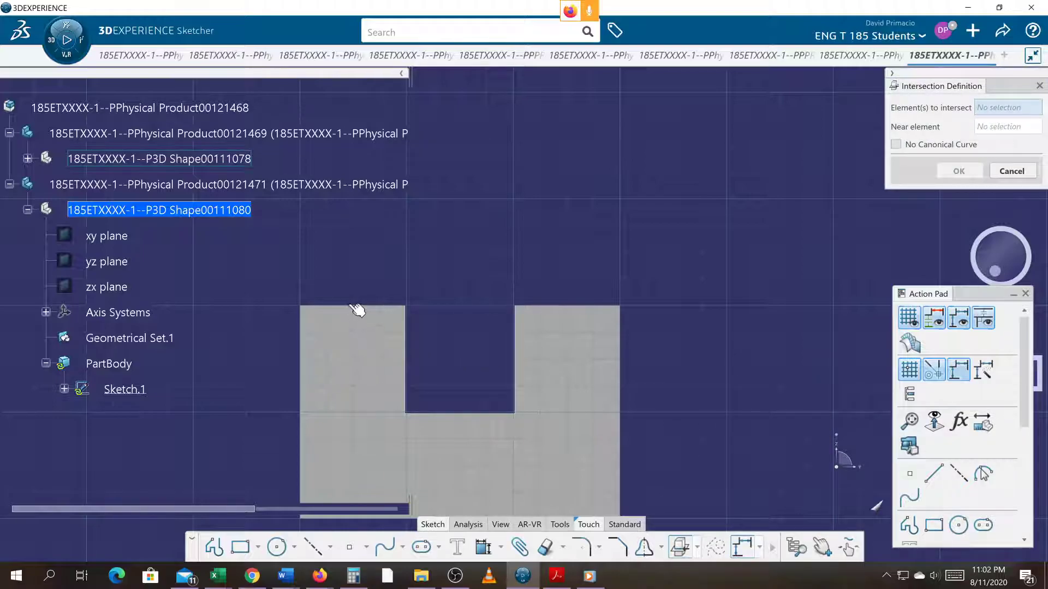
click(414, 364)
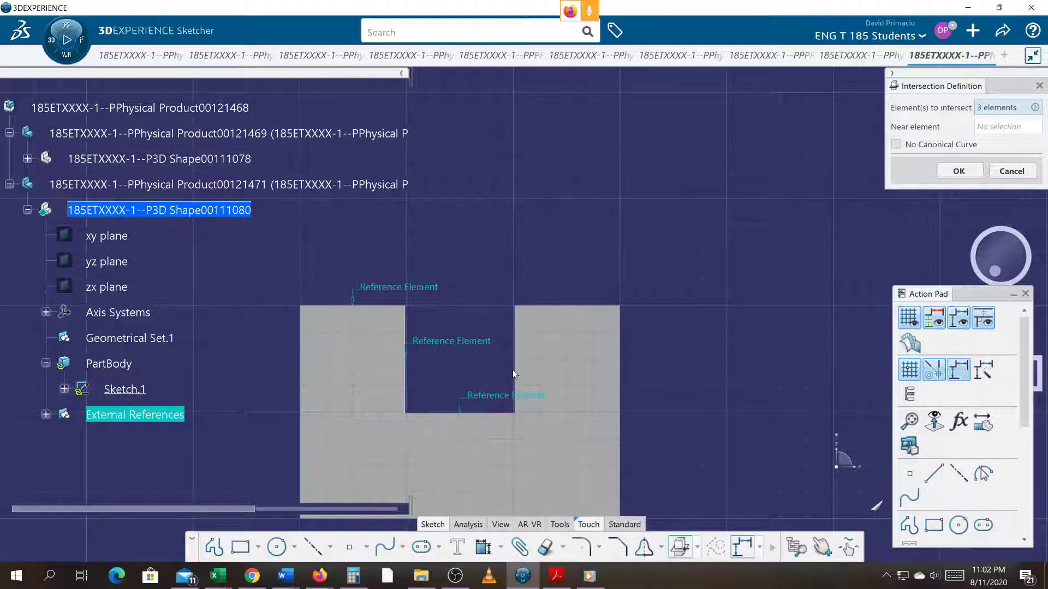
click(560, 340)
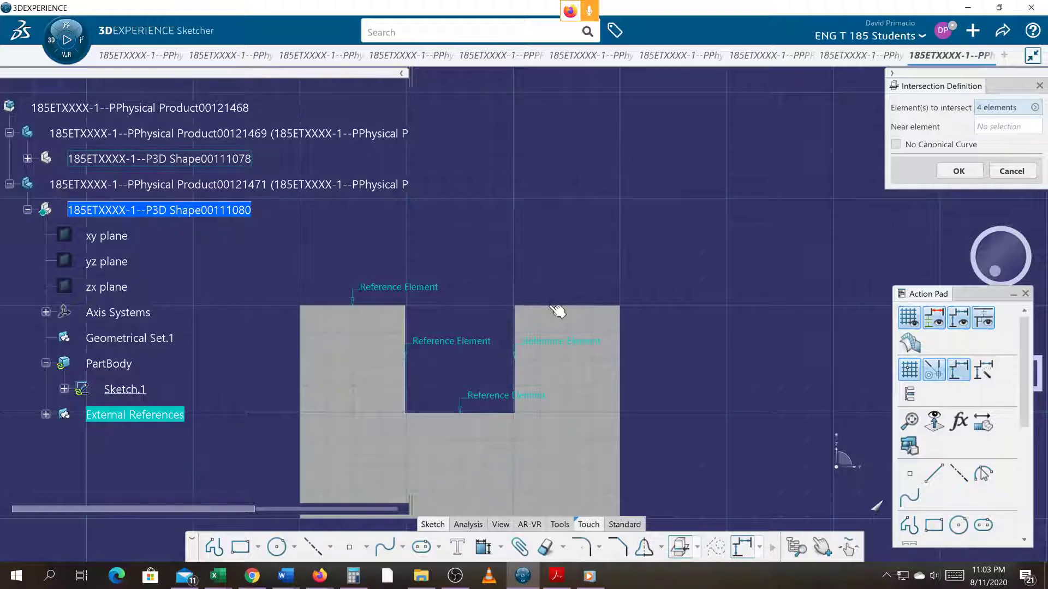
mouse_move(548, 307)
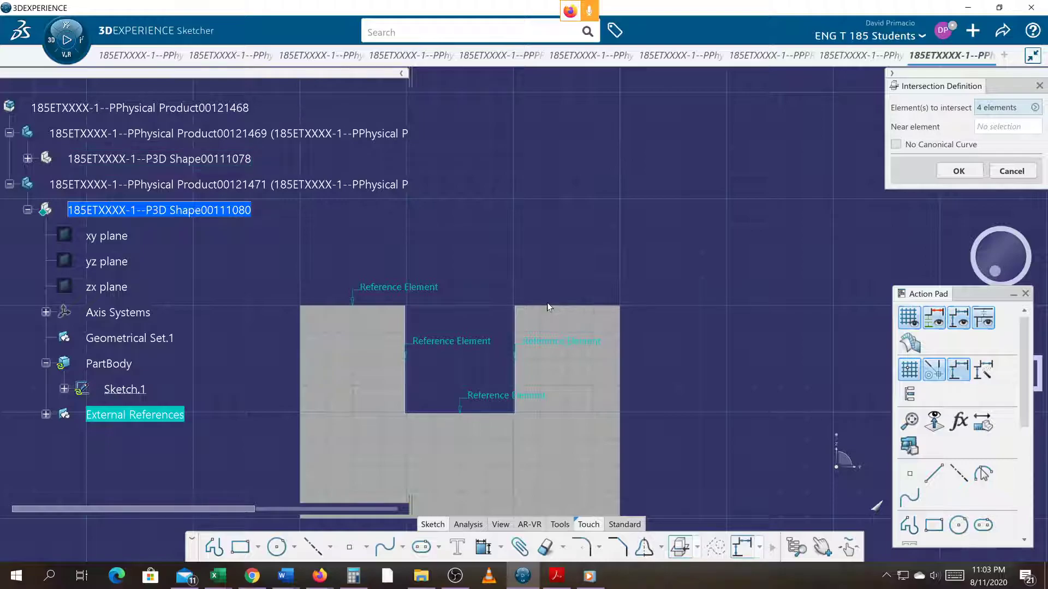
click(566, 300)
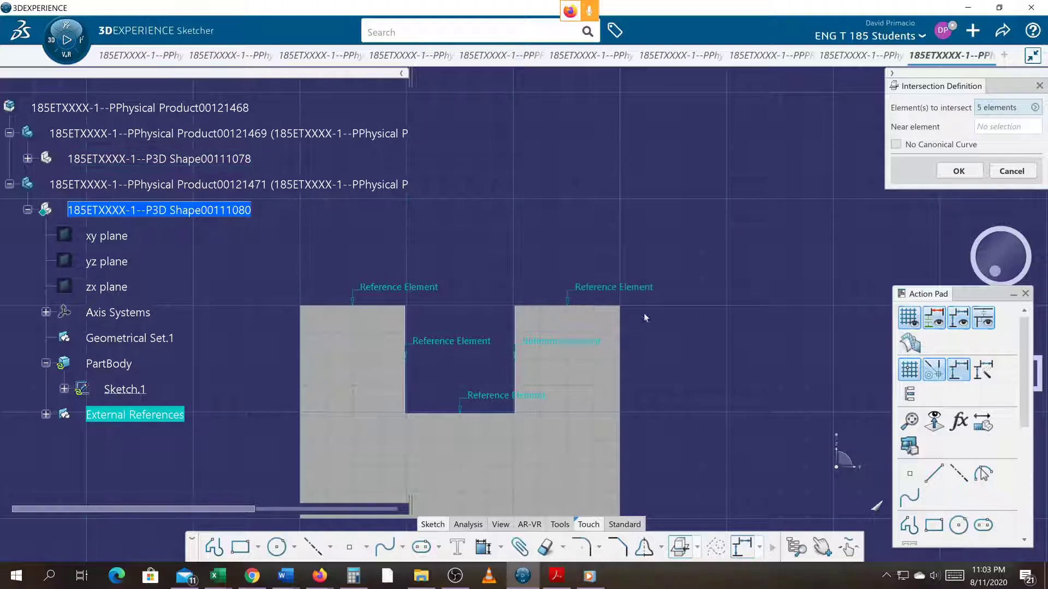
mouse_move(751, 477)
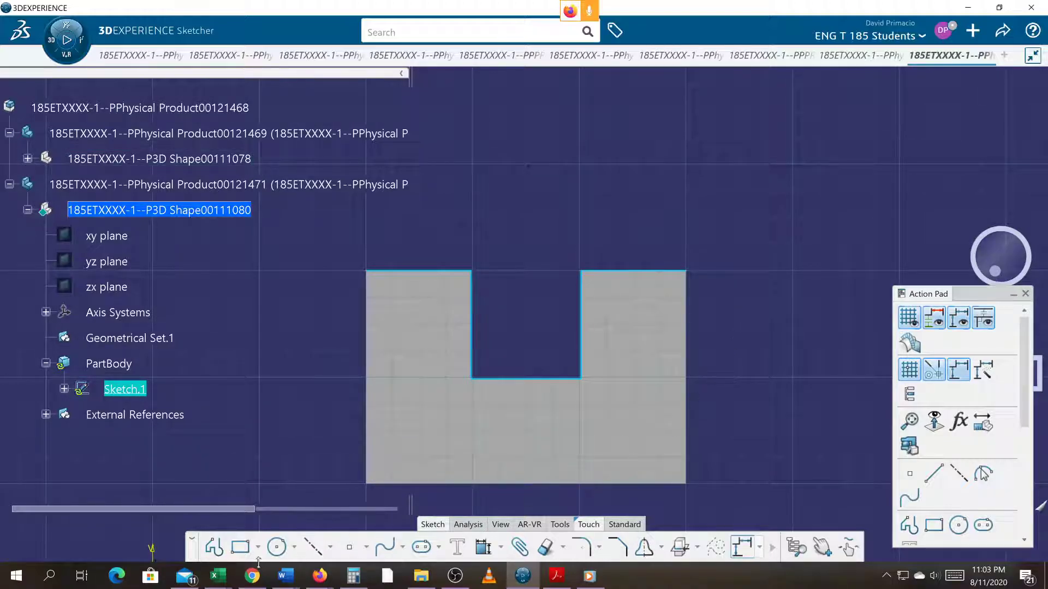
Step: Draw the cap rectangle, auto-constrain it 25.4 tall, and fillet its upper corners
click(238, 547)
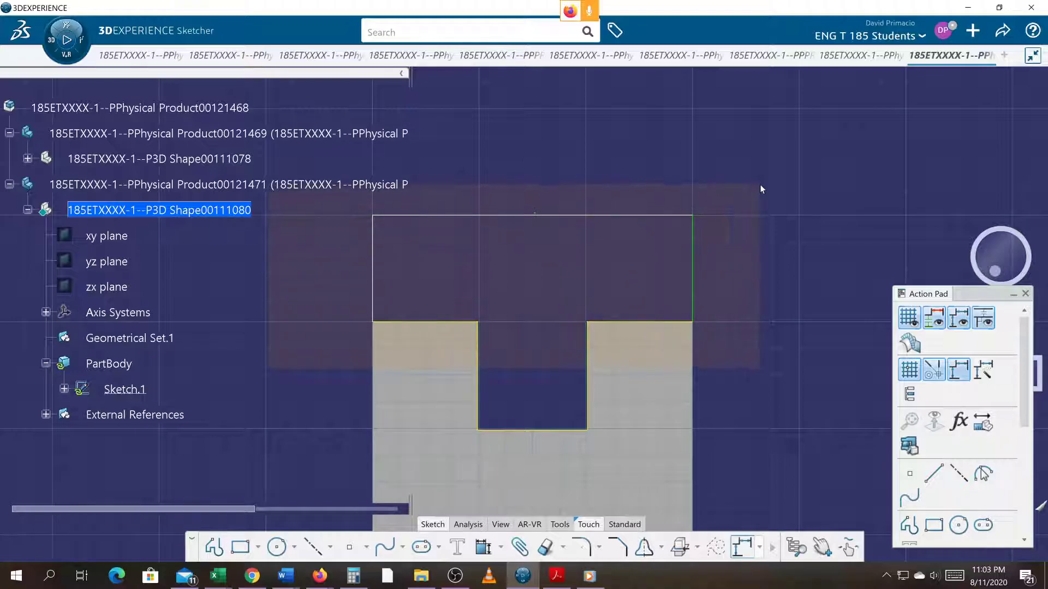
click(483, 548)
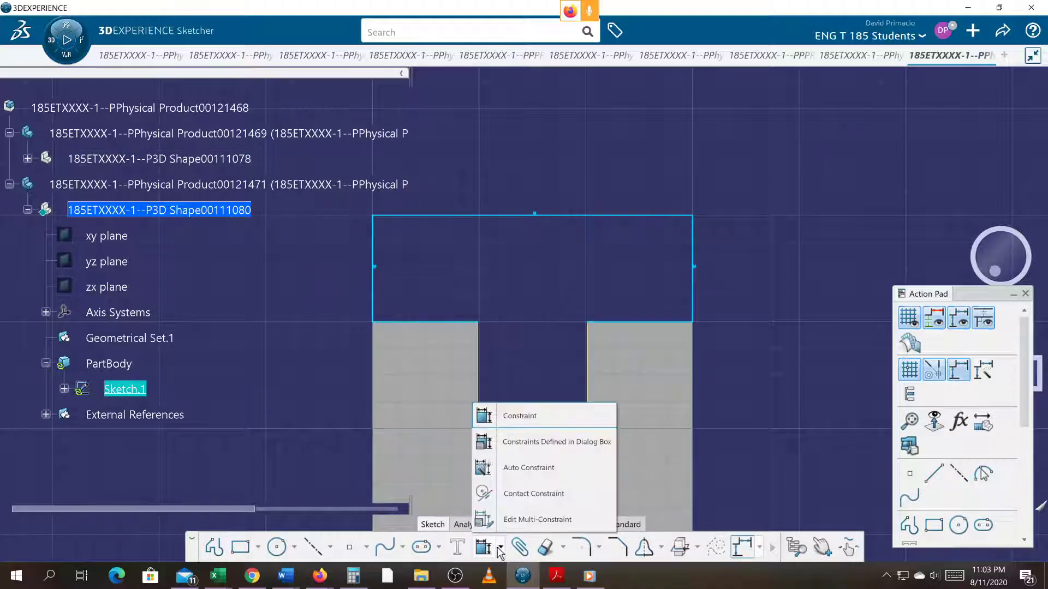
click(528, 467)
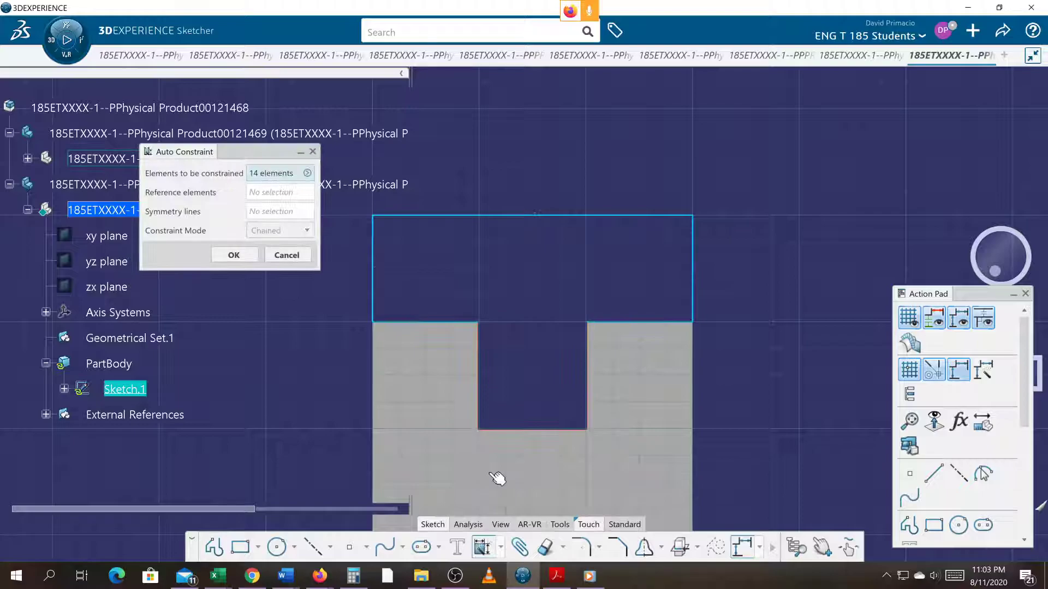
click(234, 255)
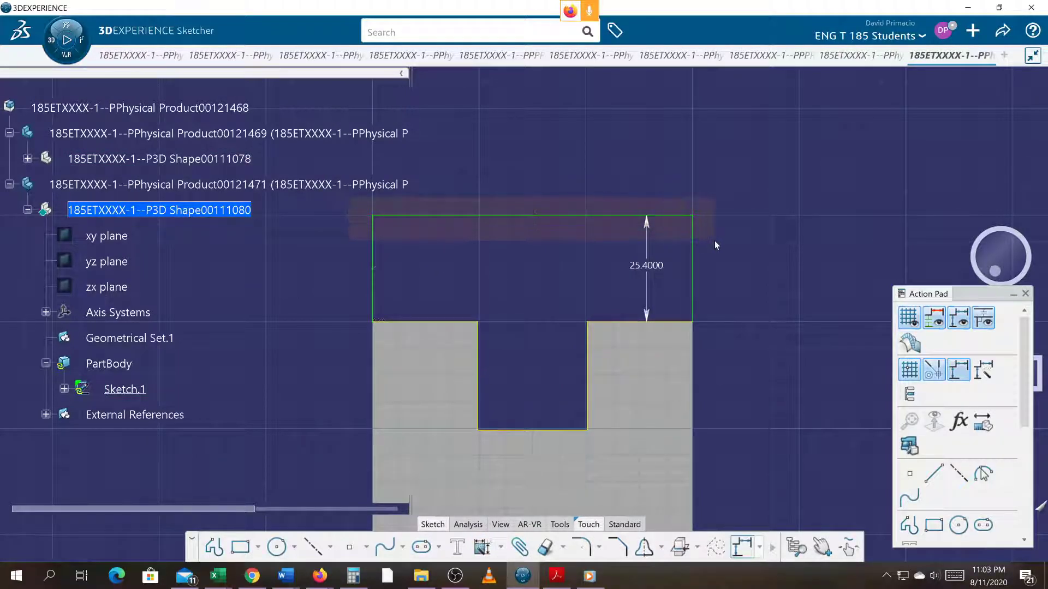
click(581, 547)
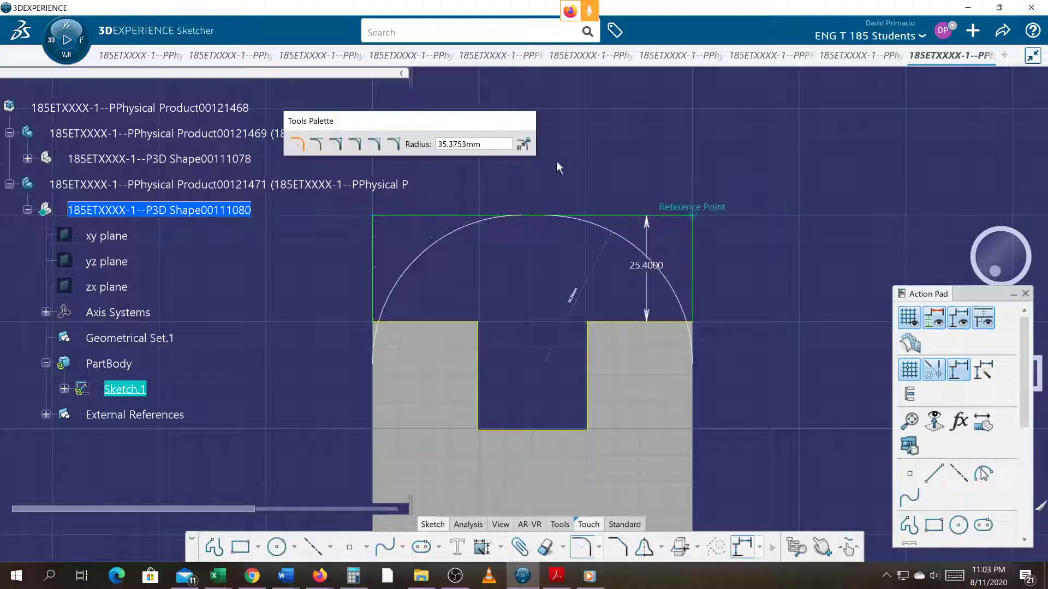
triple_click(473, 144)
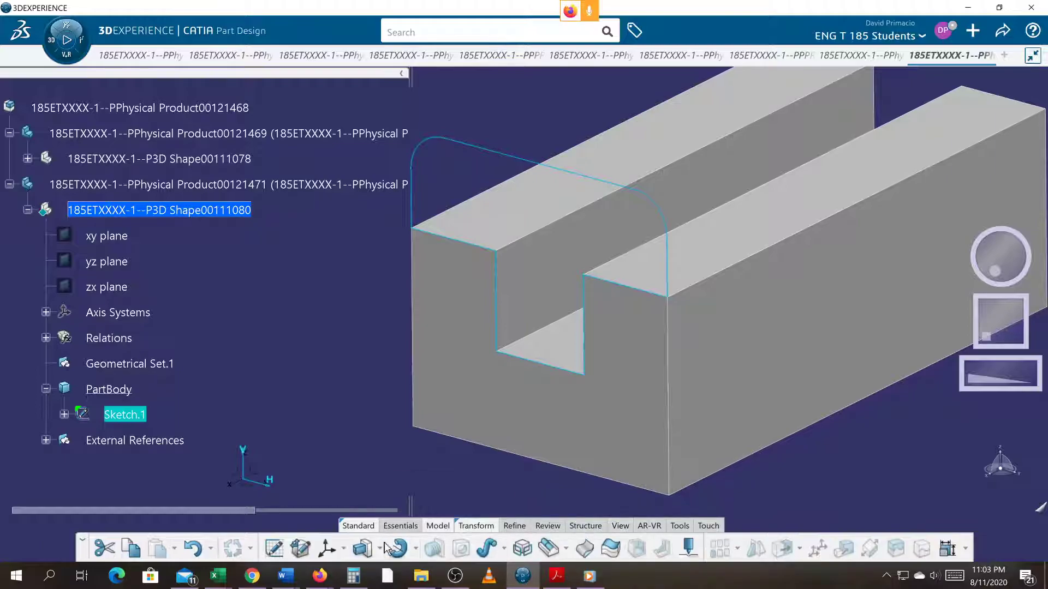
Step: Pad the cap profile 150 mm, measured between the channel's end faces
click(363, 548)
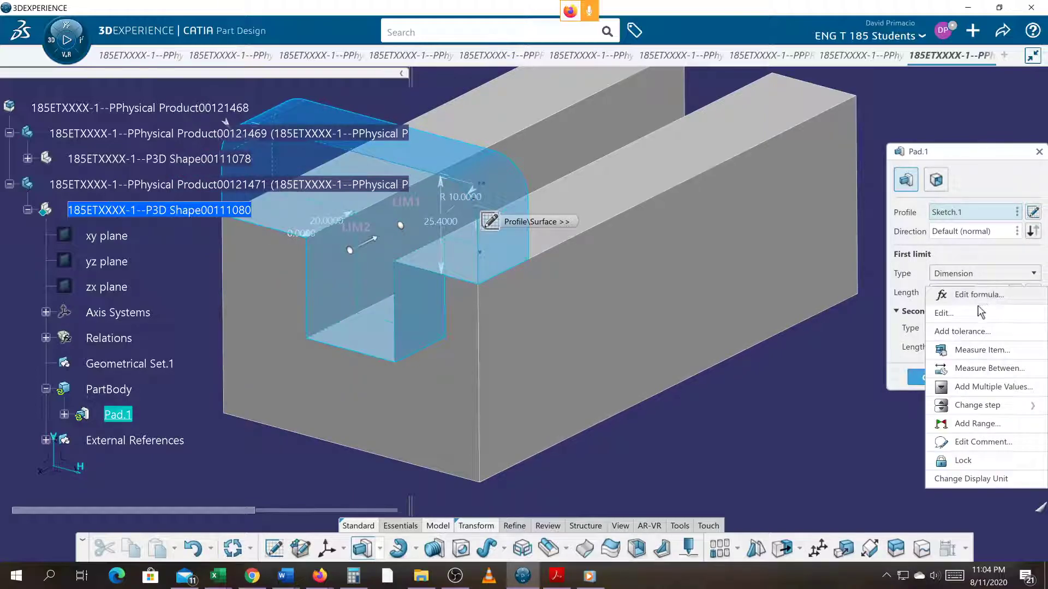
click(982, 350)
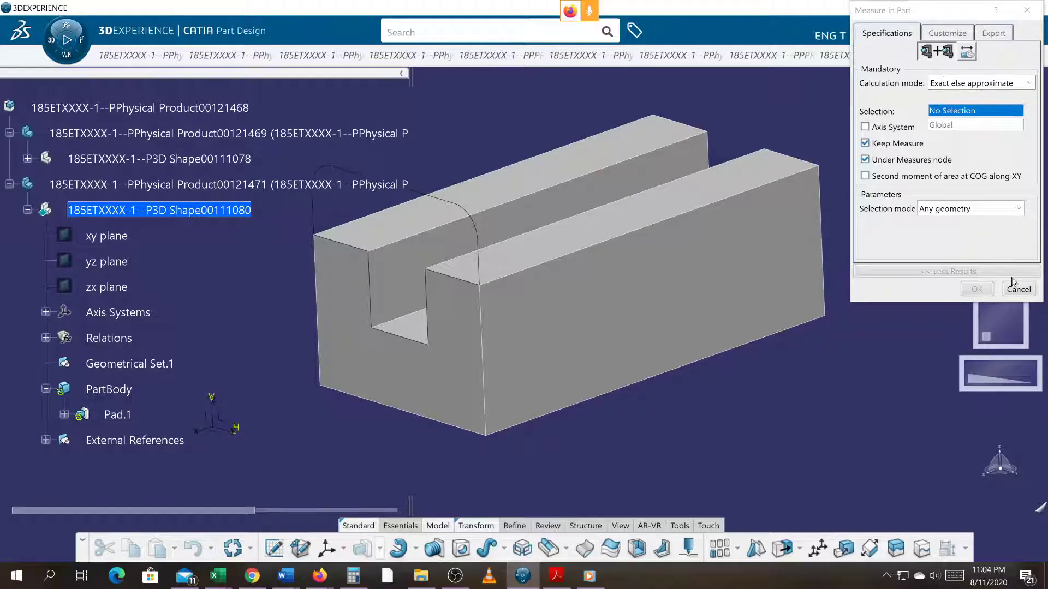
double_click(118, 414)
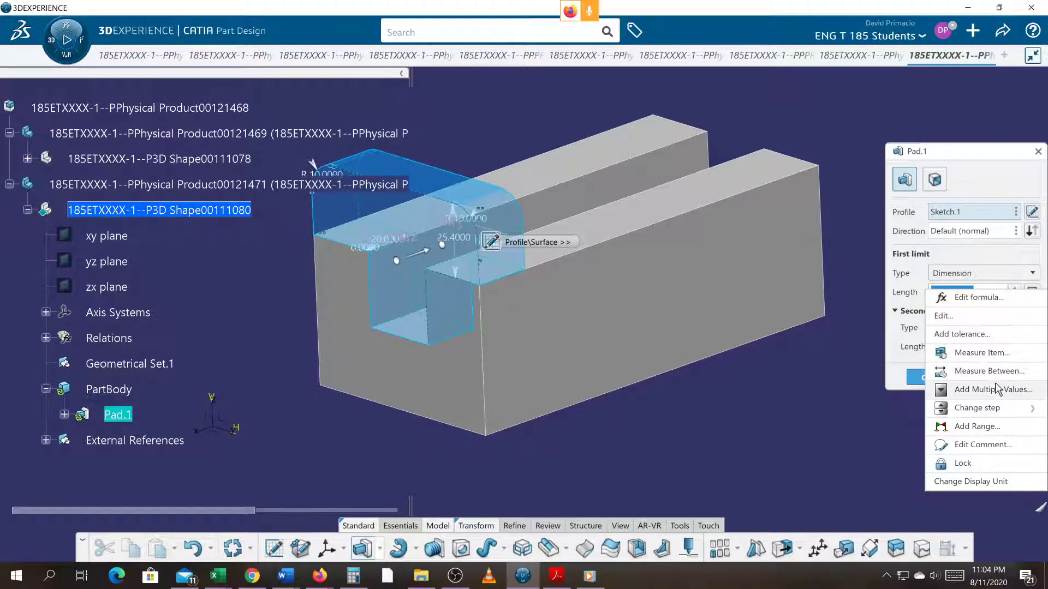
click(990, 371)
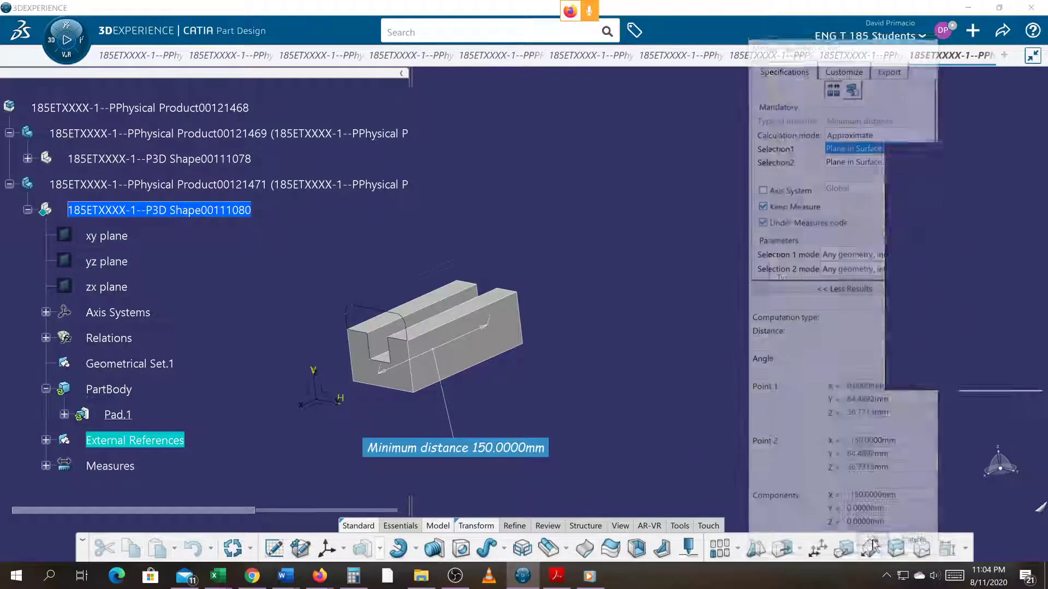
double_click(117, 414)
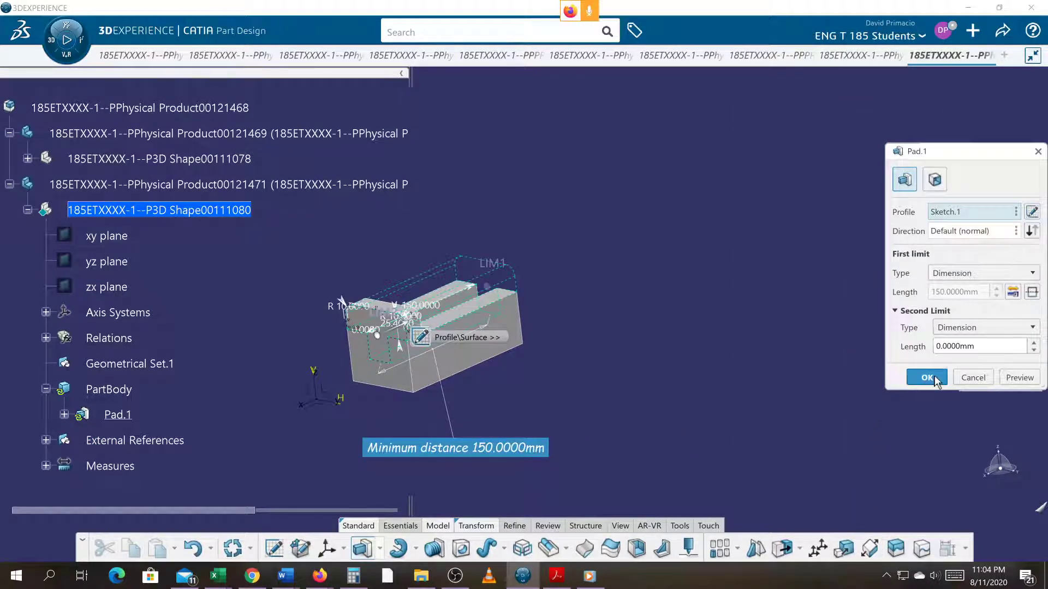
click(926, 377)
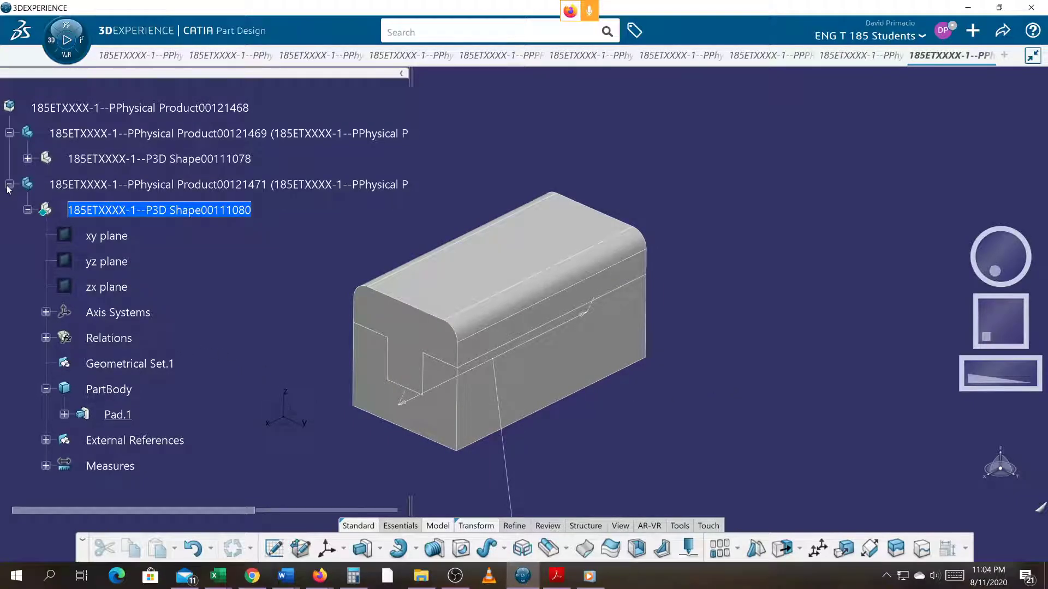
Step: Change the channel's Pad.1 length to 200 mm and reselect the root product
click(158, 159)
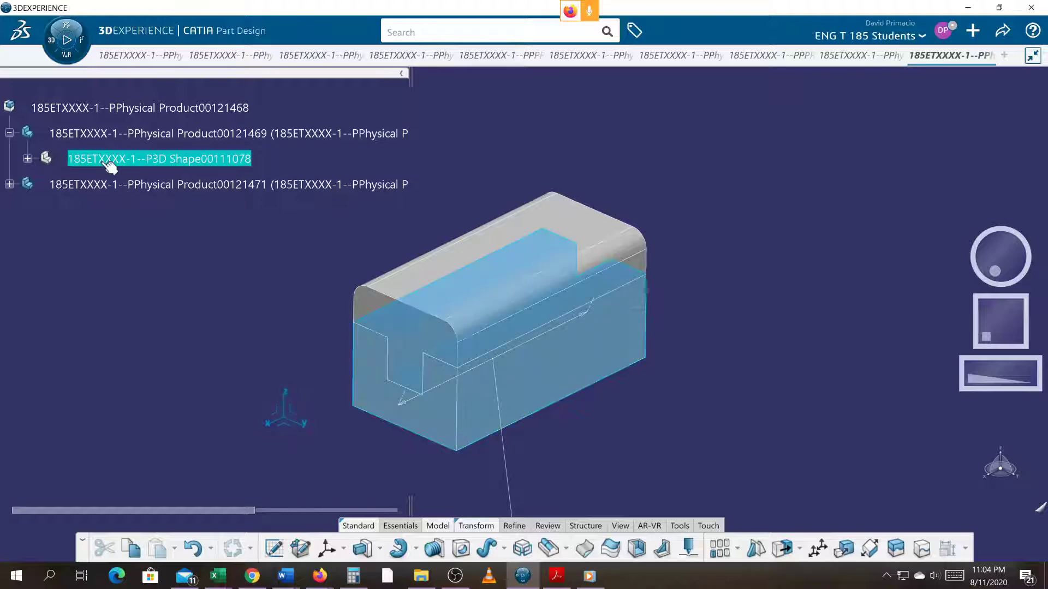
click(27, 158)
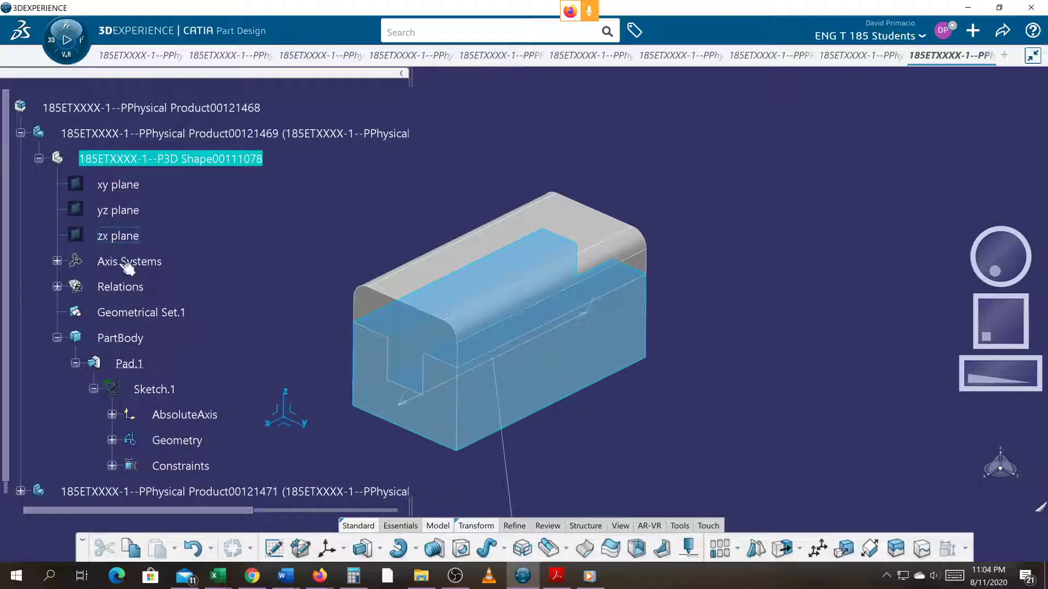
mouse_move(130, 344)
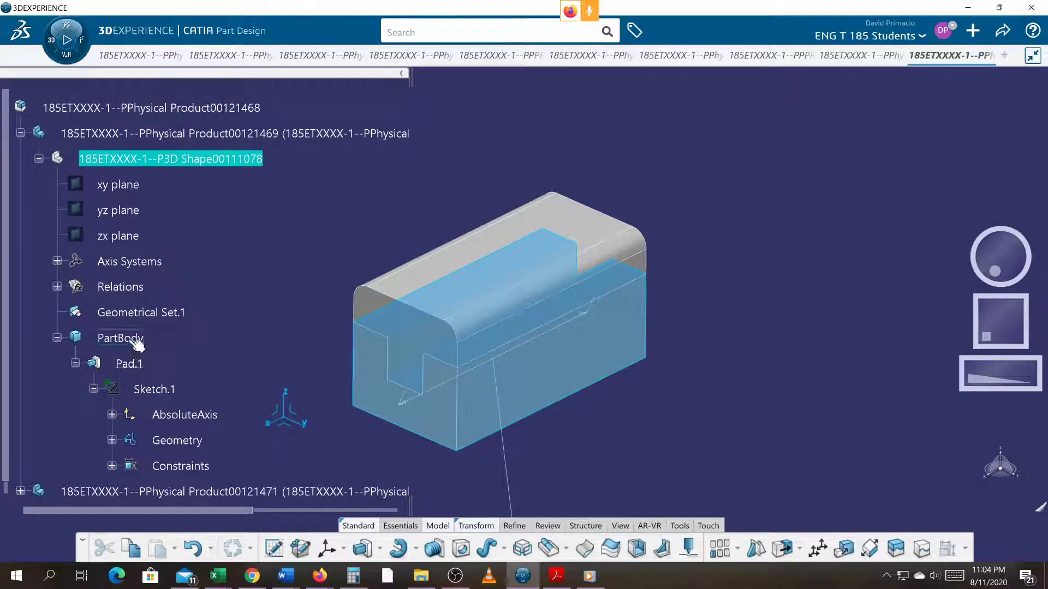
double_click(129, 363)
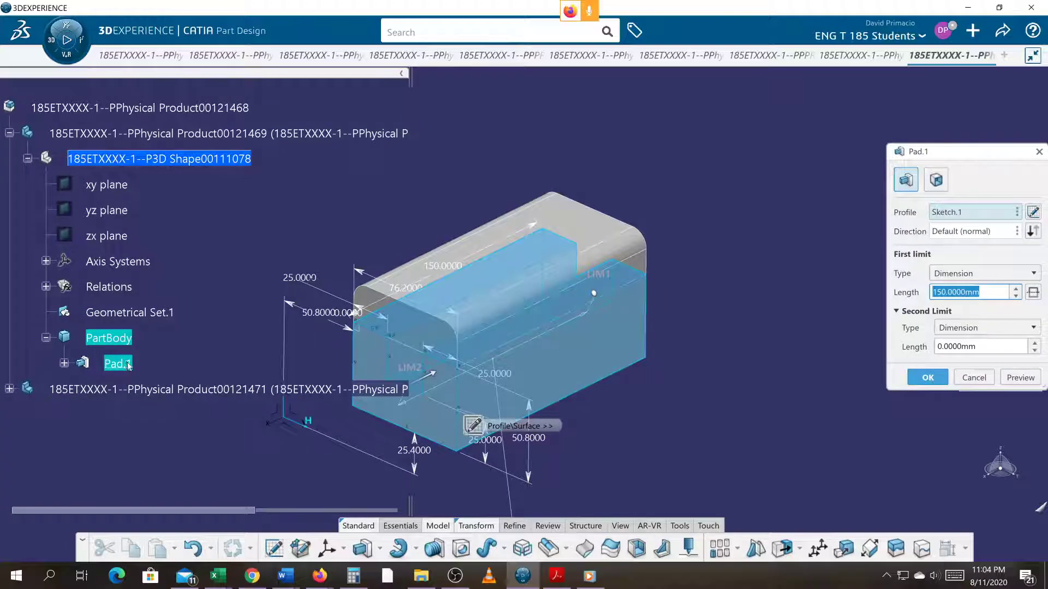
text(200)
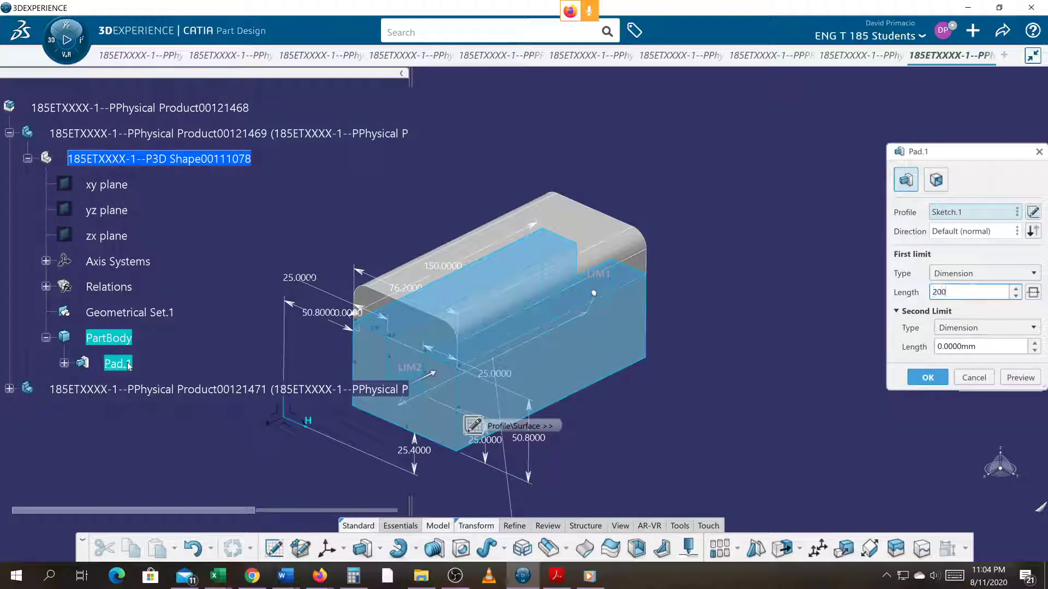
click(927, 377)
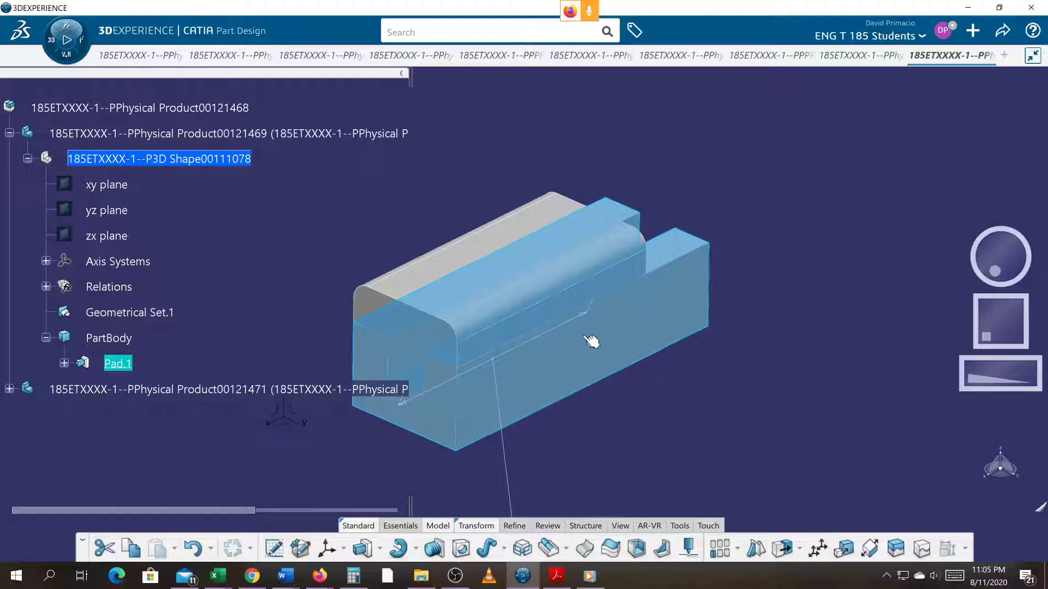
click(140, 108)
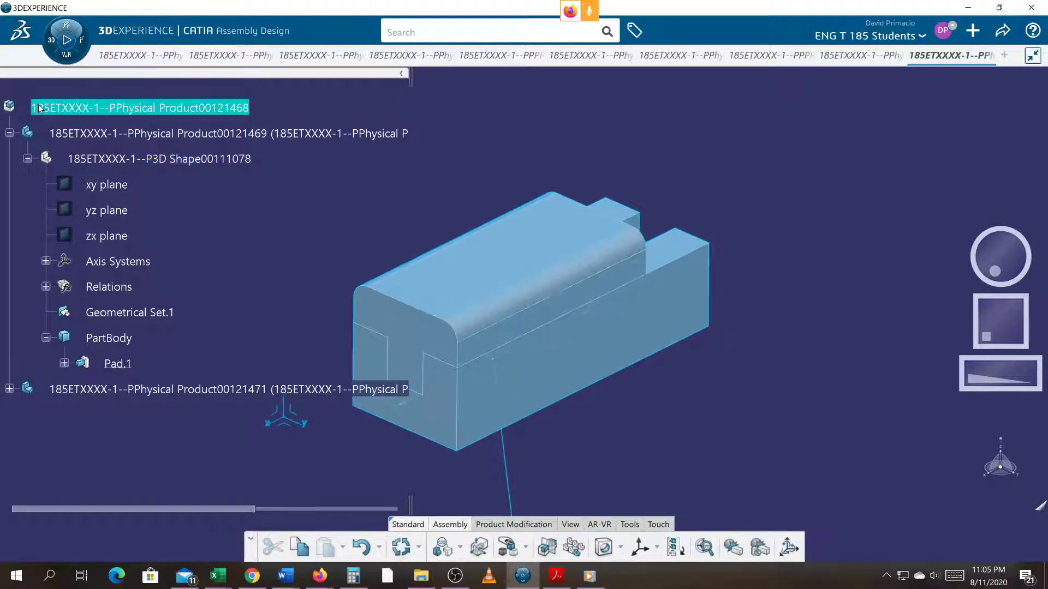
Step: Run an assembly Update so the cap stretches to 200 mm
click(401, 548)
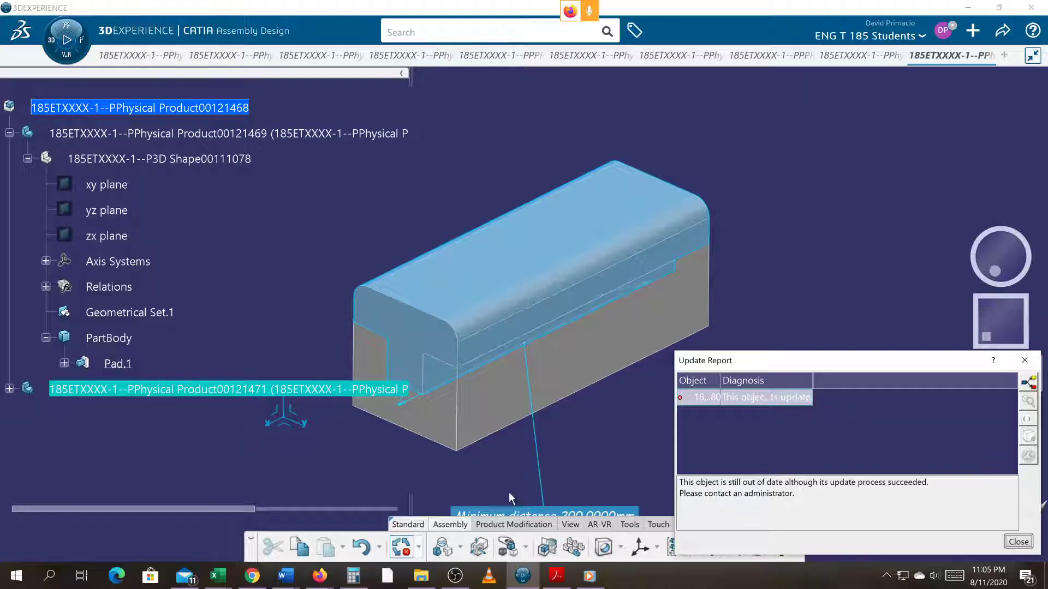
mouse_move(284, 575)
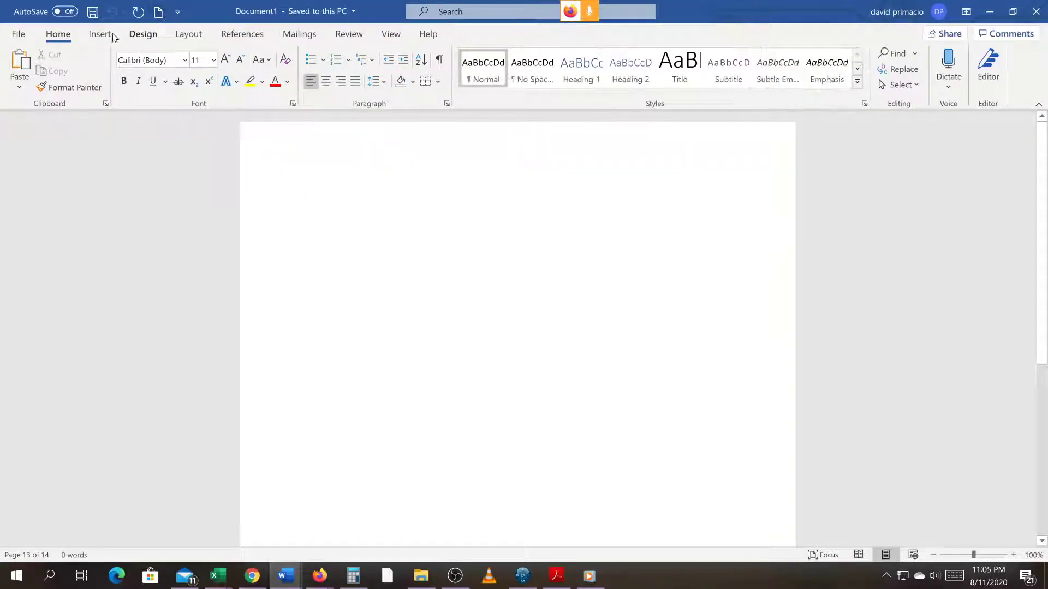
Step: Browse Word's Insert Screenshot window list, then return to the CATIA assembly window
click(99, 33)
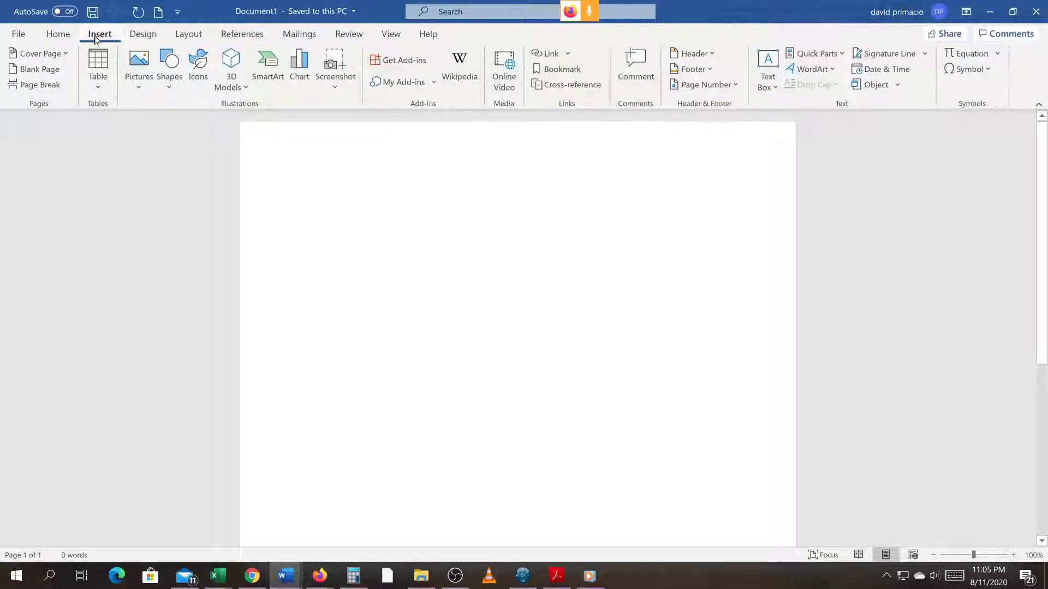
click(305, 194)
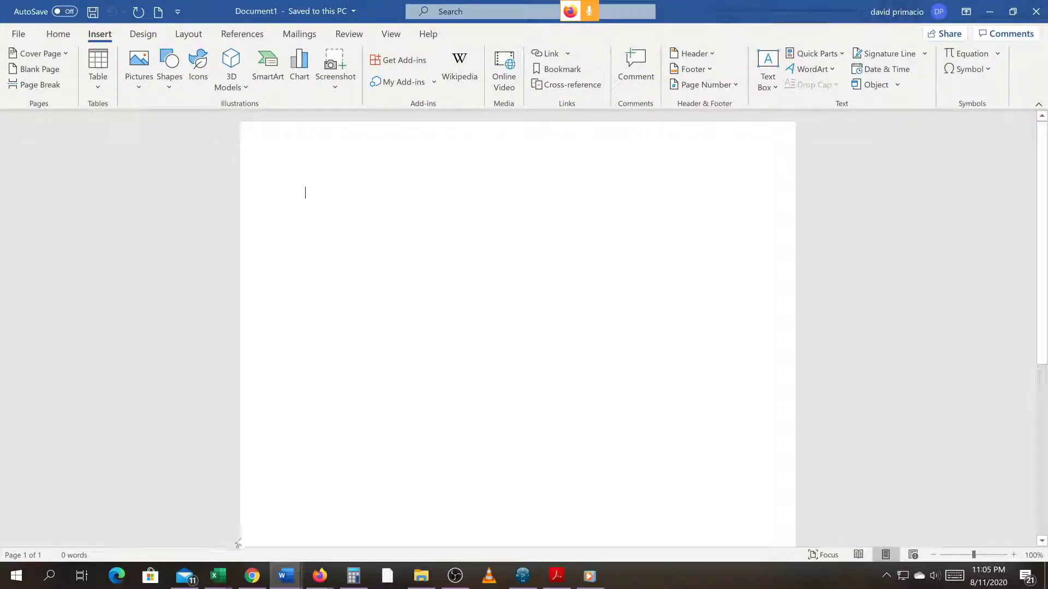
click(523, 576)
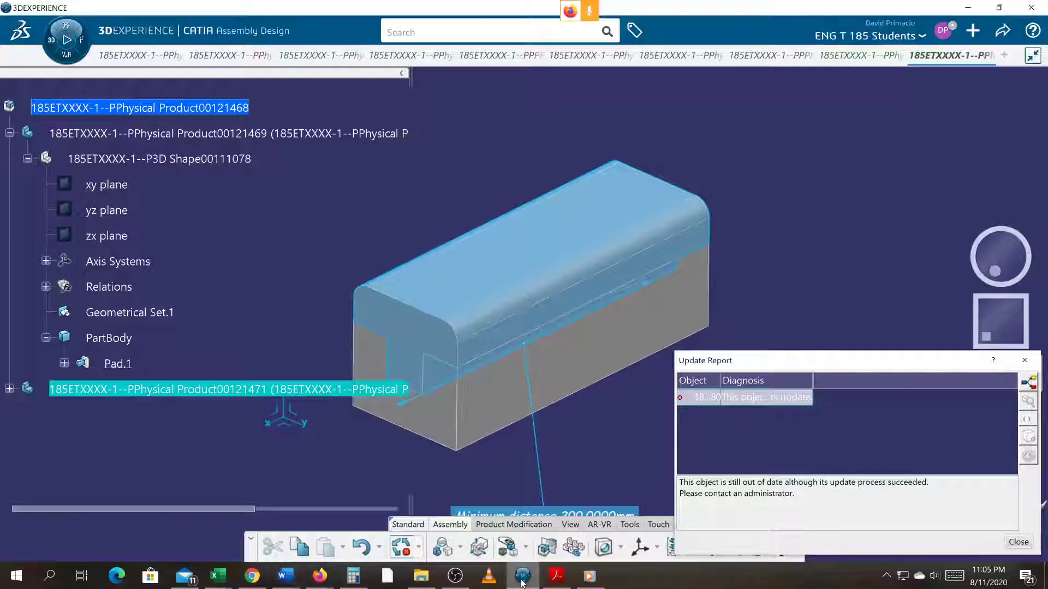
click(284, 576)
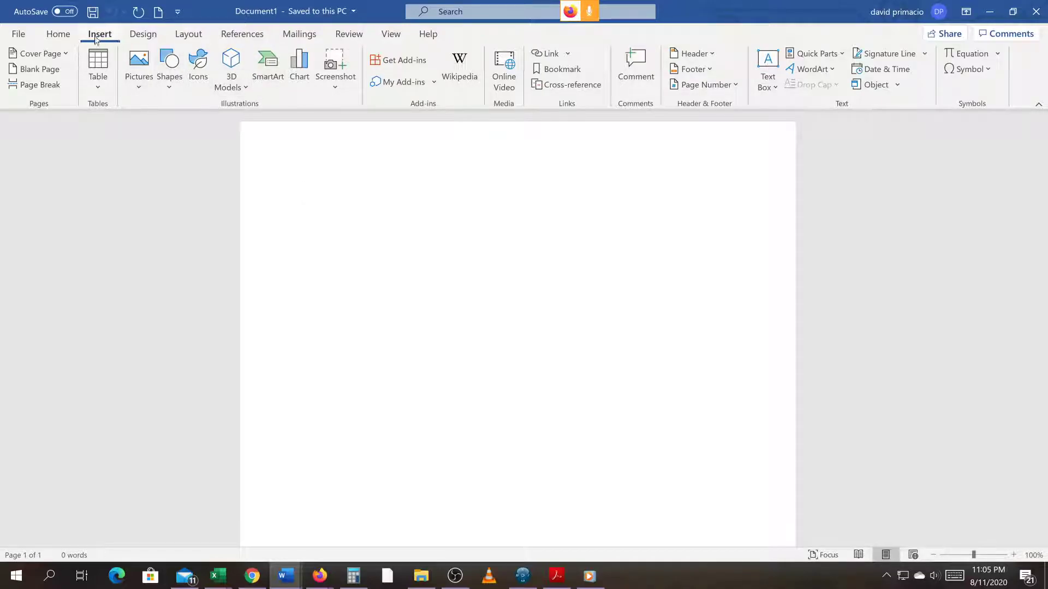
click(335, 63)
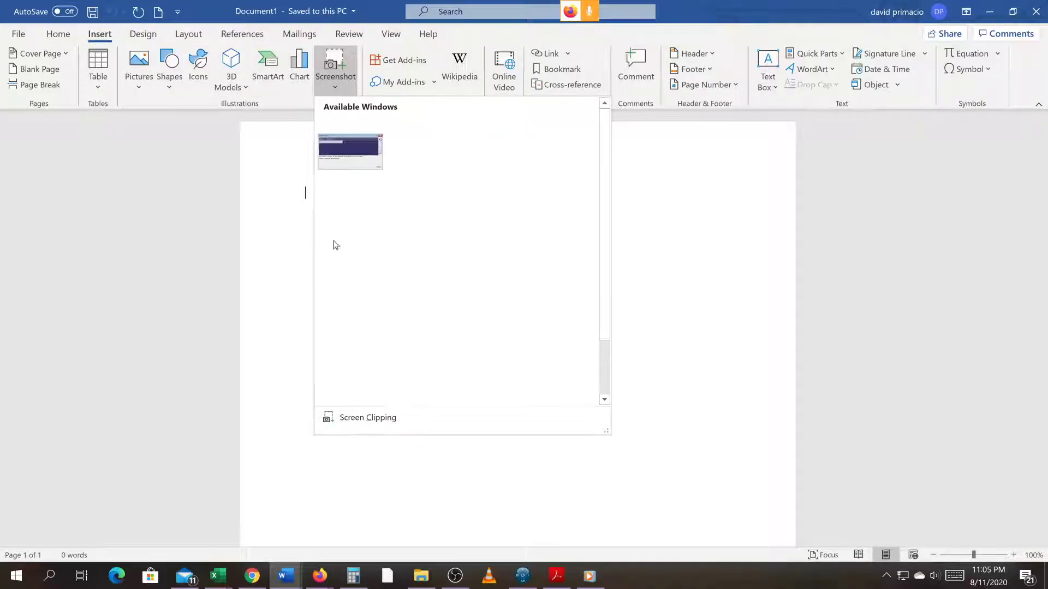
click(349, 151)
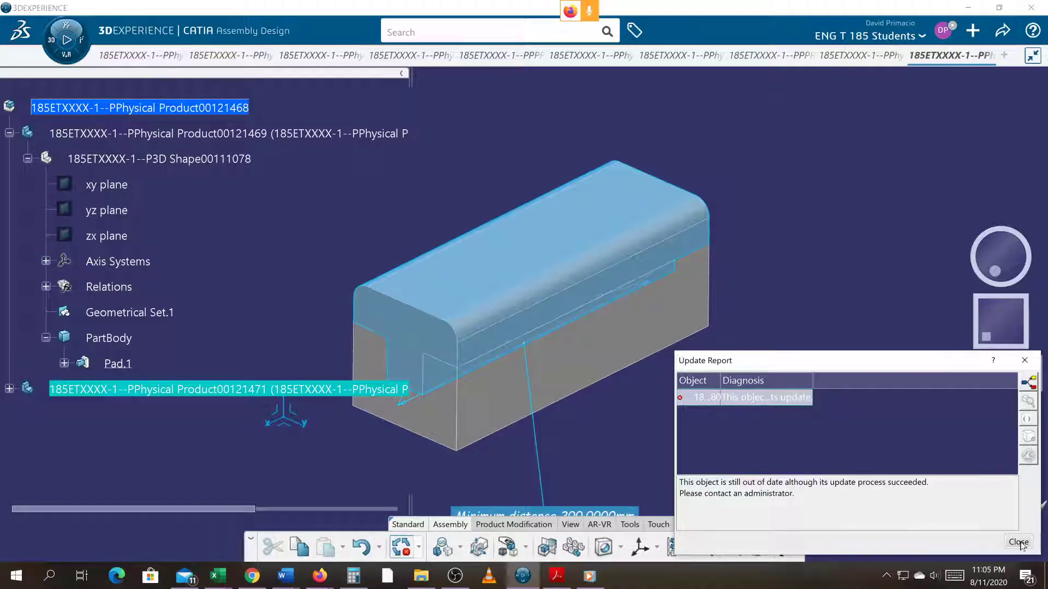
Step: Close the update report and re-expand the channel product to select Sketch.1
click(1018, 542)
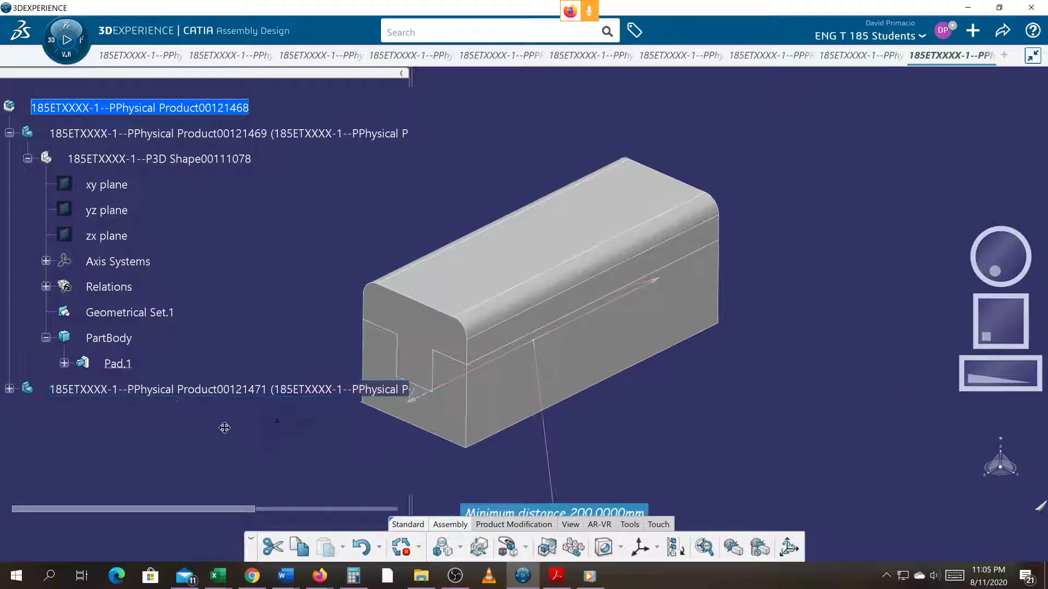
click(9, 133)
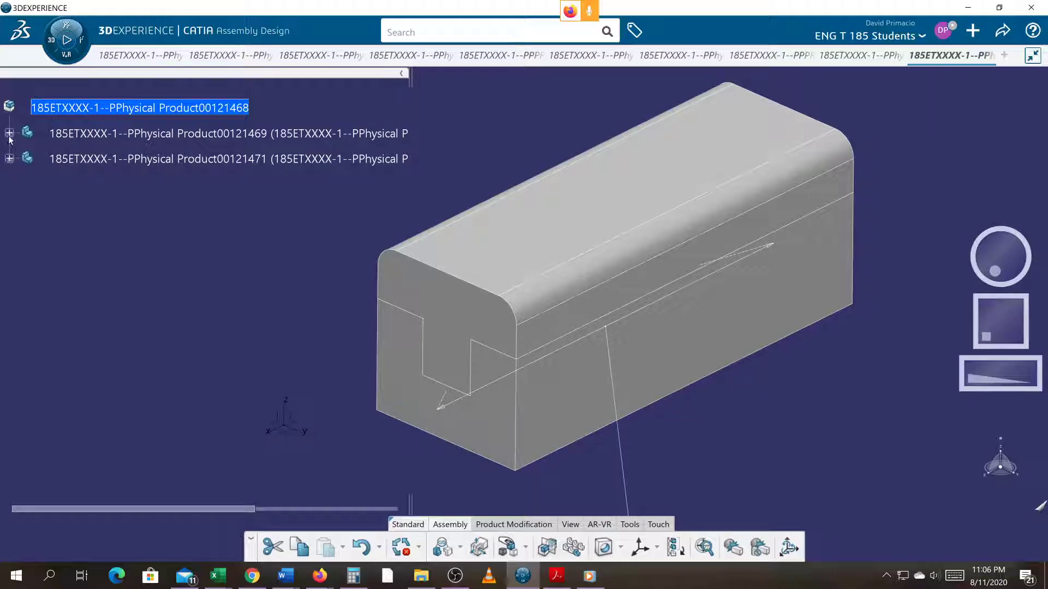
click(10, 134)
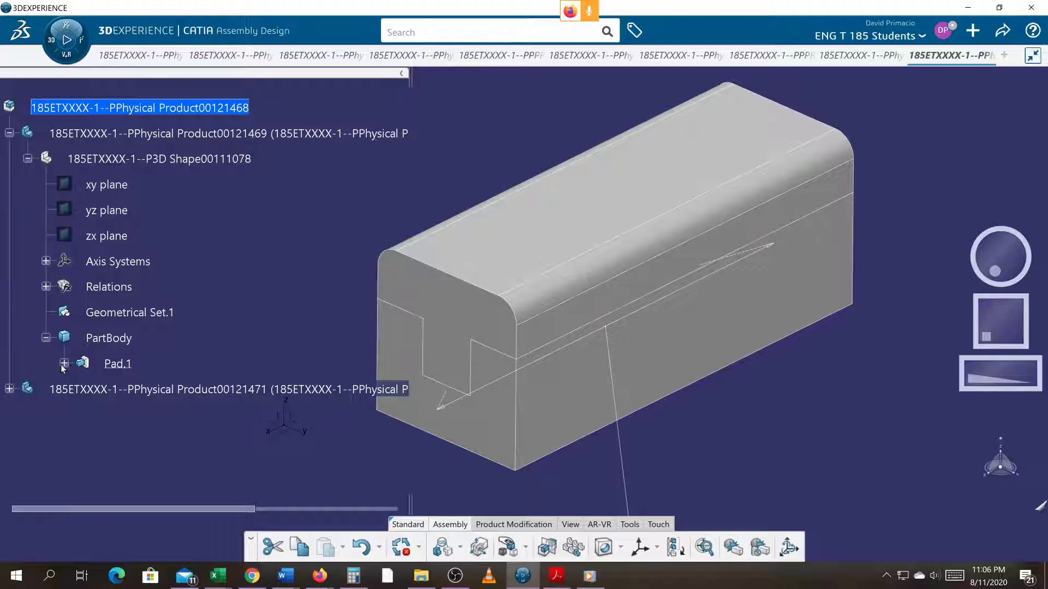
click(64, 363)
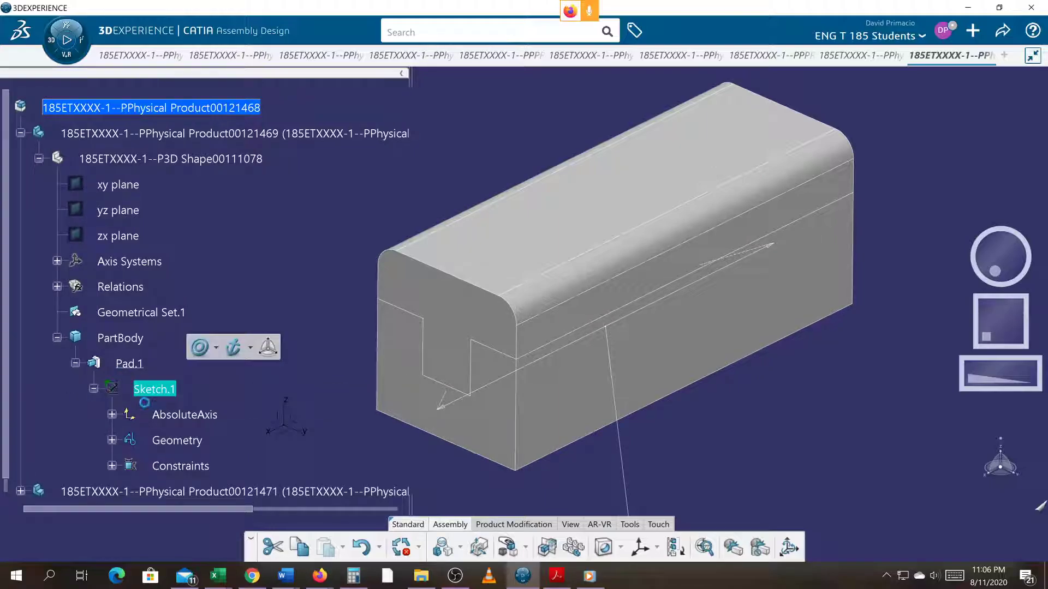
Step: Edit Sketch.1's 25 mm slot dimension to 20 mm
double_click(154, 389)
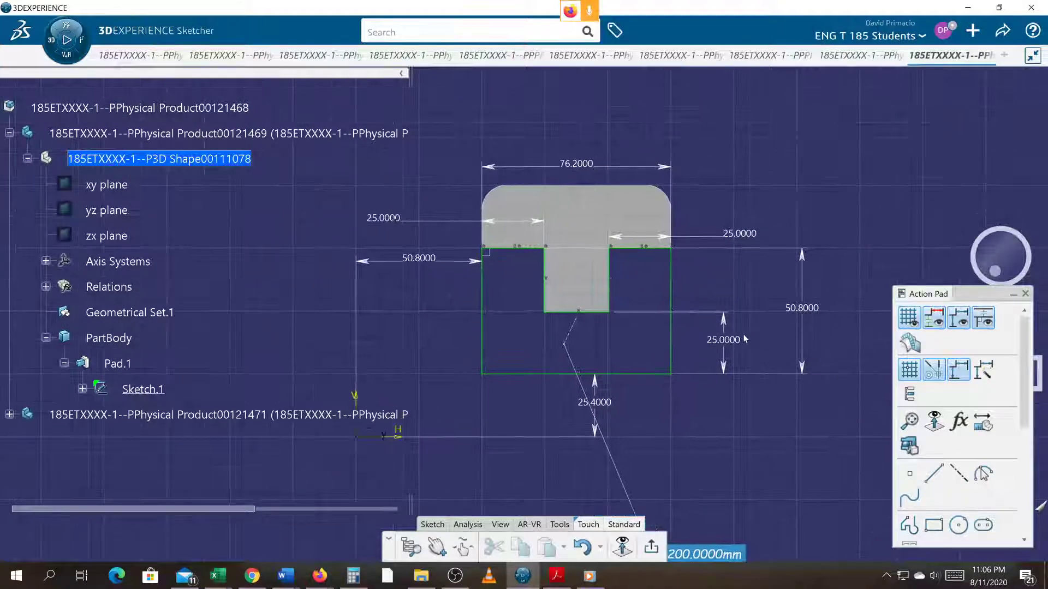
double_click(723, 340)
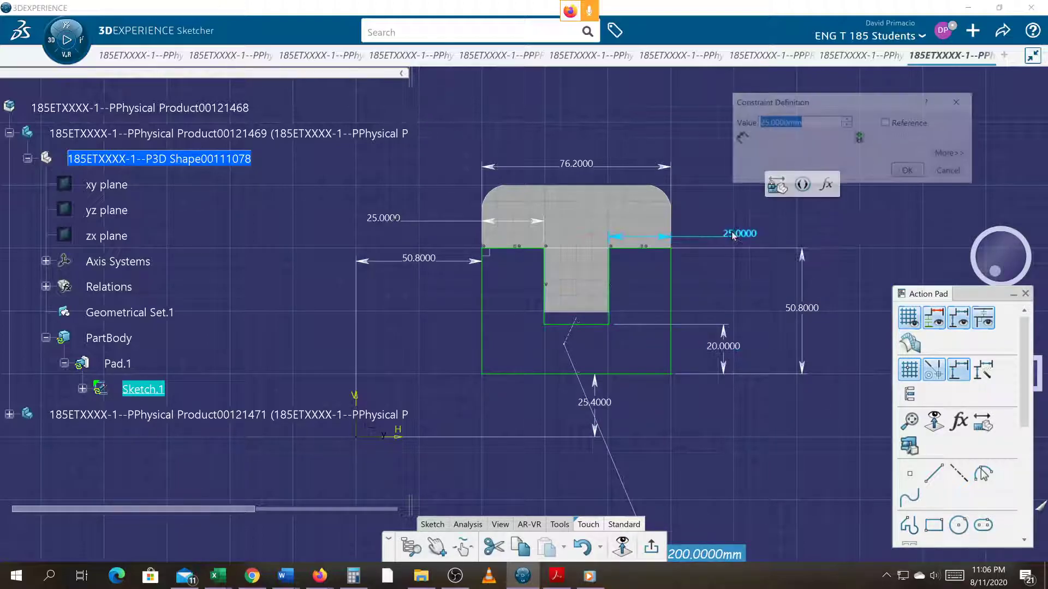
click(907, 170)
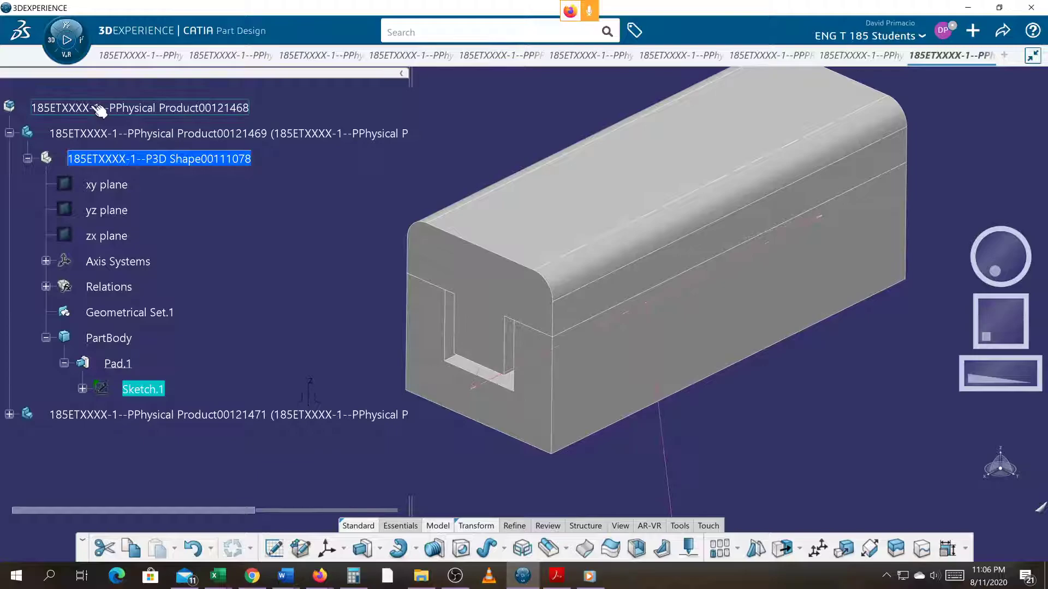
Step: Activate the root product for Assembly Design and collapse the tree to its two component products
click(139, 107)
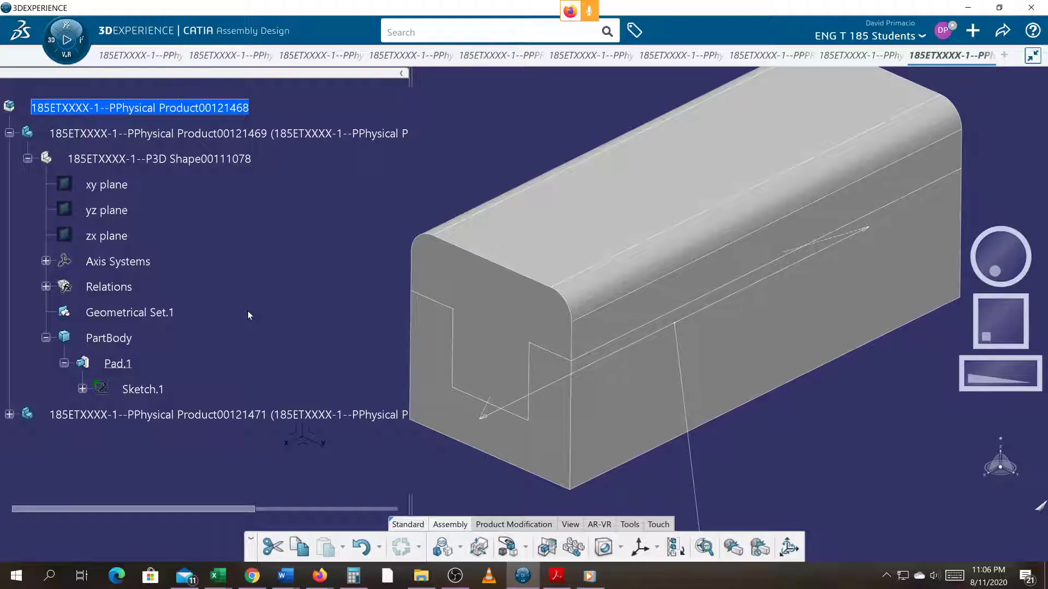
click(10, 133)
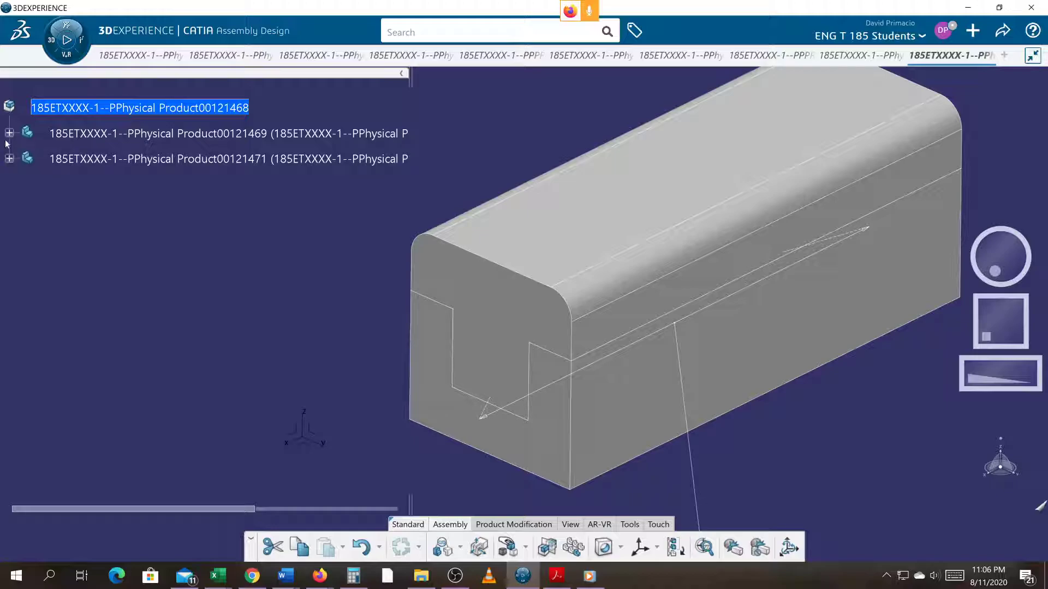
click(9, 134)
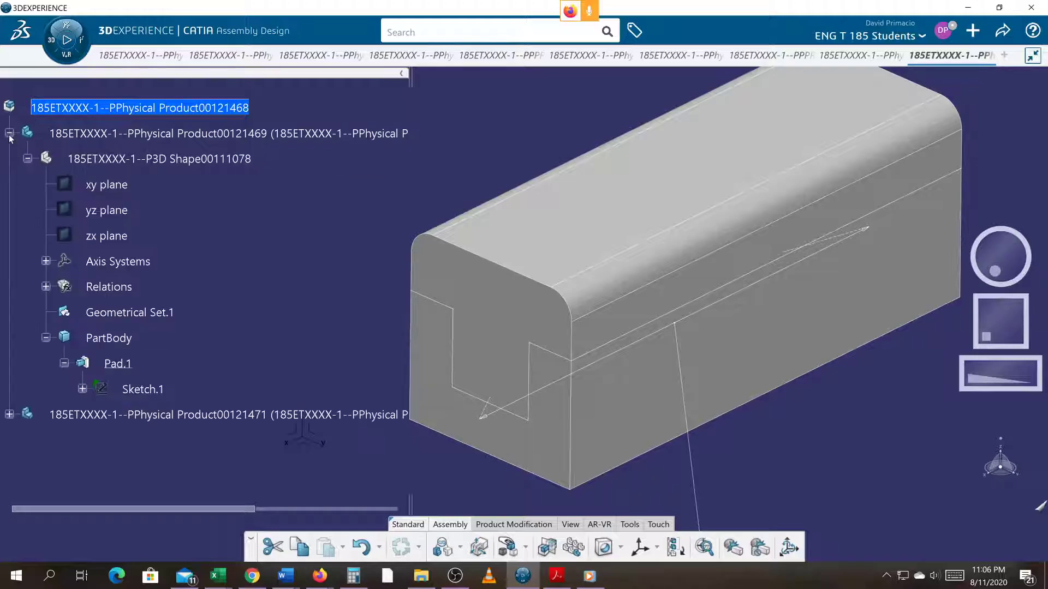
mouse_move(47, 229)
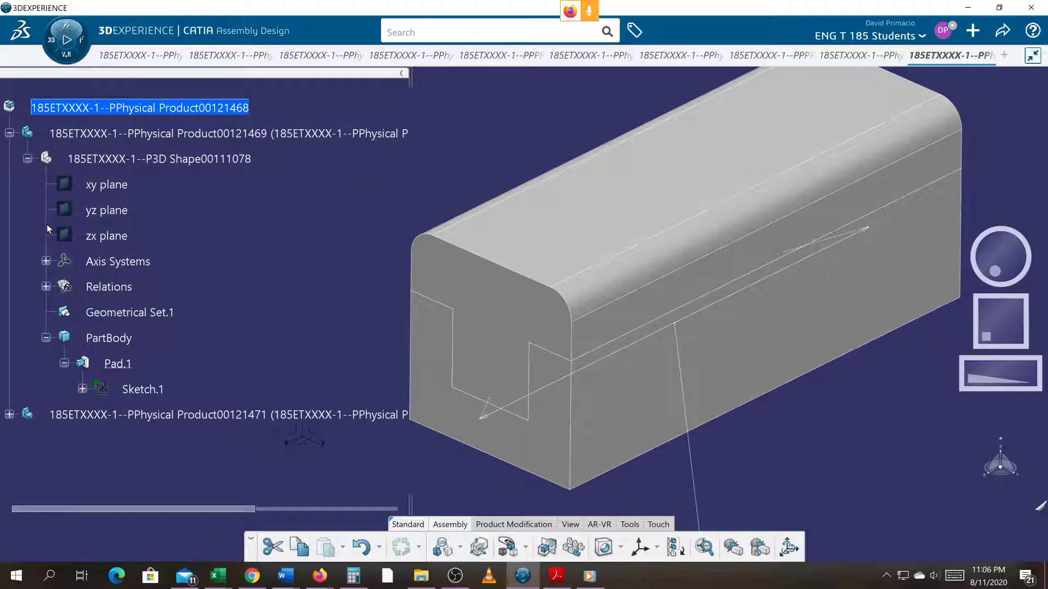
click(10, 133)
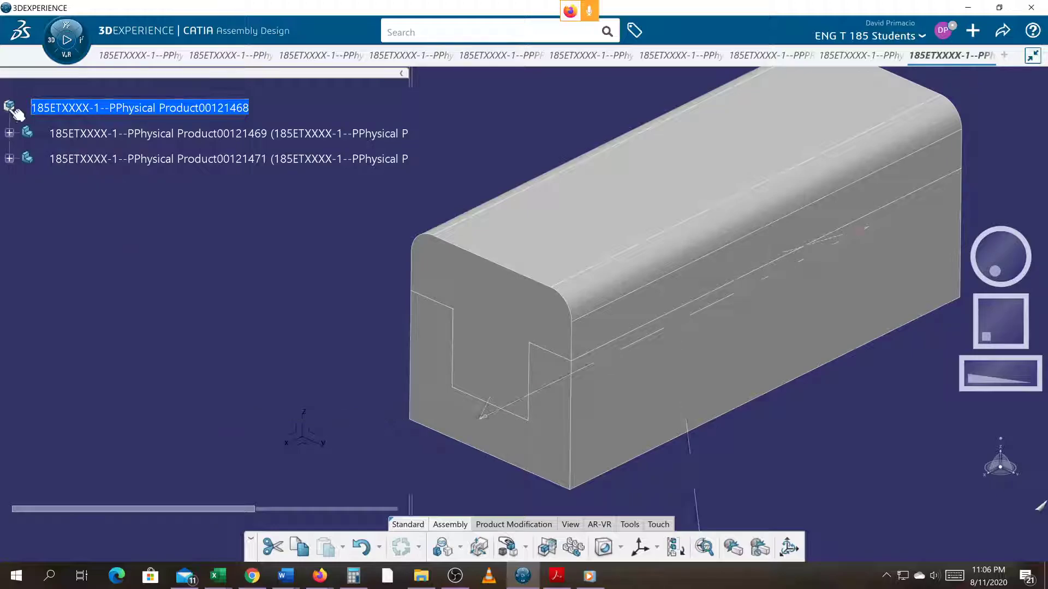
click(139, 107)
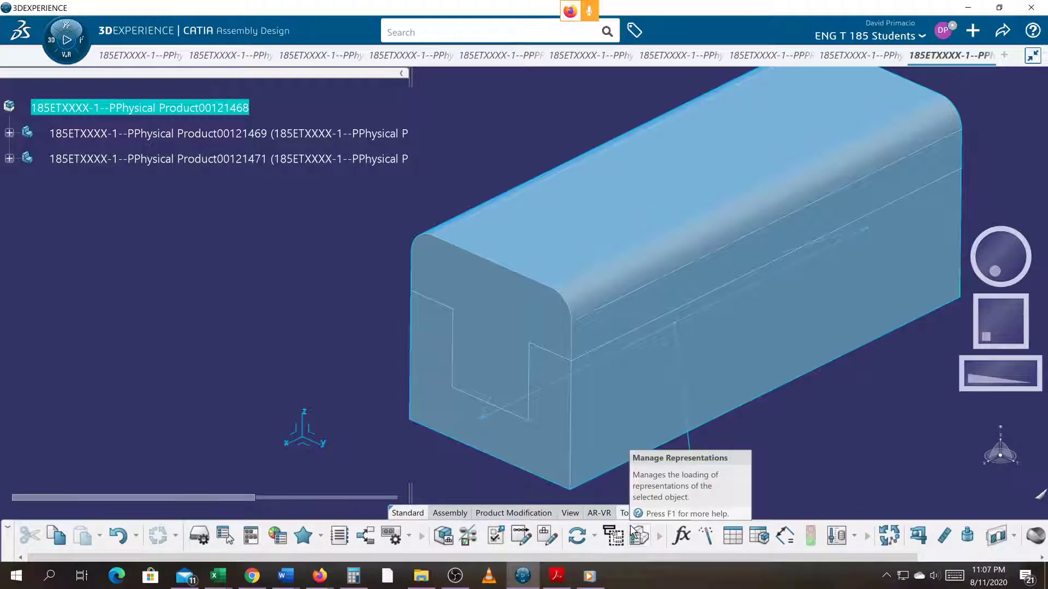
click(681, 537)
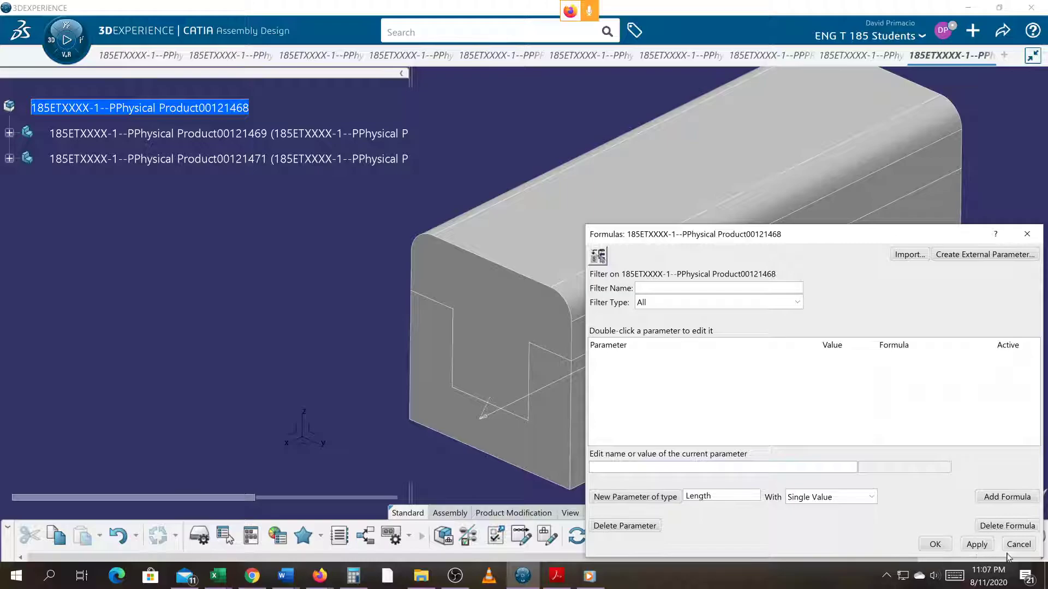
click(1019, 544)
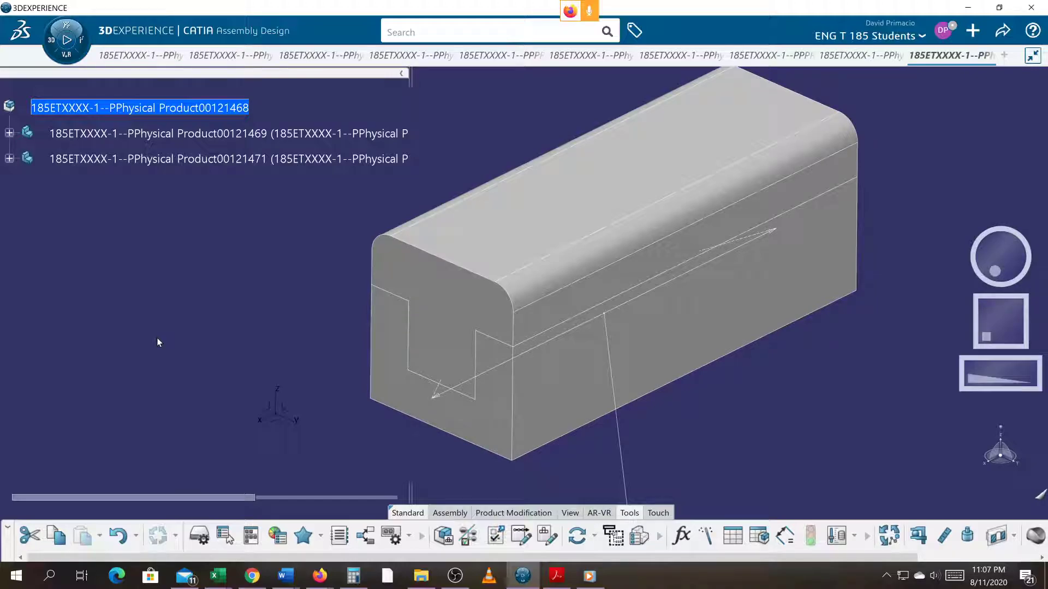
mouse_move(11, 133)
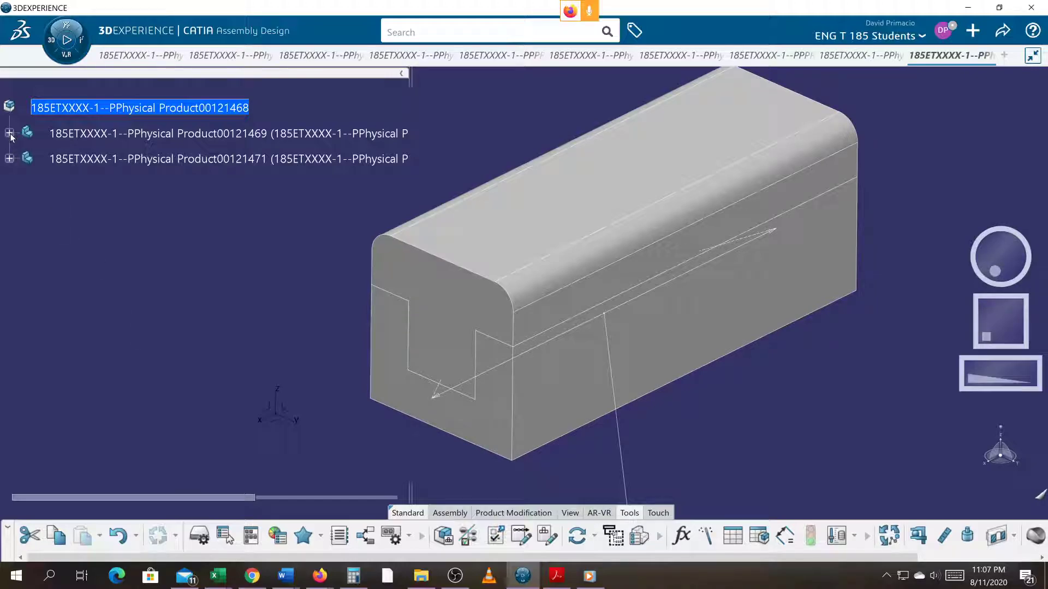
Step: Edit the channel's Sketch.1 to 25 mm slot widths and 15 mm depth, then exit to the solid
click(10, 133)
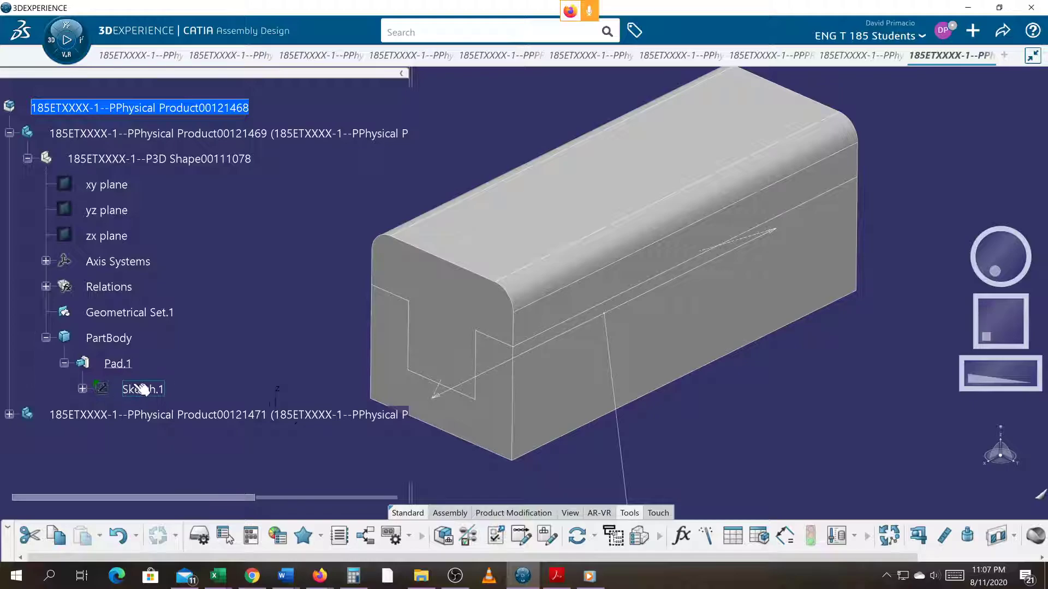
double_click(143, 389)
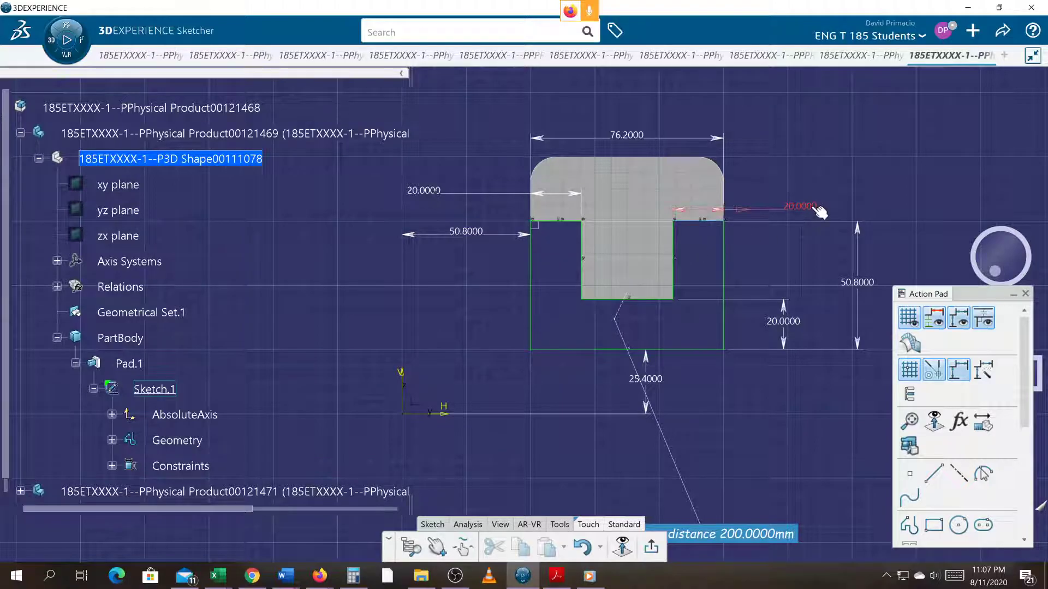
double_click(800, 206)
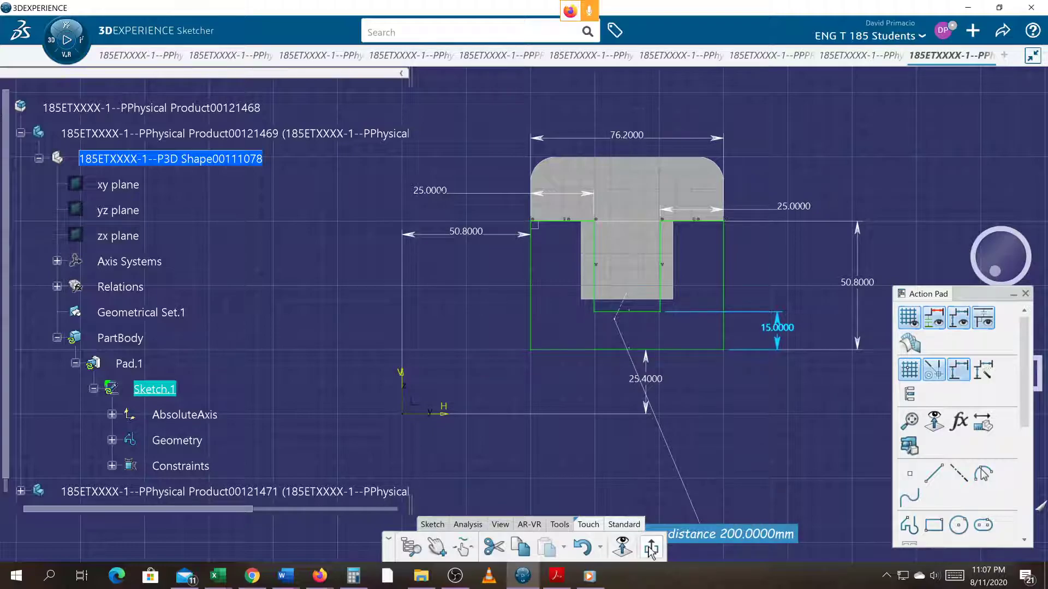
click(650, 548)
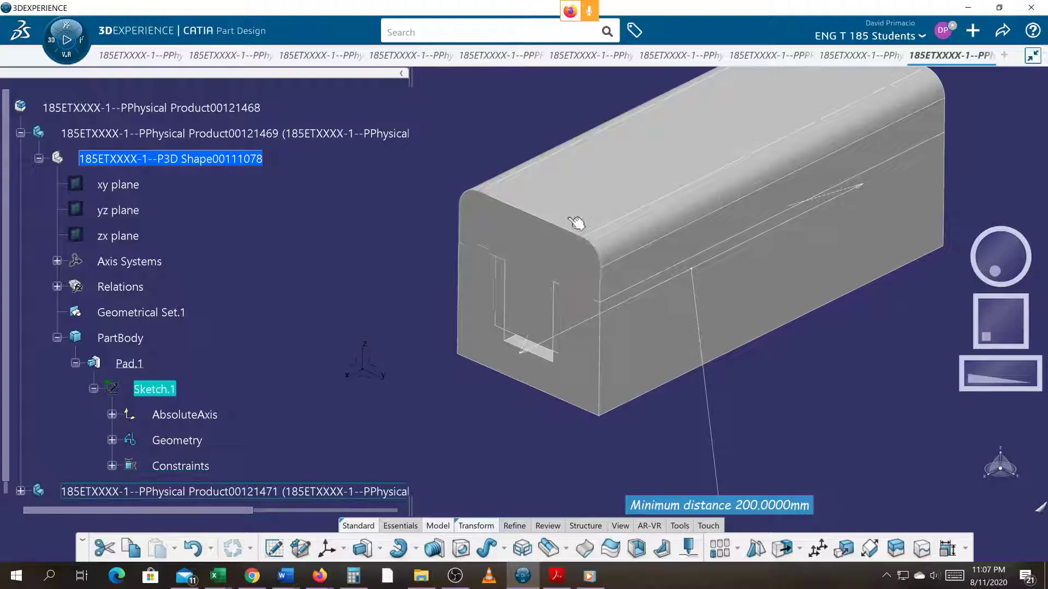
Step: Run Update on the root product so the channel shows the new slot dimensions
right_click(151, 107)
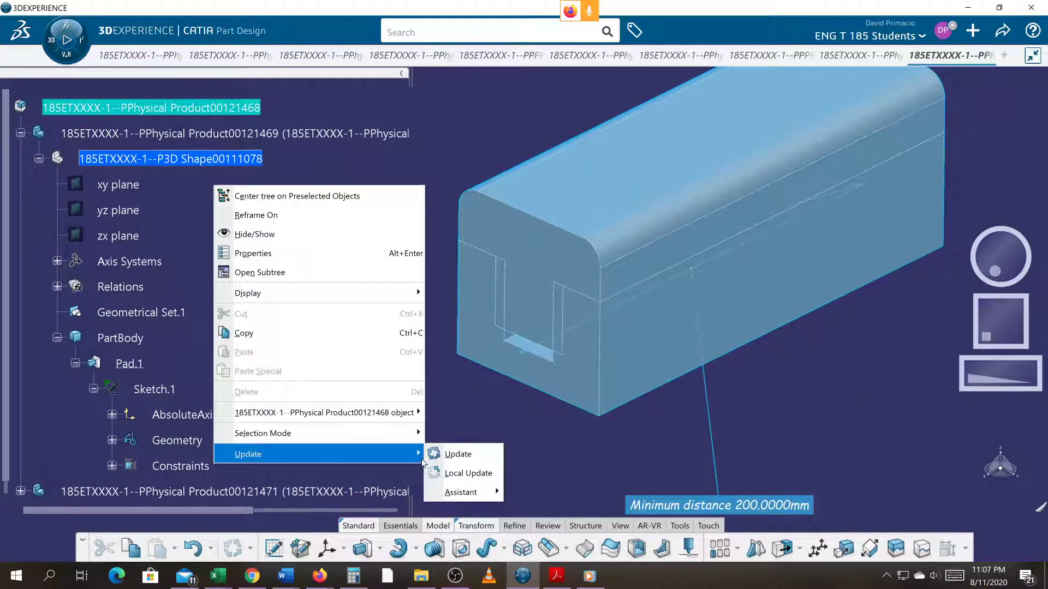
click(457, 453)
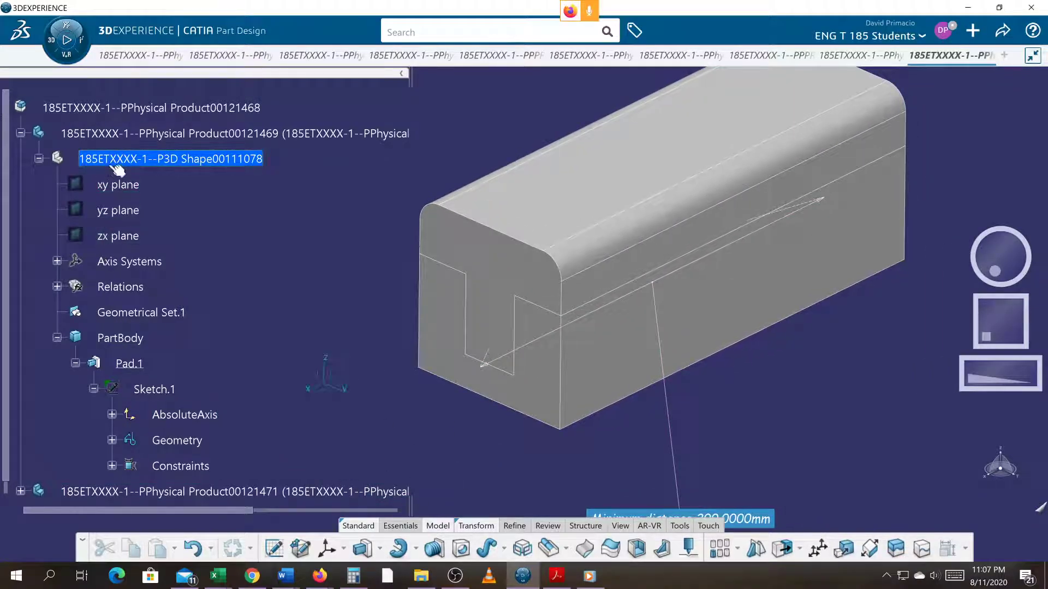
right_click(120, 337)
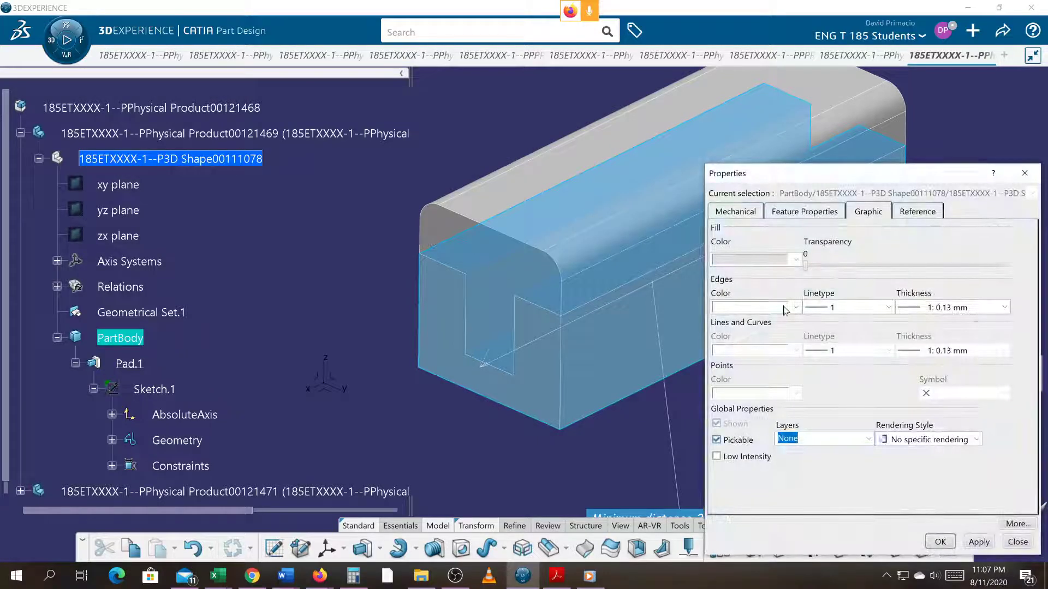
Step: Set the channel PartBody's fill colour to red, leaving the top cap grey
click(794, 259)
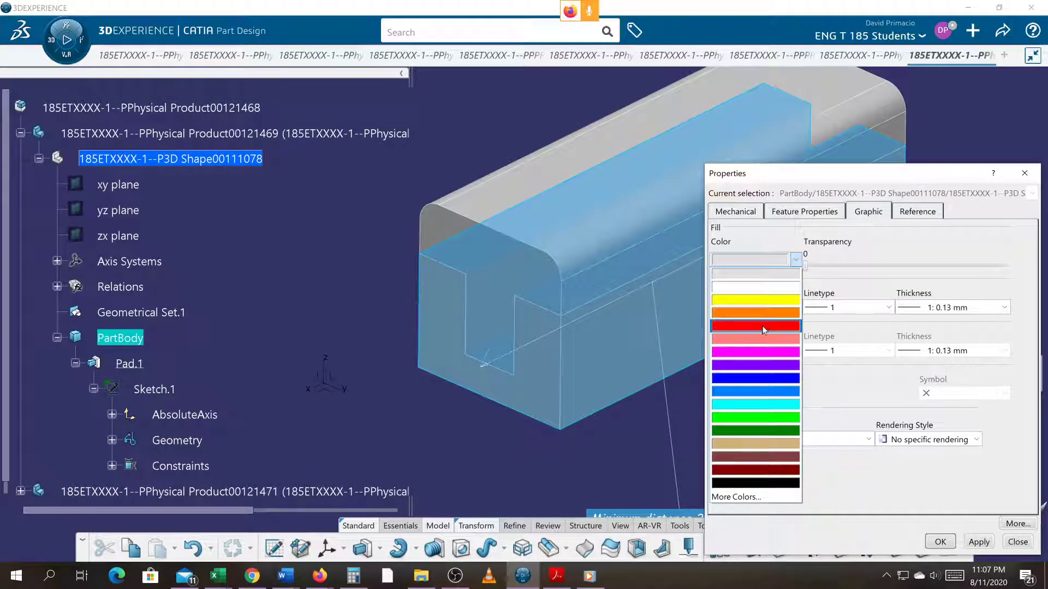
click(755, 329)
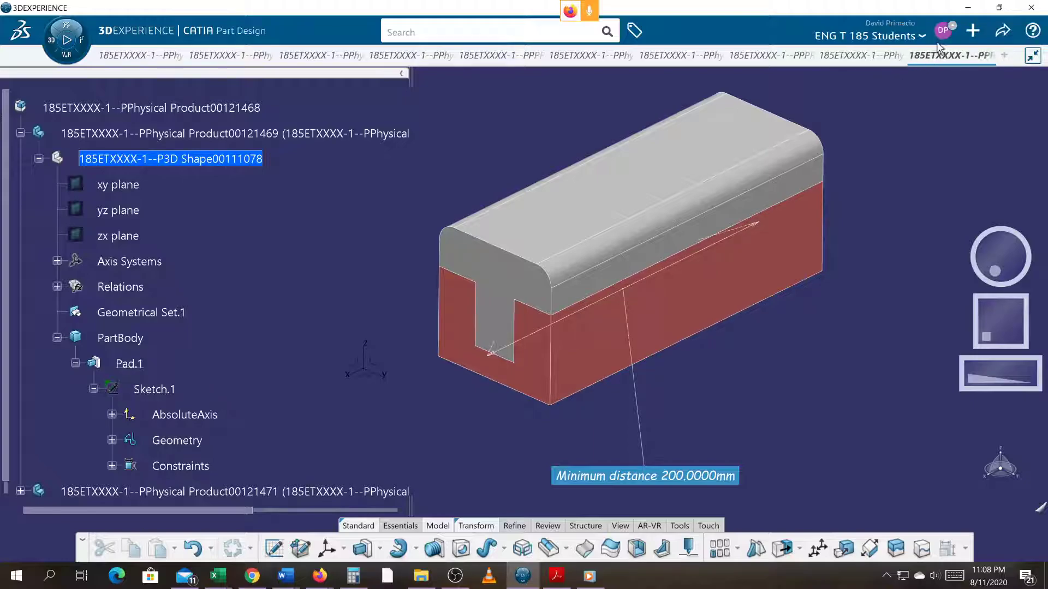
click(943, 30)
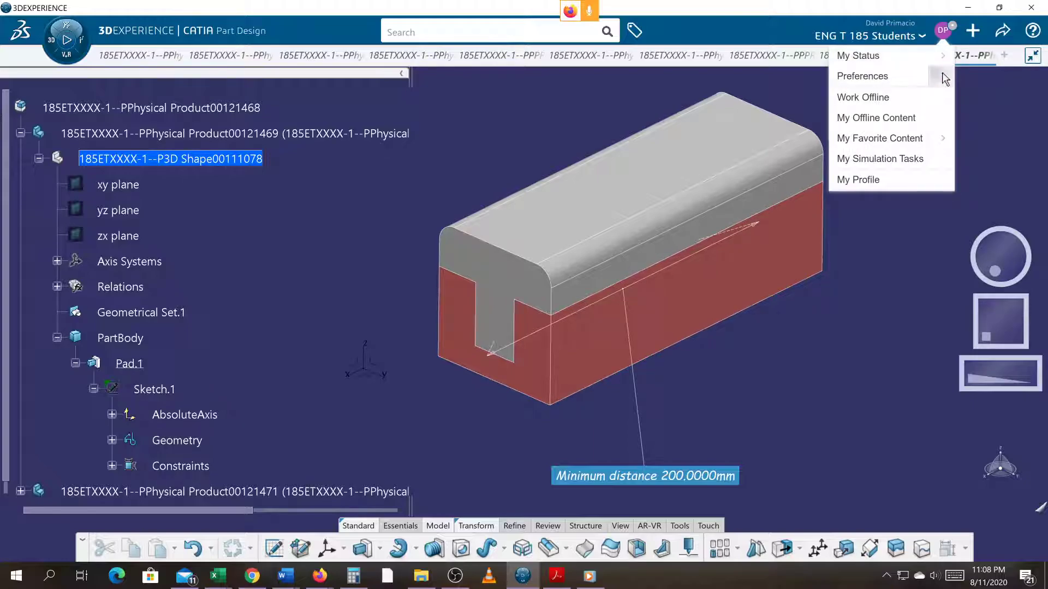
Step: Set Assembly Design pattern repair to Automatic, review Engineering Connection and Symmetry settings, and confirm
click(861, 75)
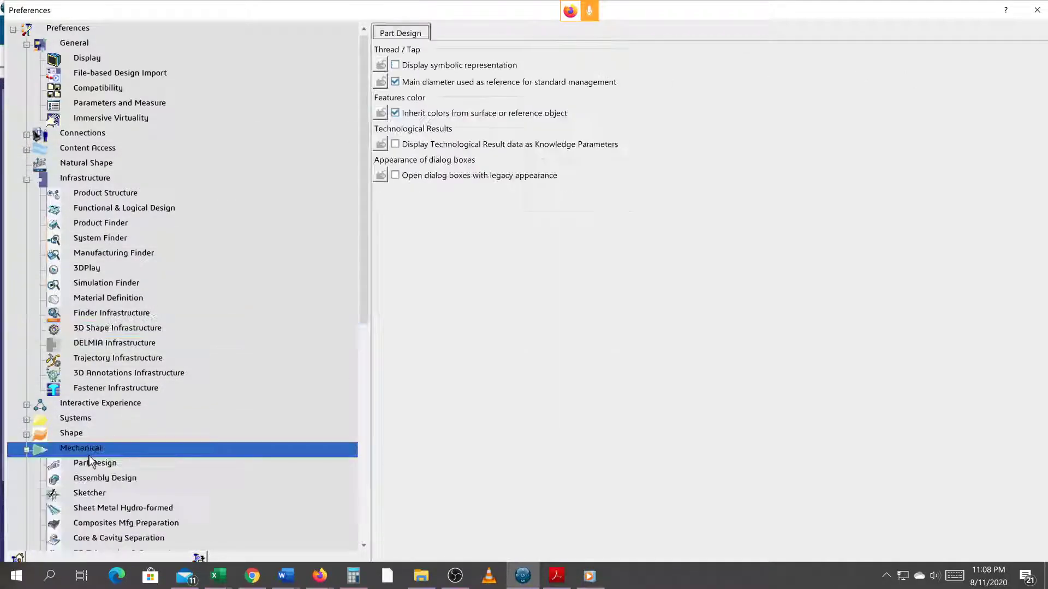
click(105, 478)
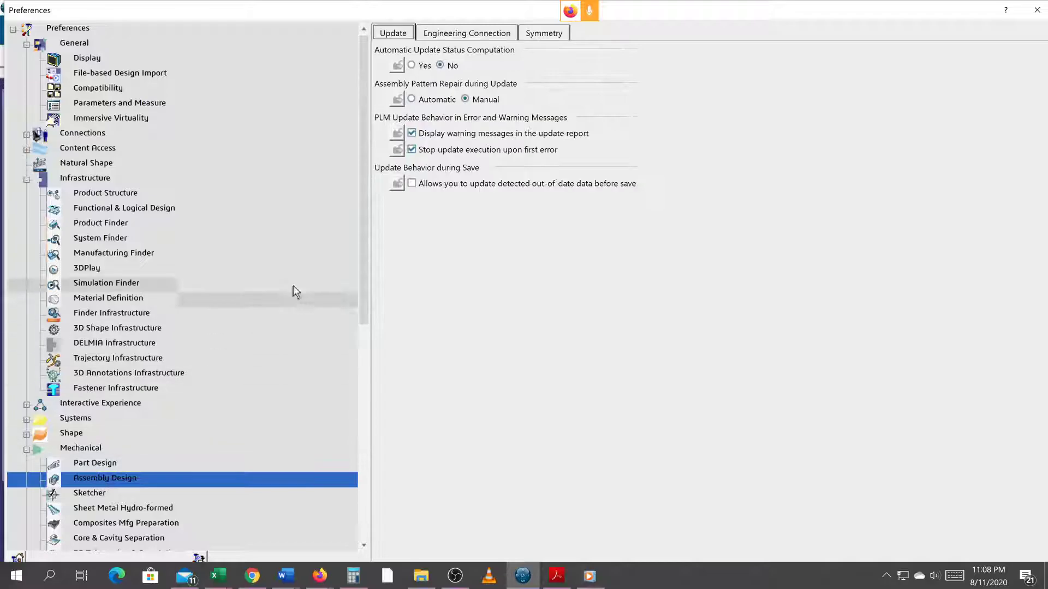
click(412, 98)
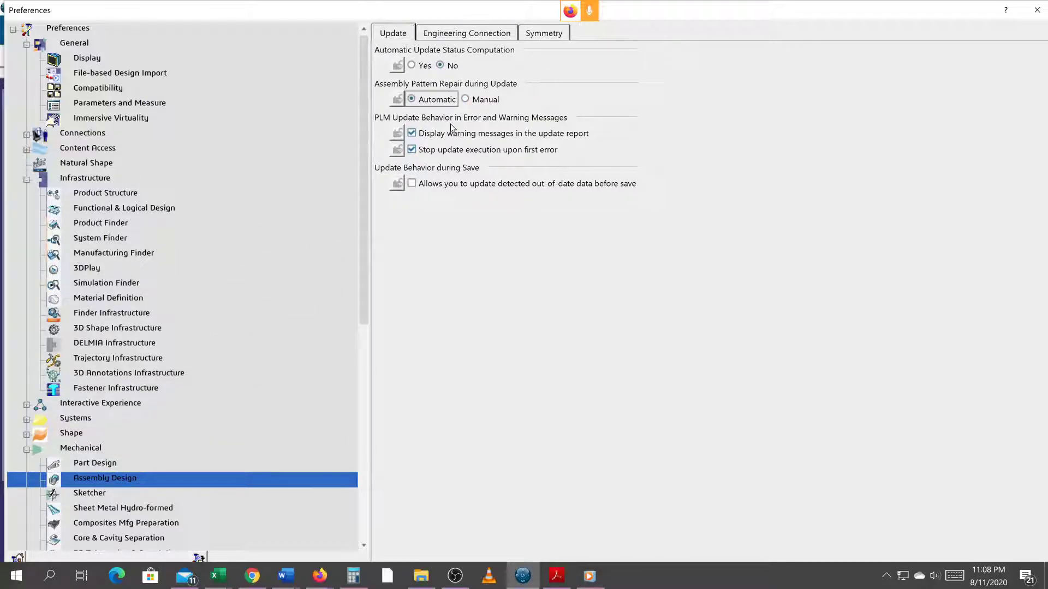
mouse_move(379, 125)
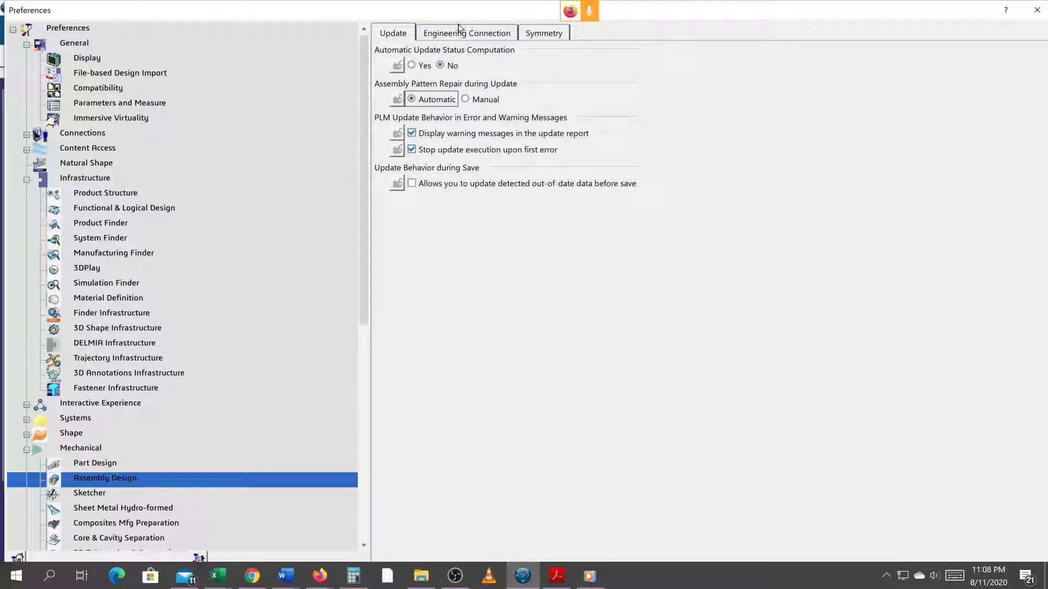
click(466, 33)
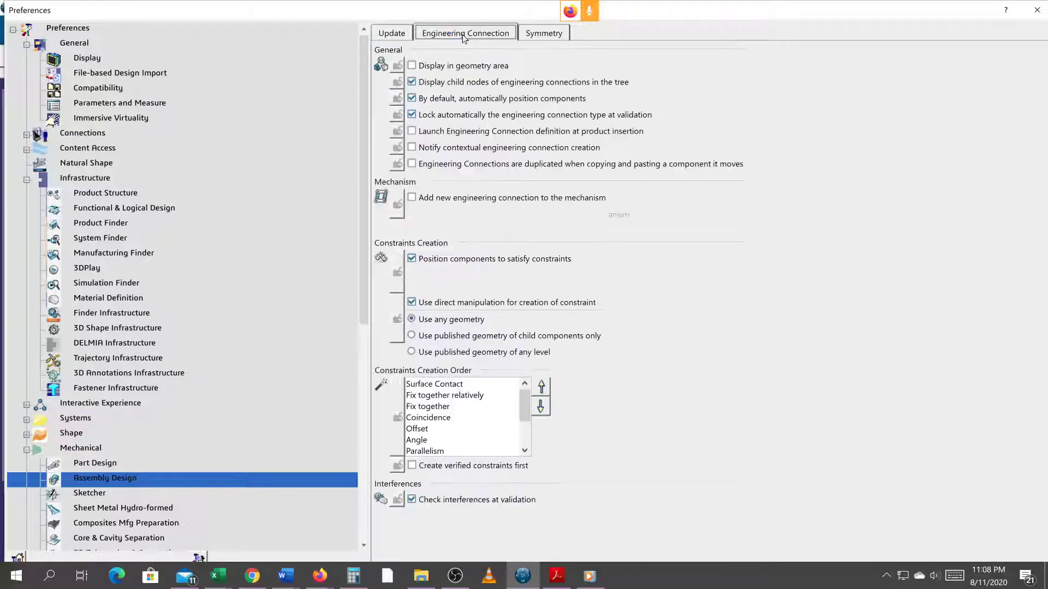
click(542, 33)
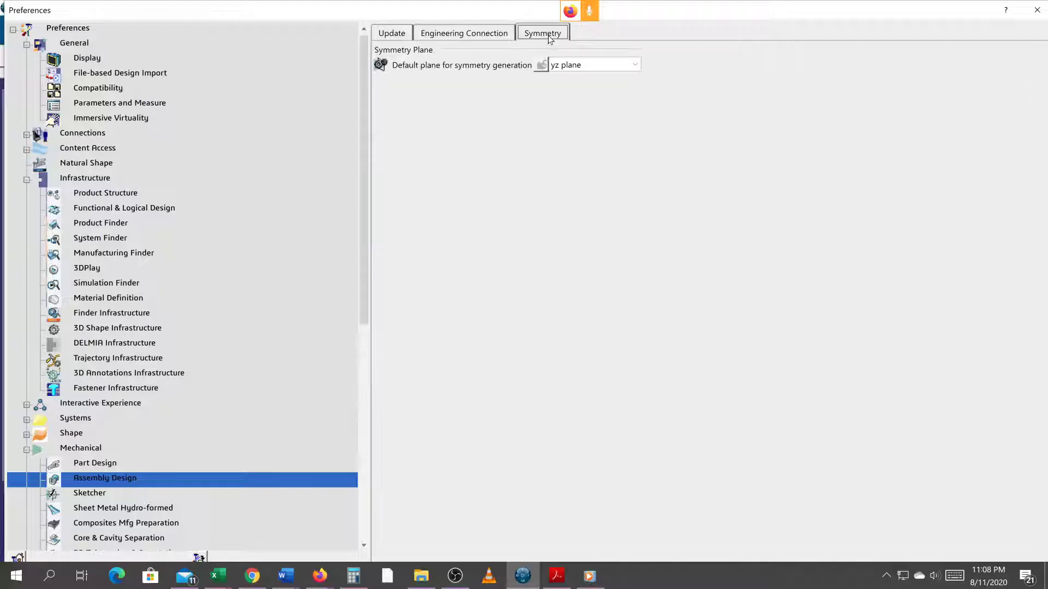
click(464, 33)
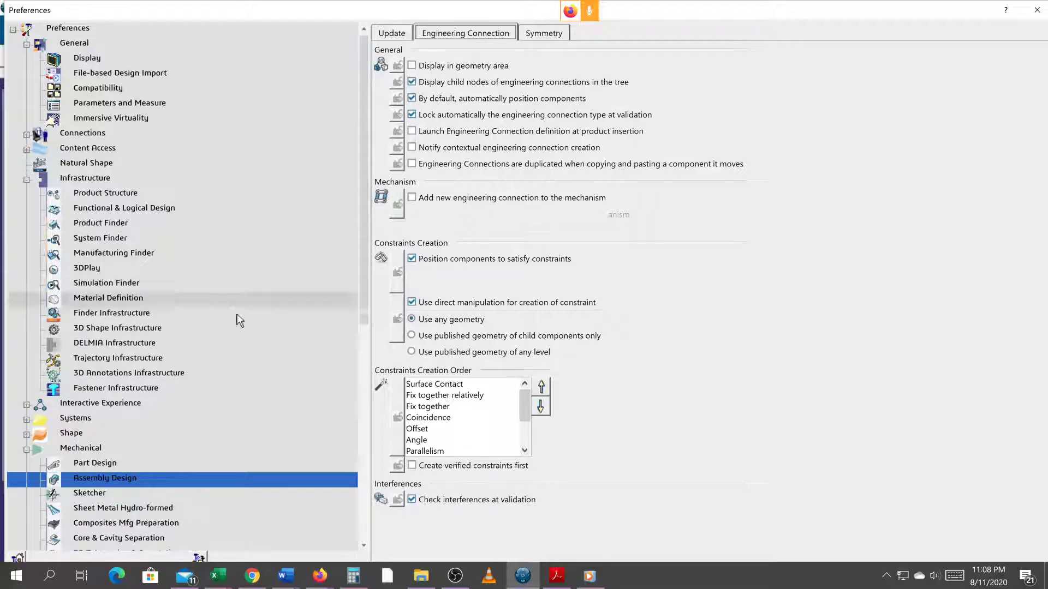
click(392, 33)
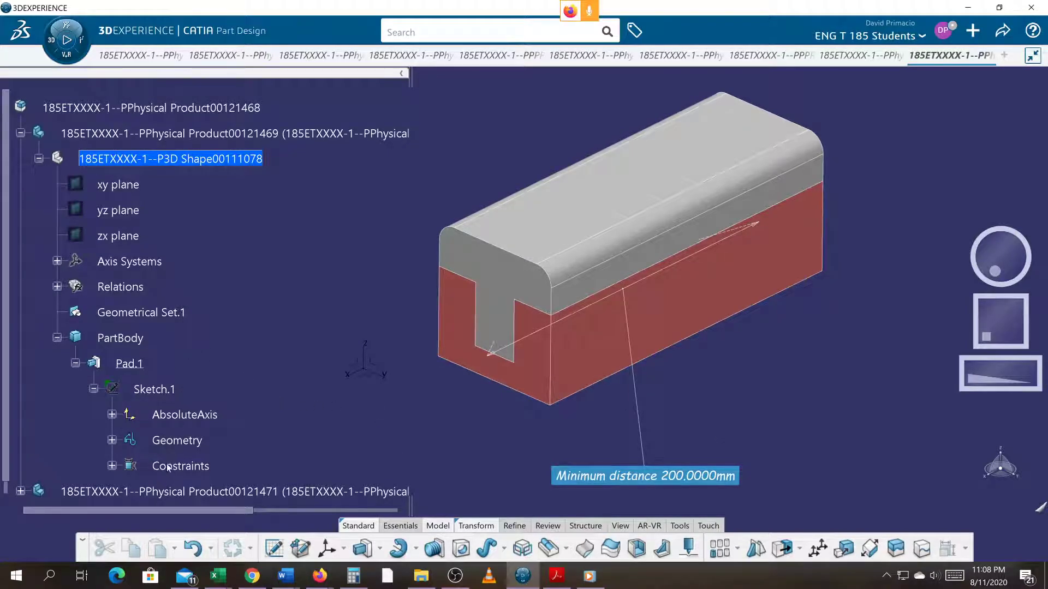
Step: Change Sketch.1's 15 mm depth to 20 and 25 mm ledges to 10, then return to the assembly
double_click(154, 390)
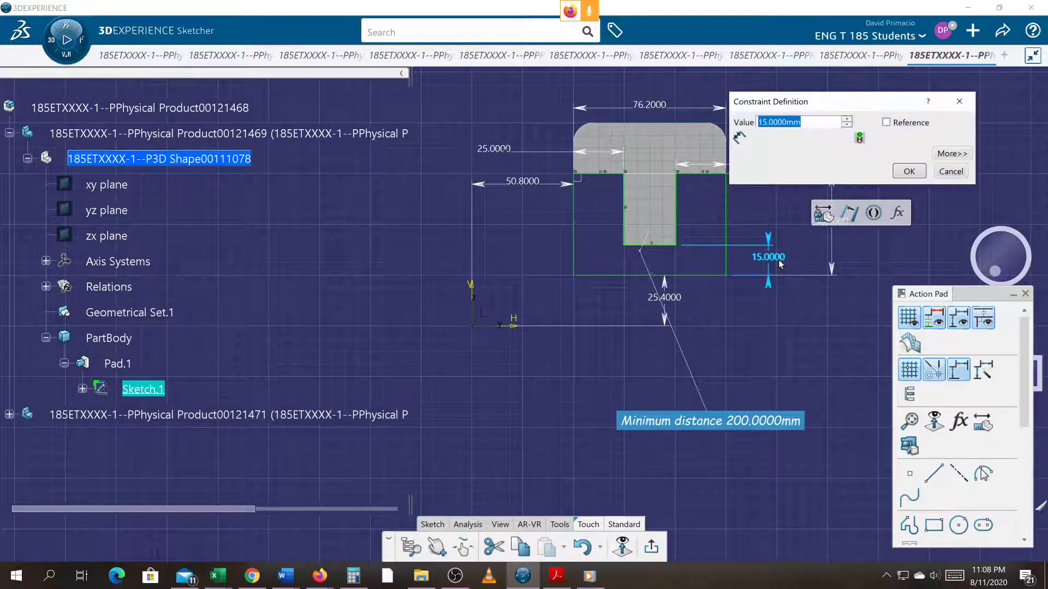
click(908, 171)
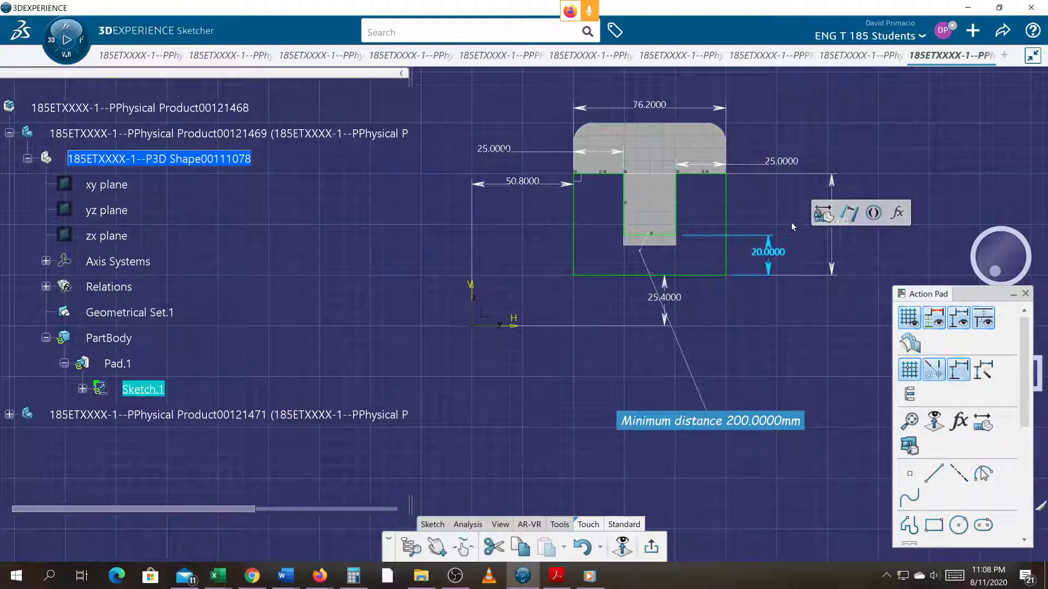
double_click(781, 160)
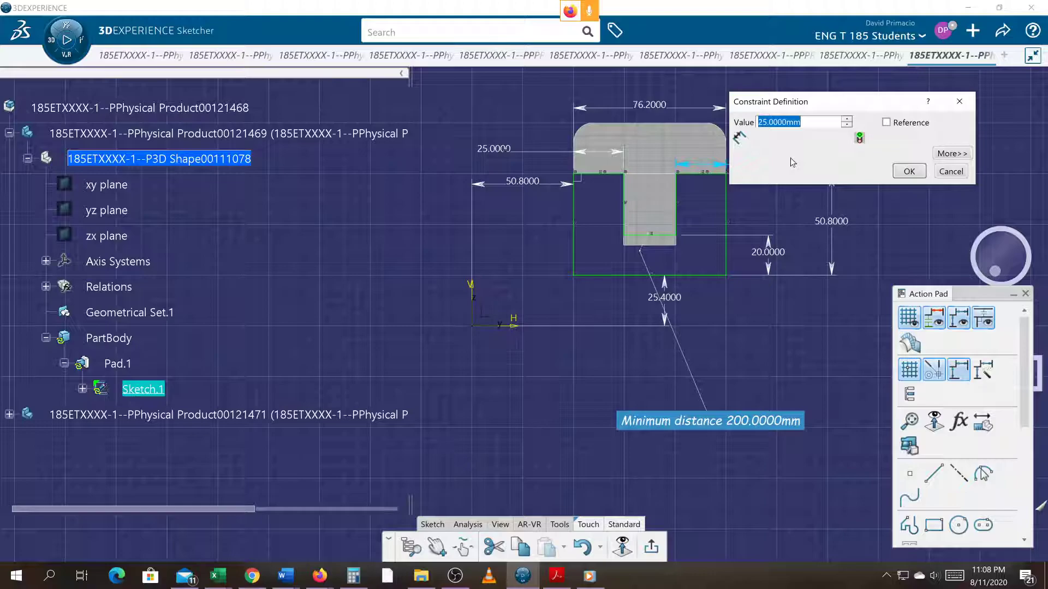
click(907, 171)
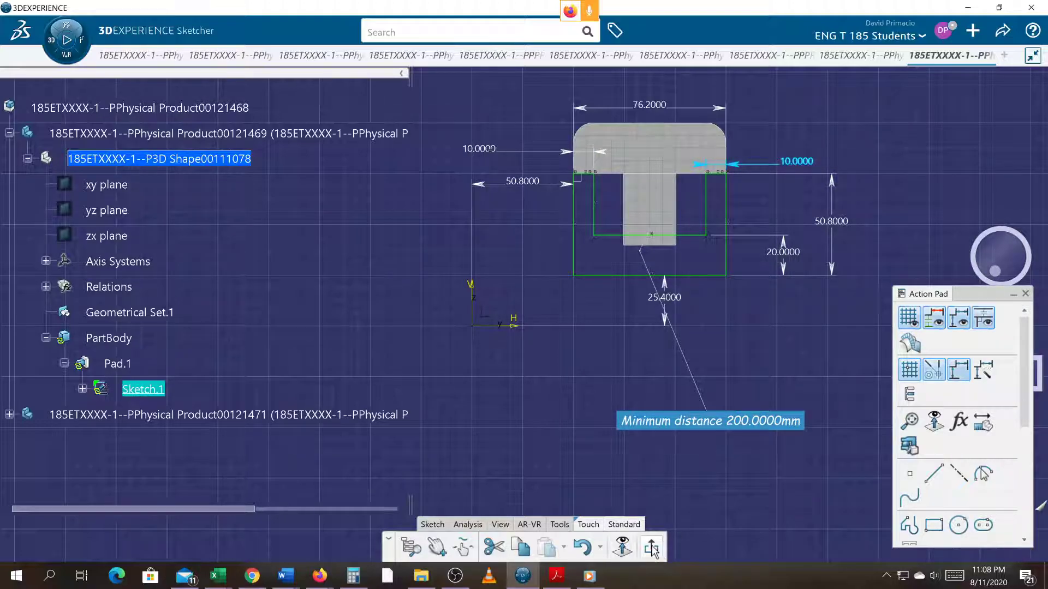
click(651, 547)
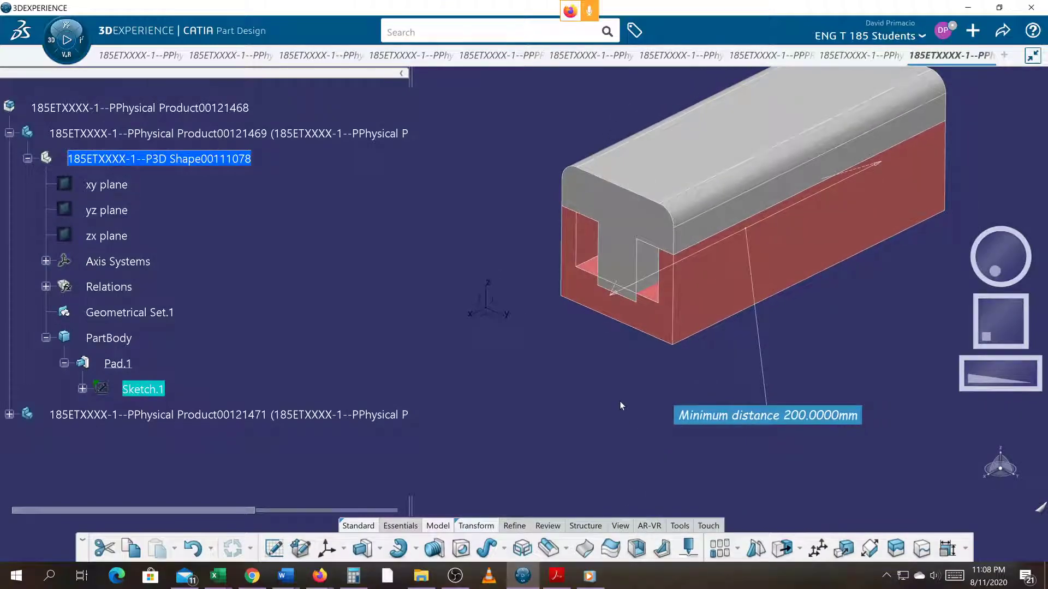
click(140, 107)
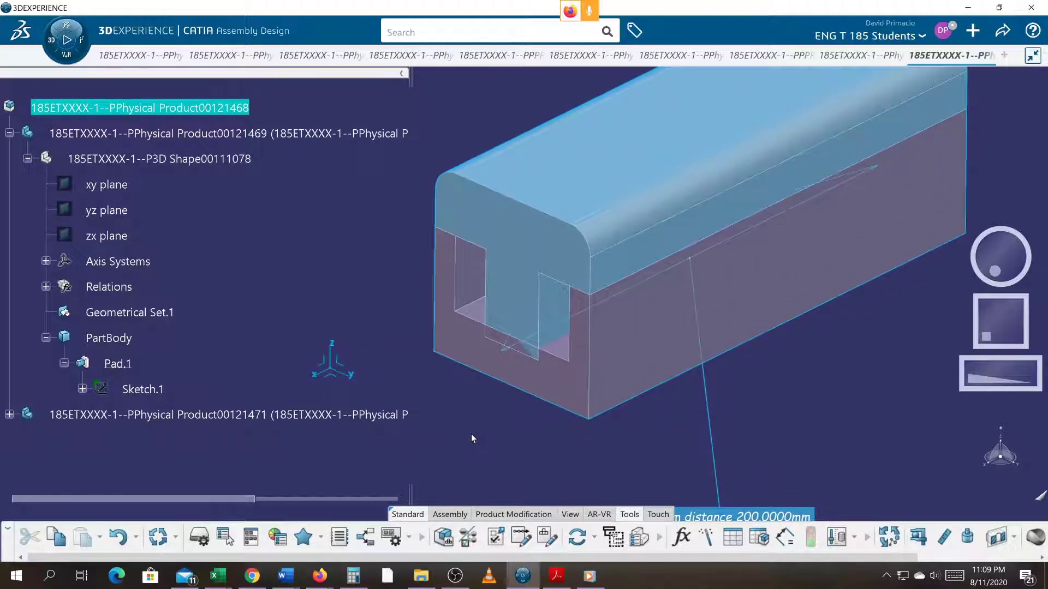
Step: Run a Local Update on the assembly so the grey cap follows the wider slot
right_click(139, 108)
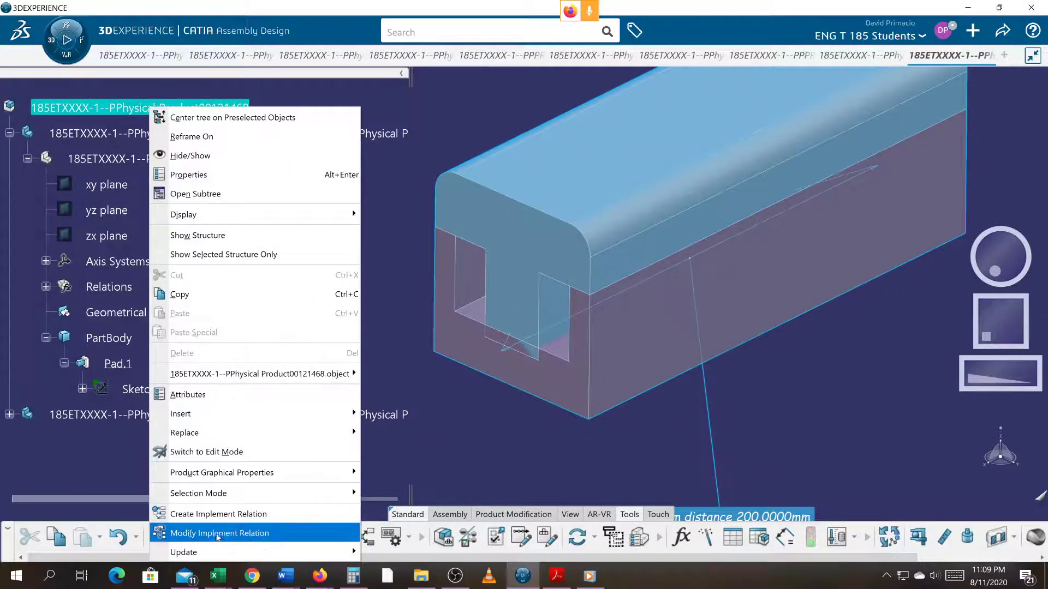
click(184, 551)
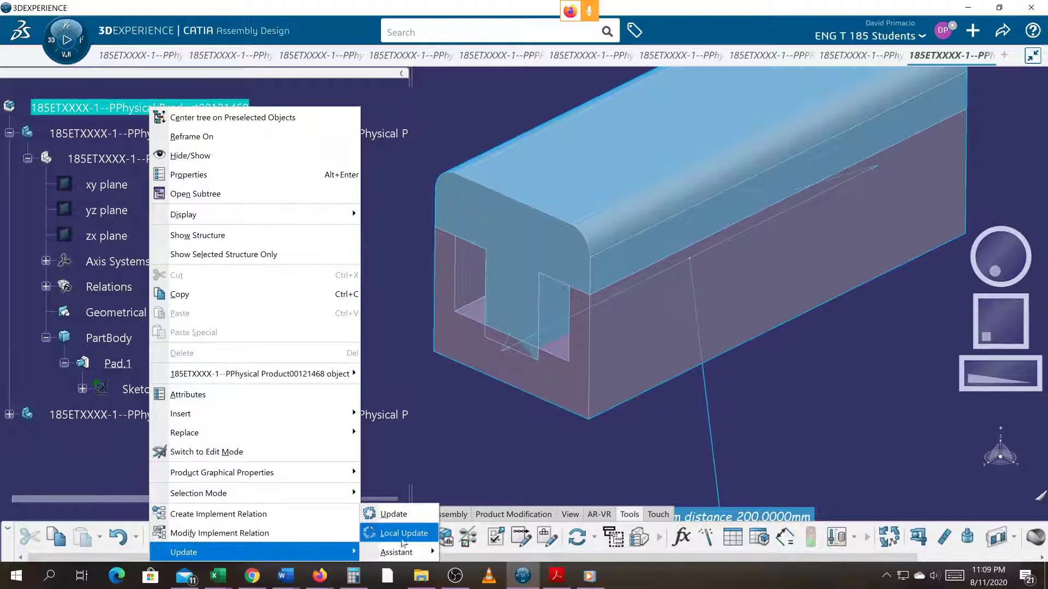
click(404, 533)
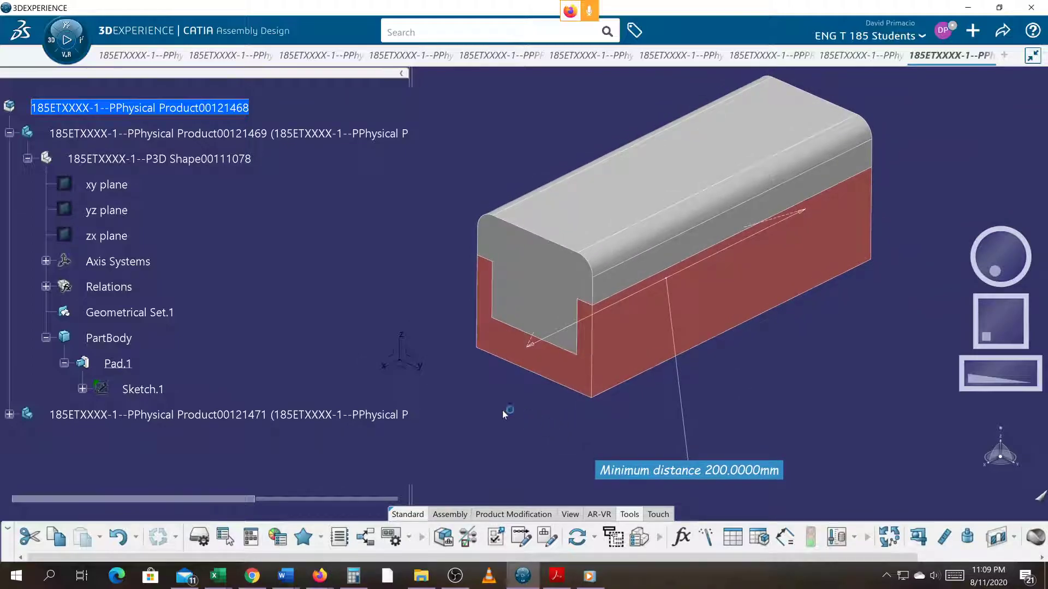
Step: Collapse the assembly tree, then expand the top cap and channel component contents
click(10, 133)
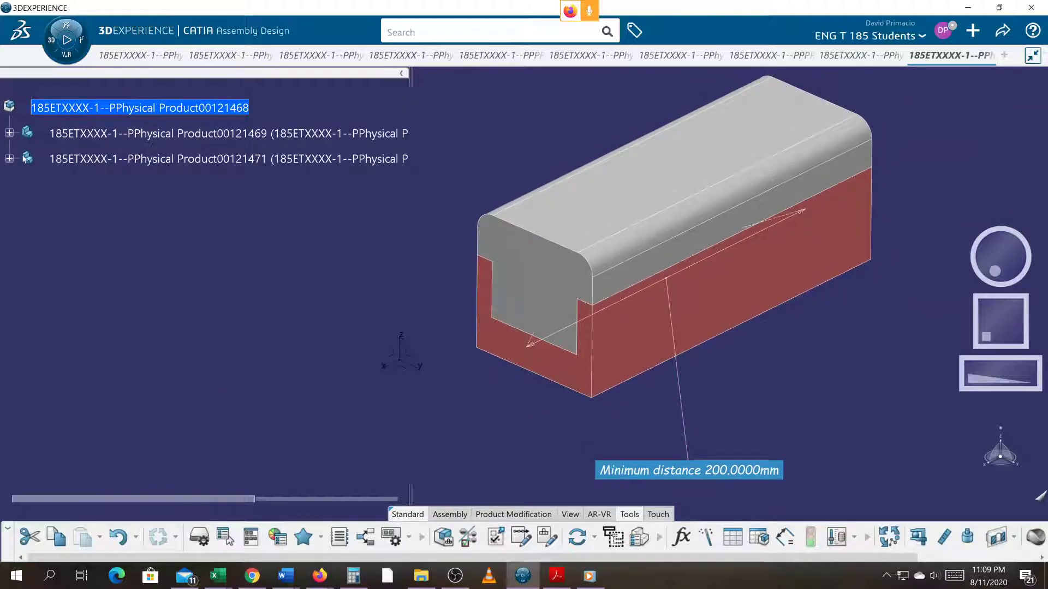
click(9, 159)
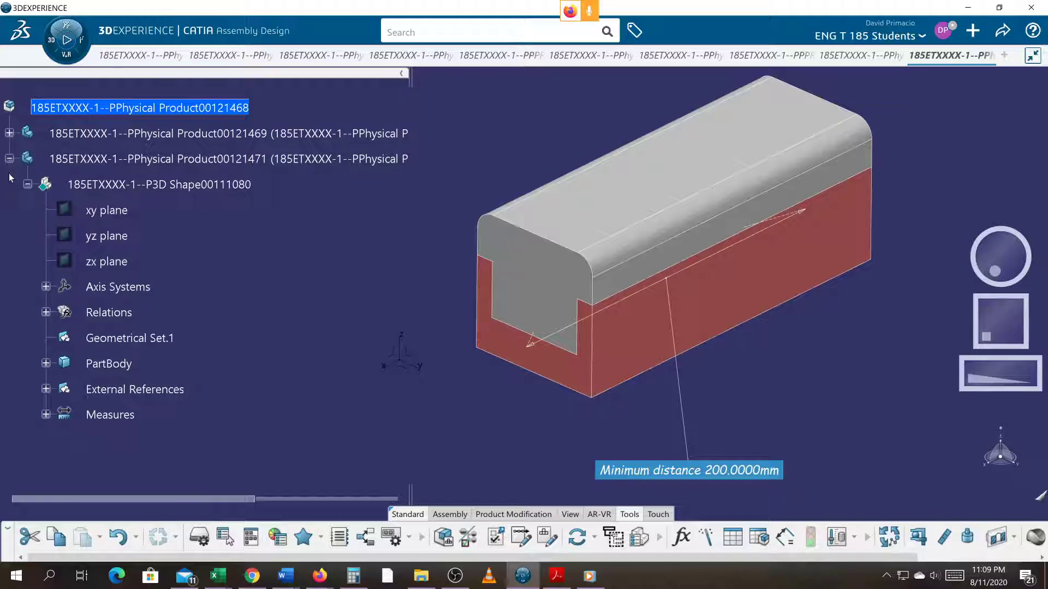
mouse_move(21, 203)
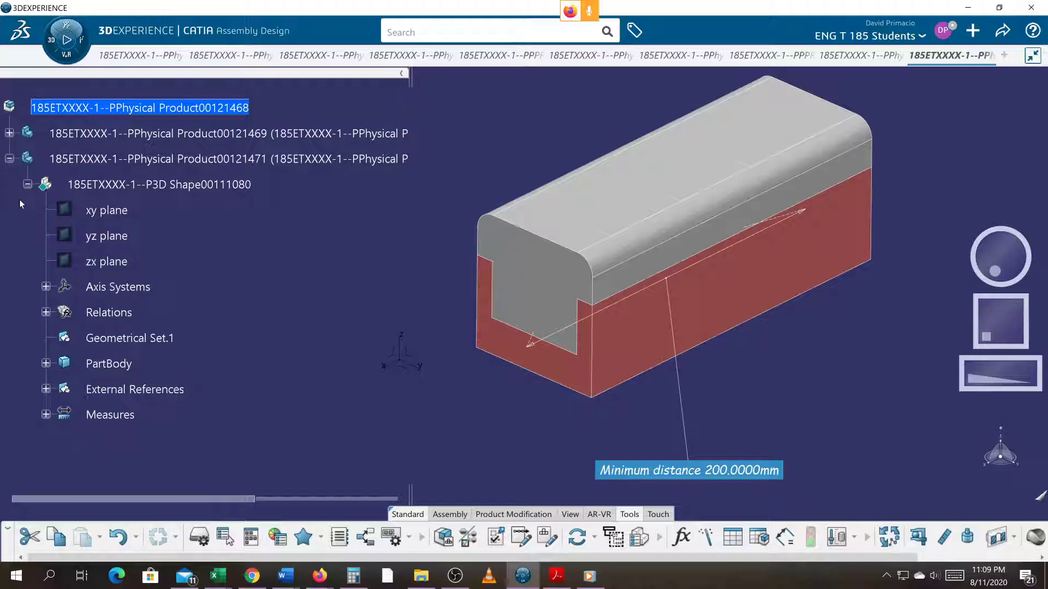
click(9, 133)
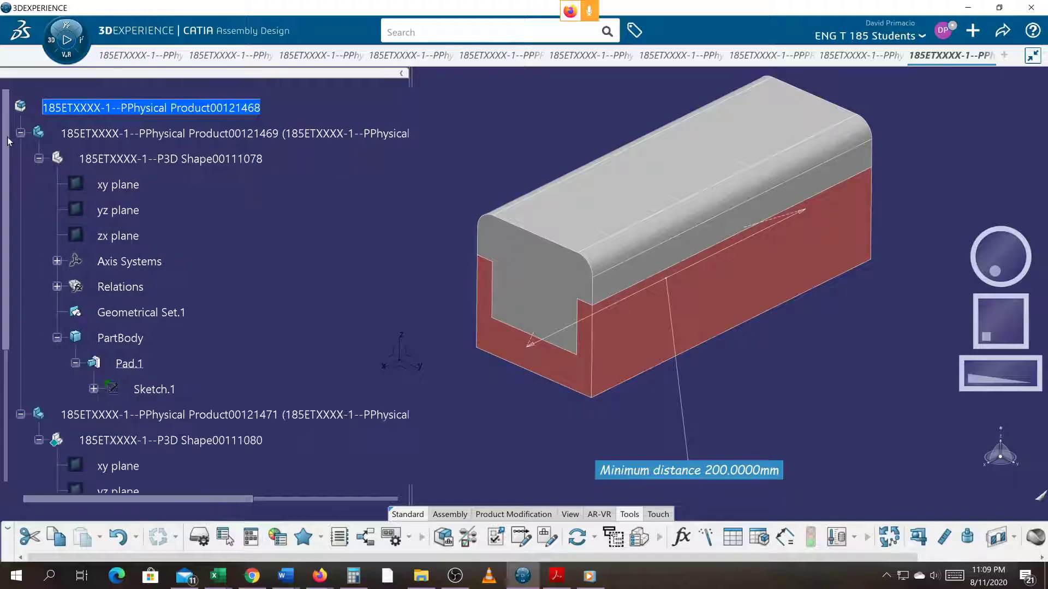
Step: Activate the channel part, shorten its Pad.1 length, and return to the root assembly
click(120, 339)
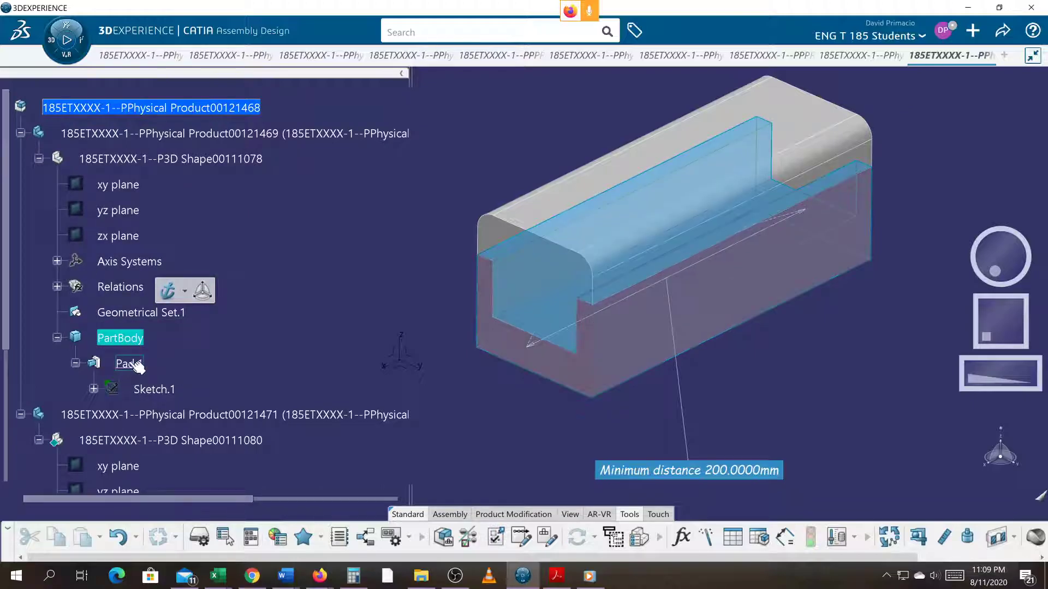
double_click(128, 363)
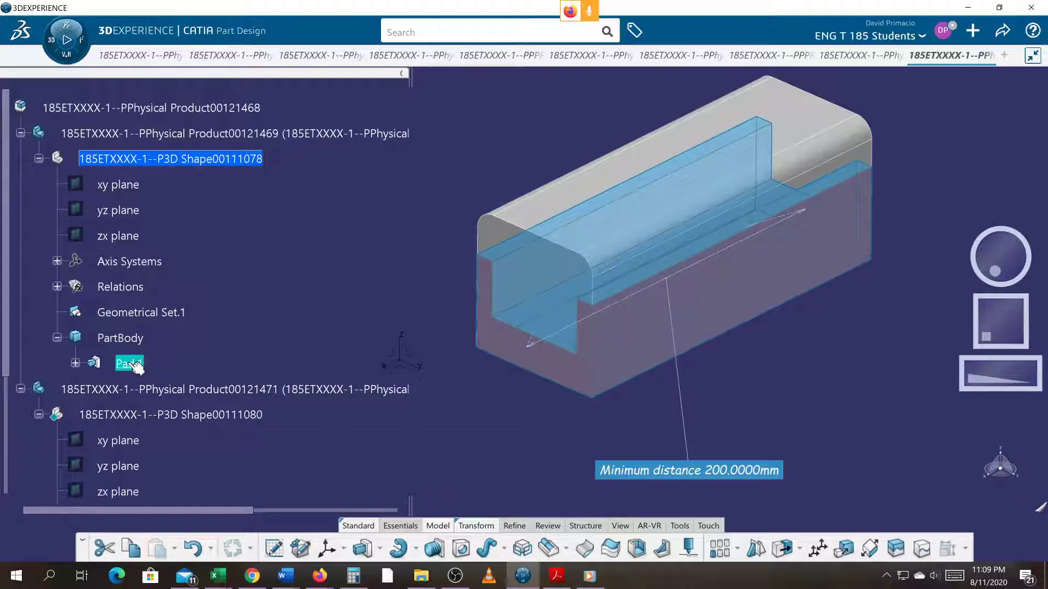
double_click(128, 364)
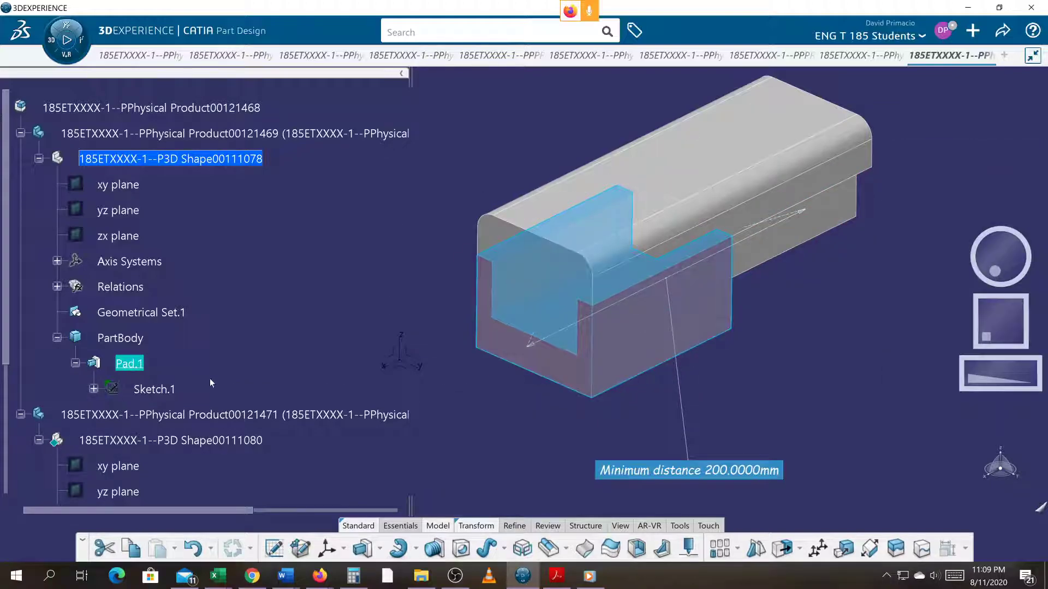
click(151, 107)
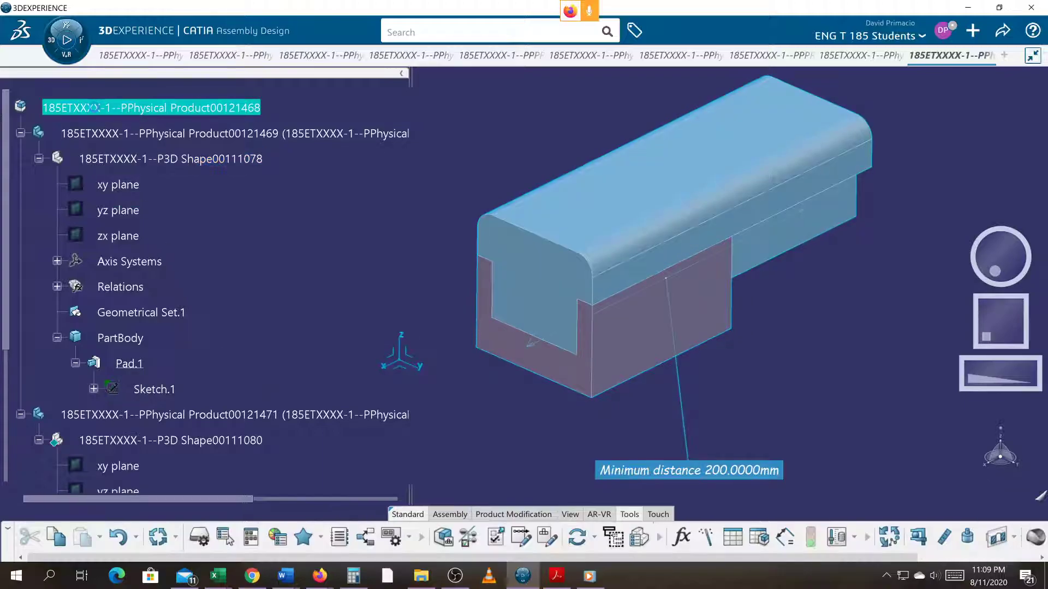
Step: Update all linked components so the cap shortens to the channel's 100 mm, and dismiss the report
right_click(151, 107)
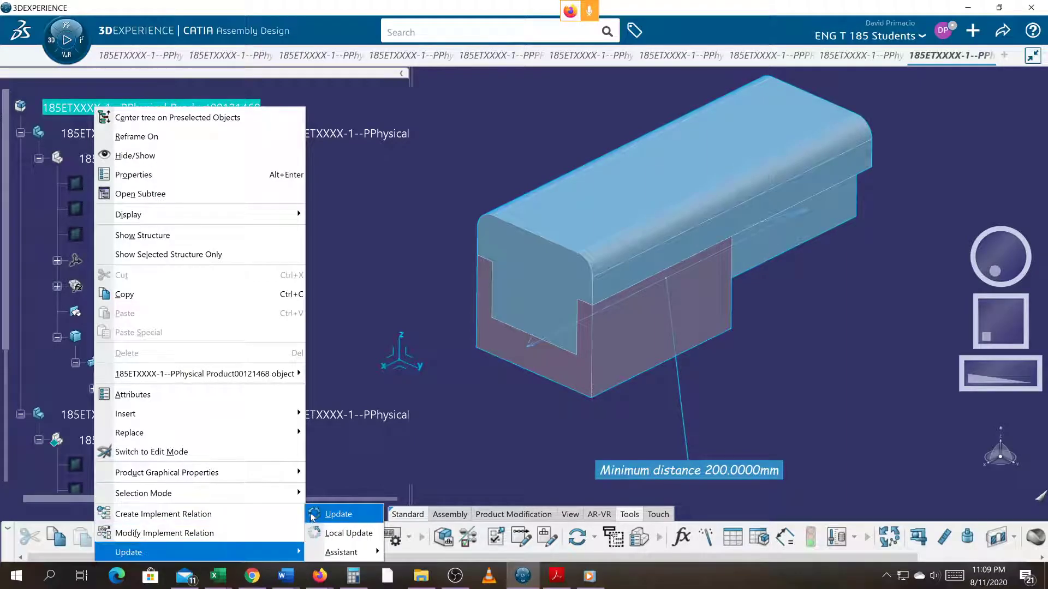
click(337, 514)
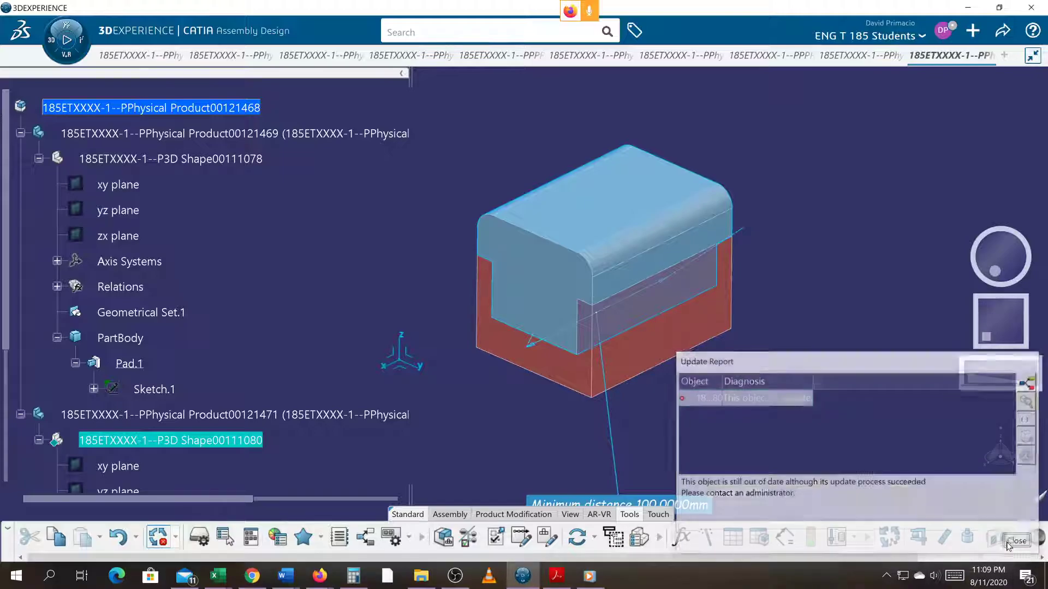
click(1016, 541)
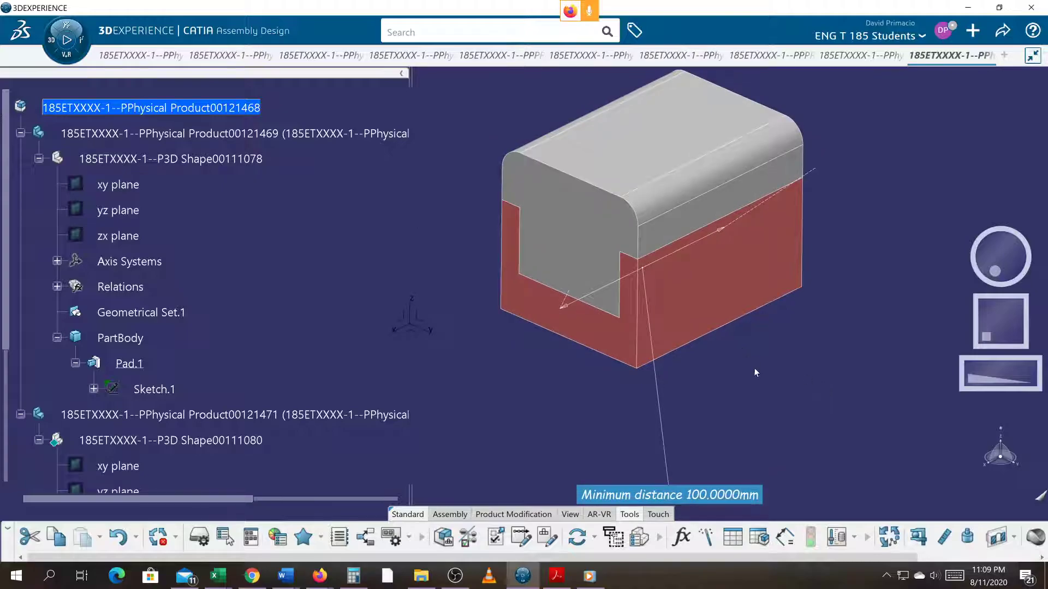
mouse_move(702, 346)
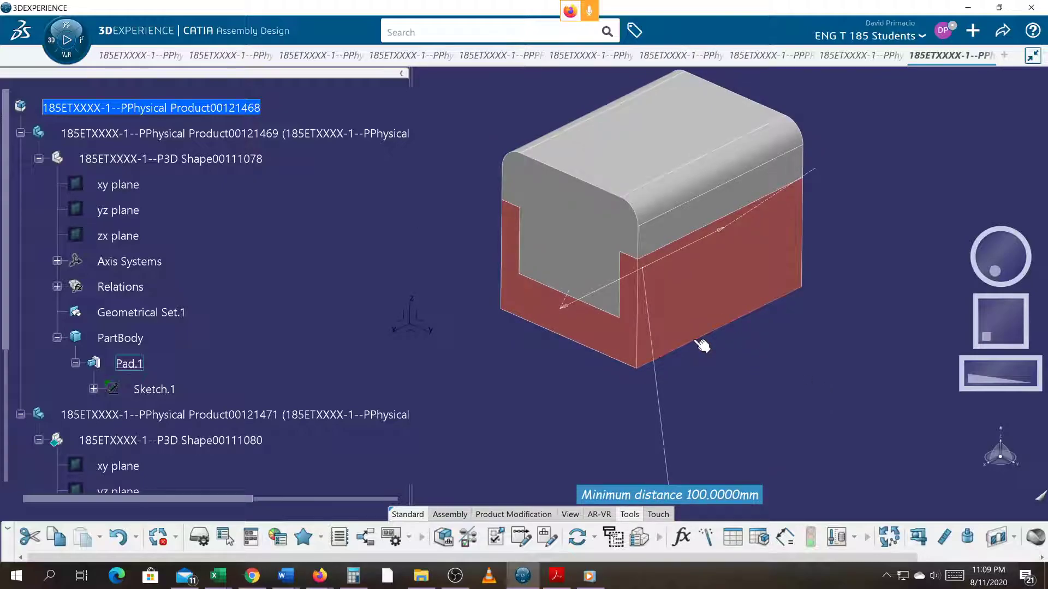
click(695, 343)
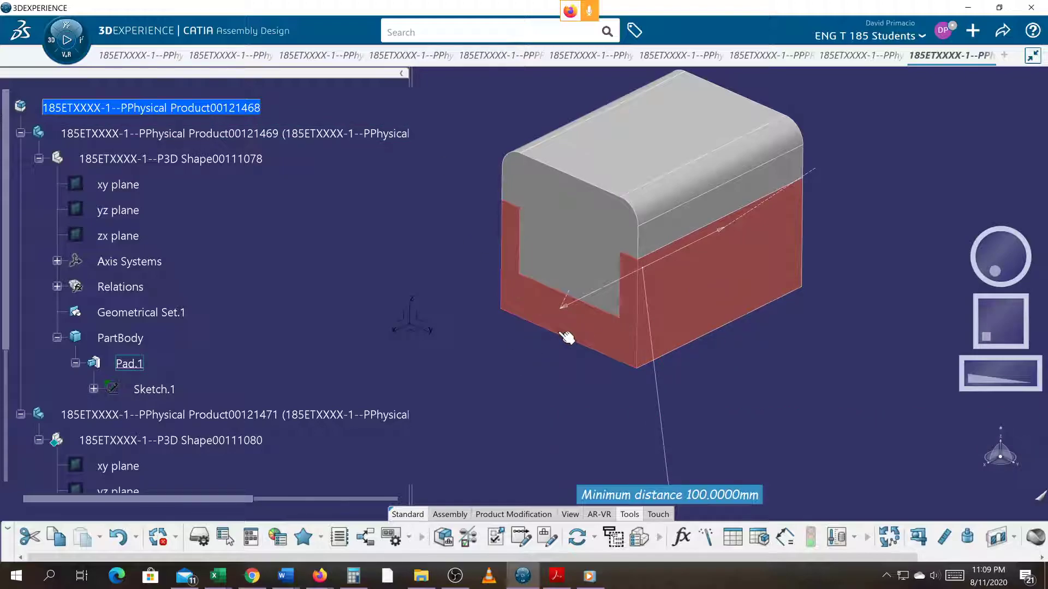
Step: Collapse P3D Shape00111078 and Physical Product00121471 in the specification tree
click(565, 336)
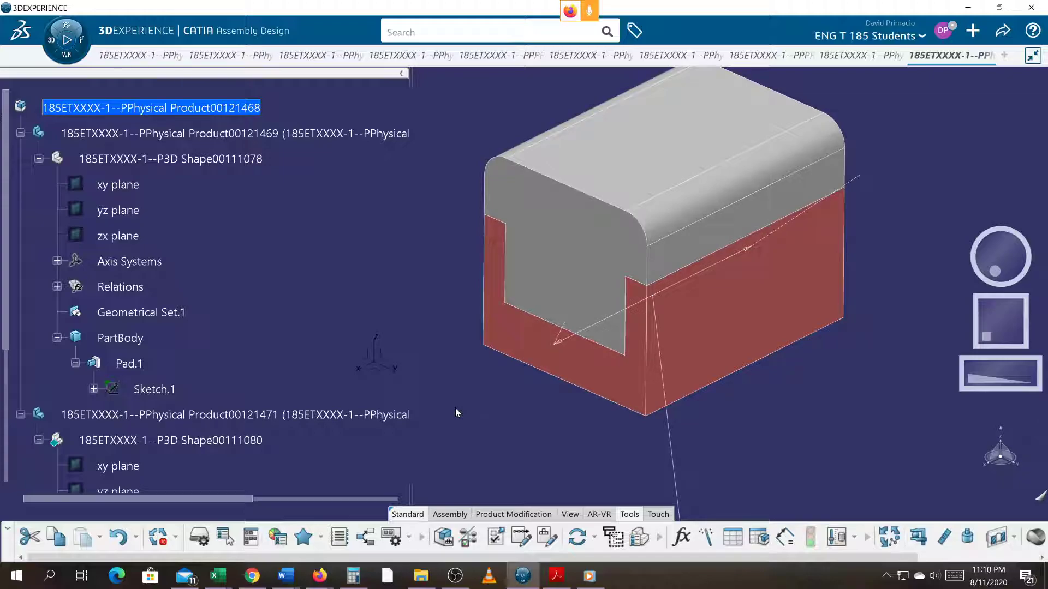
click(38, 159)
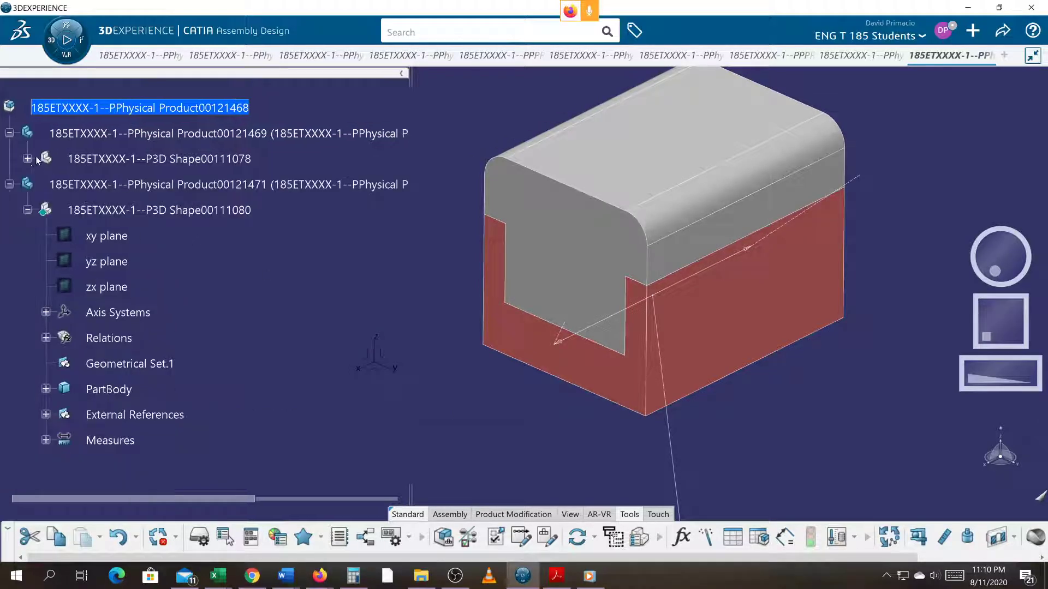
click(9, 185)
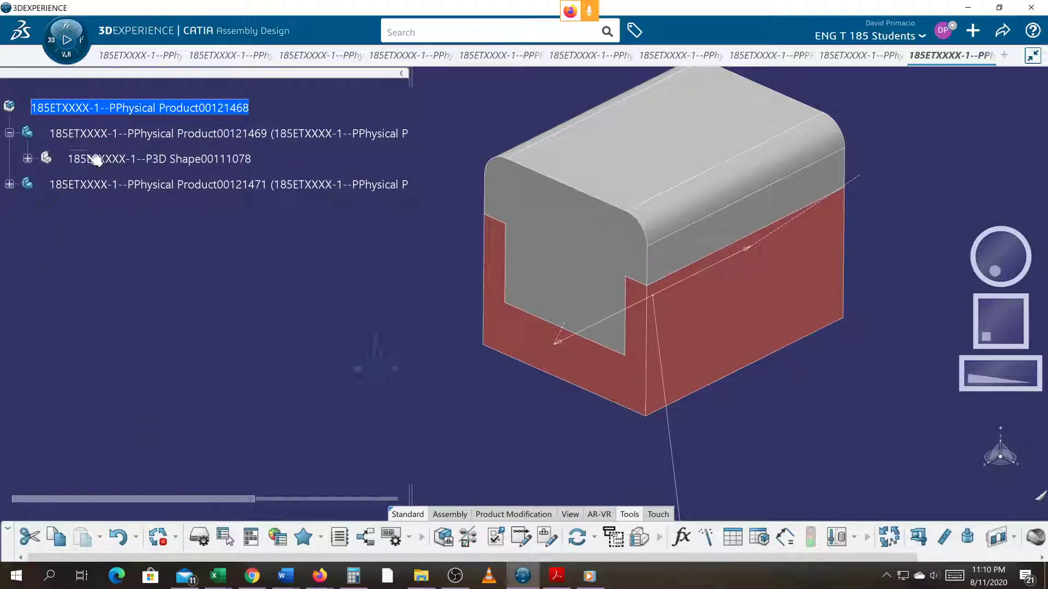
mouse_move(92, 270)
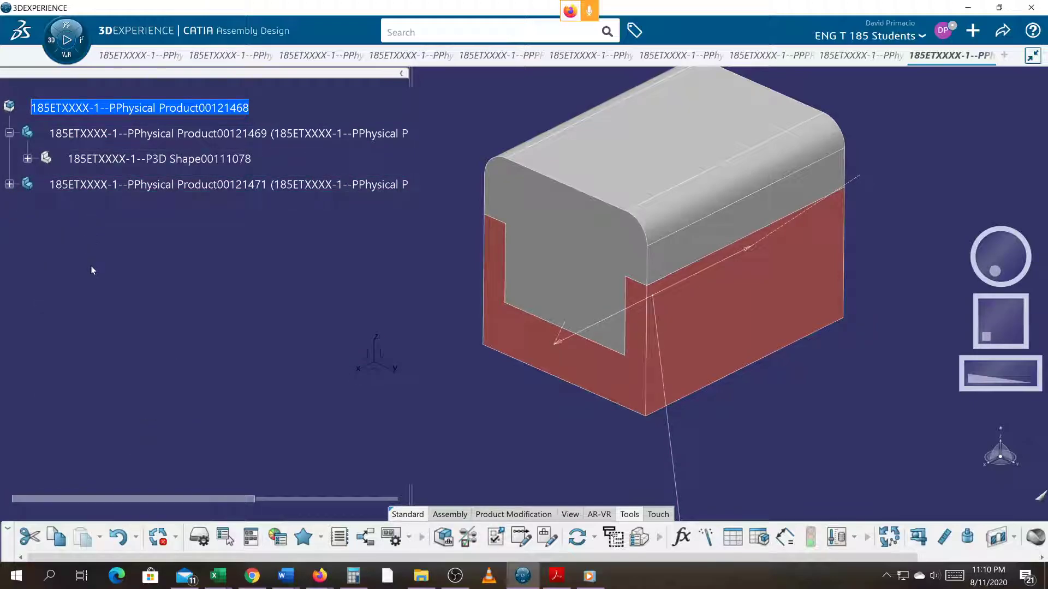